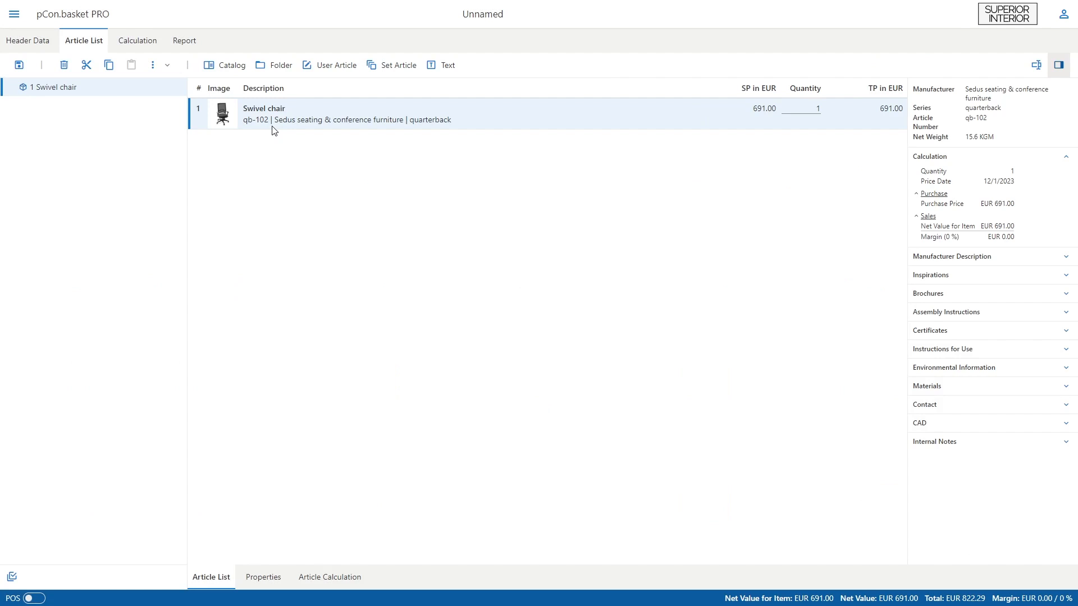
pyautogui.click(27, 40)
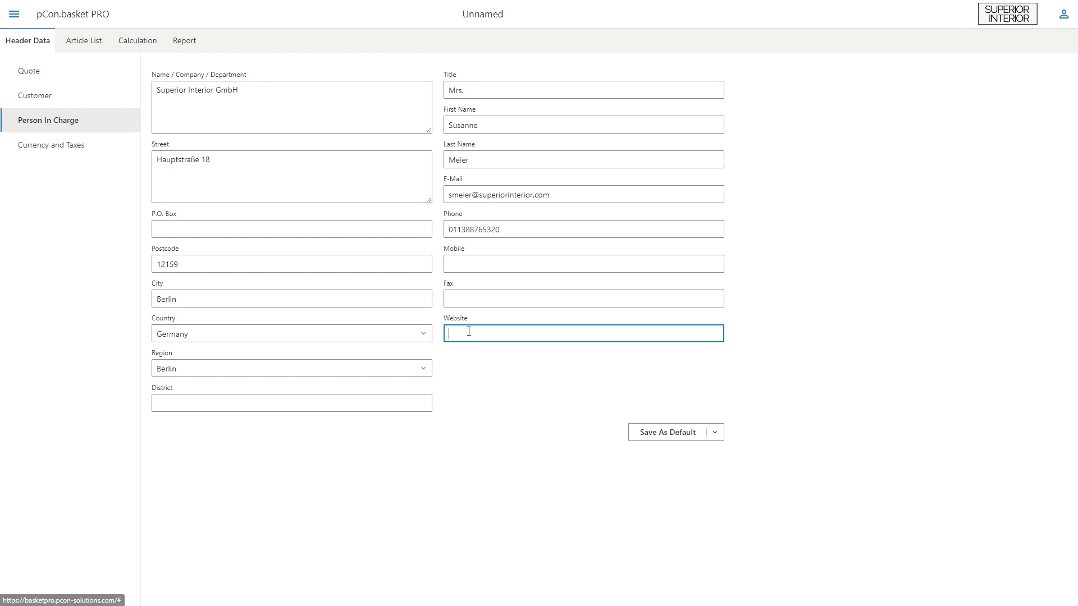
pyautogui.write('www.interior-superior.com')
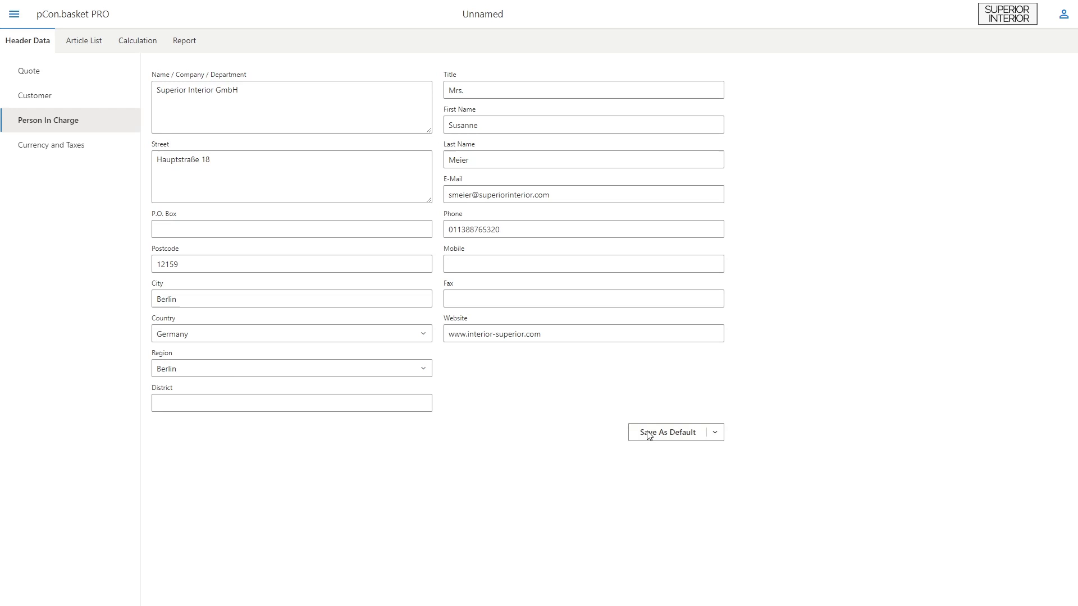
pyautogui.click(137, 41)
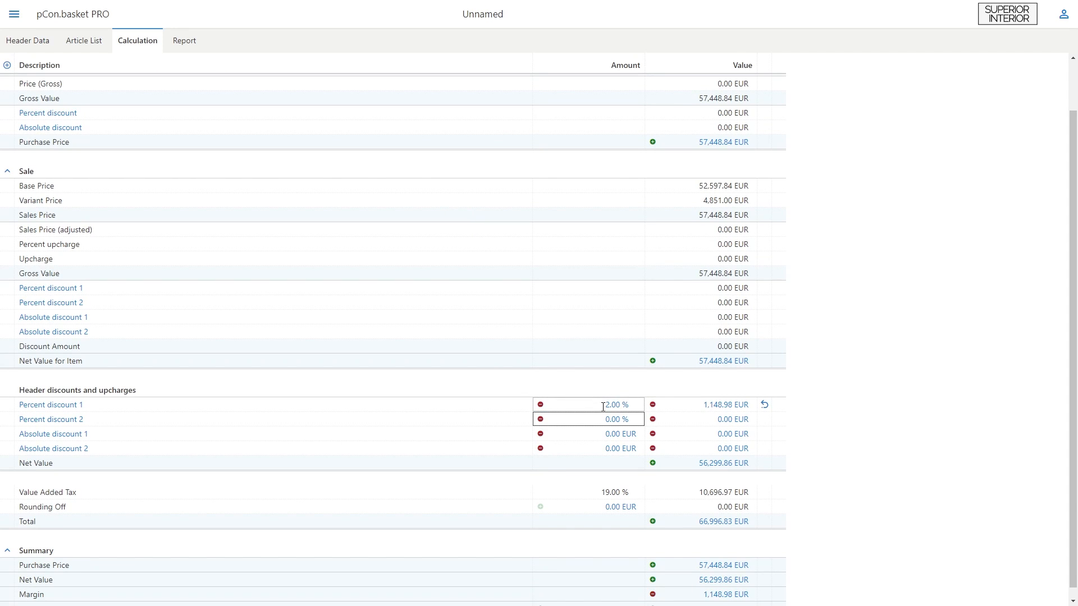
pyautogui.click(183, 40)
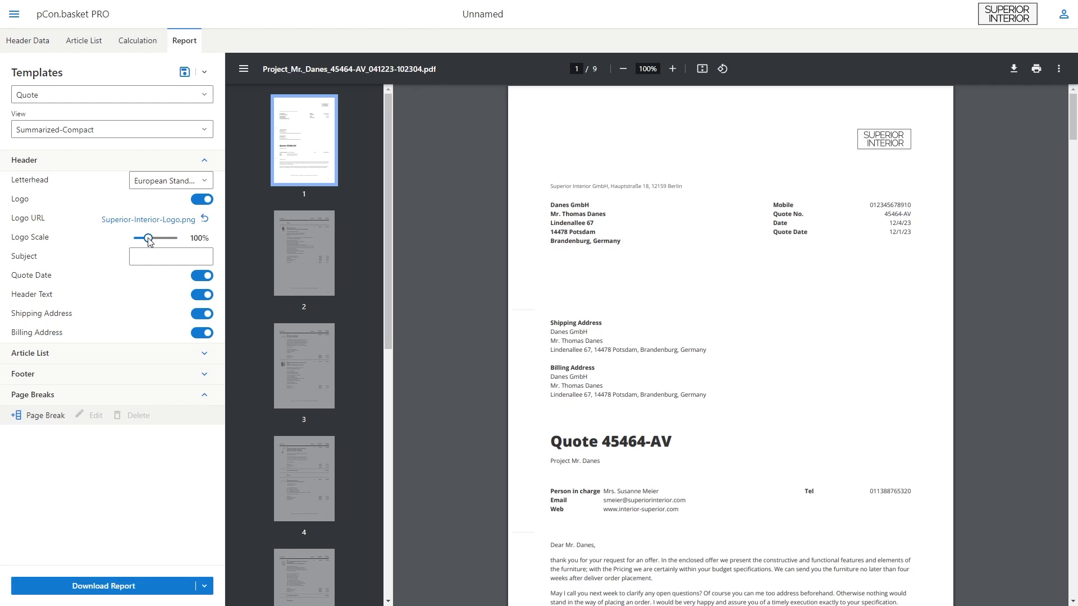
pyautogui.moveTo(147, 238); pyautogui.dragTo(159, 238)
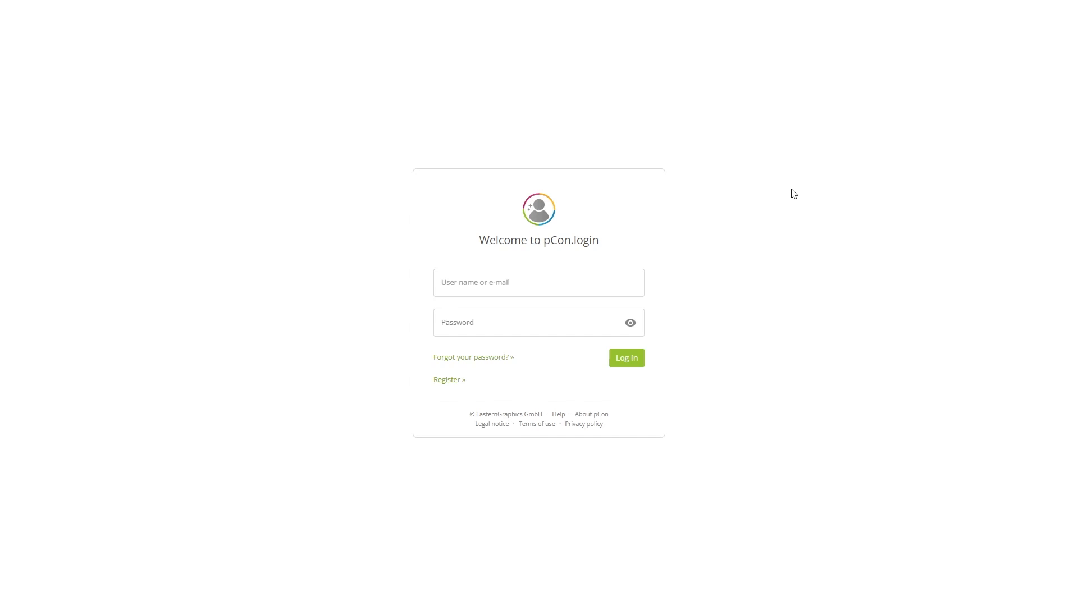
pyautogui.moveTo(653, 284)
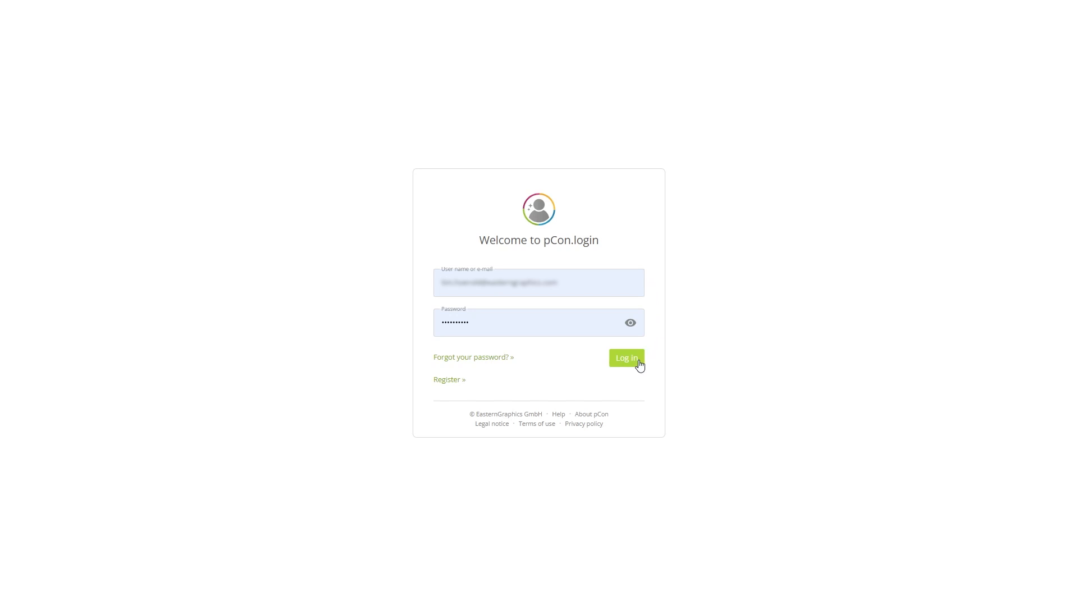
# Log in to the pCon account with the entered credentials.
pyautogui.click(626, 358)
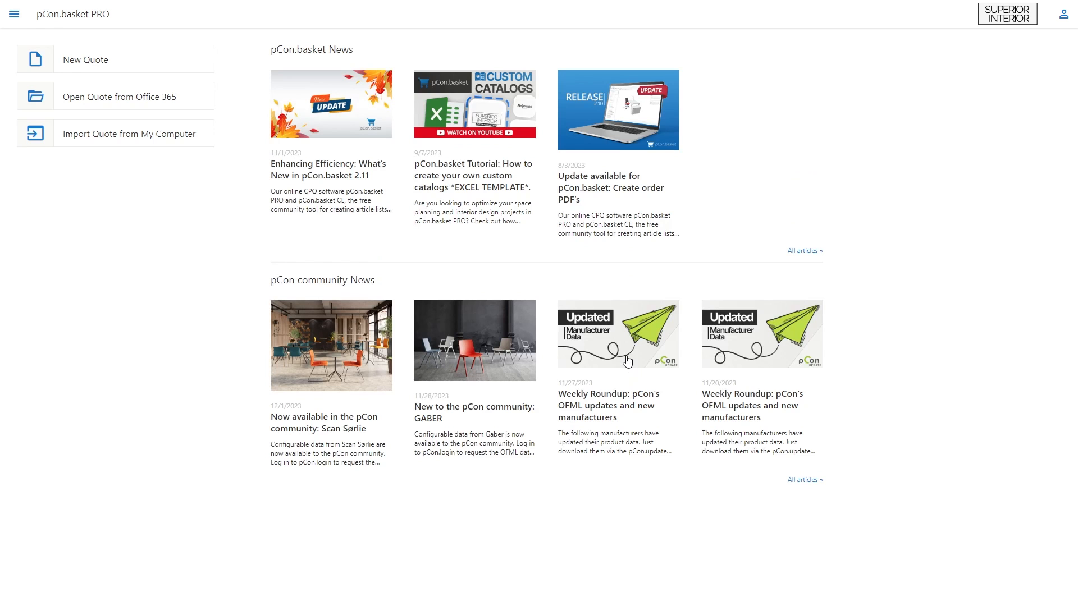
pyautogui.moveTo(191, 301)
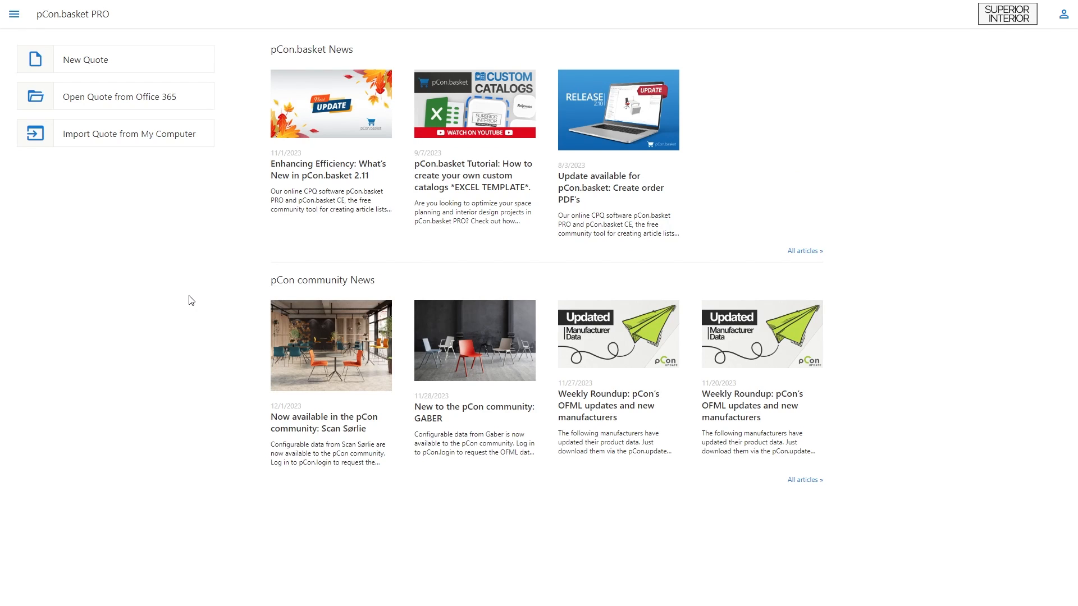
pyautogui.click(14, 13)
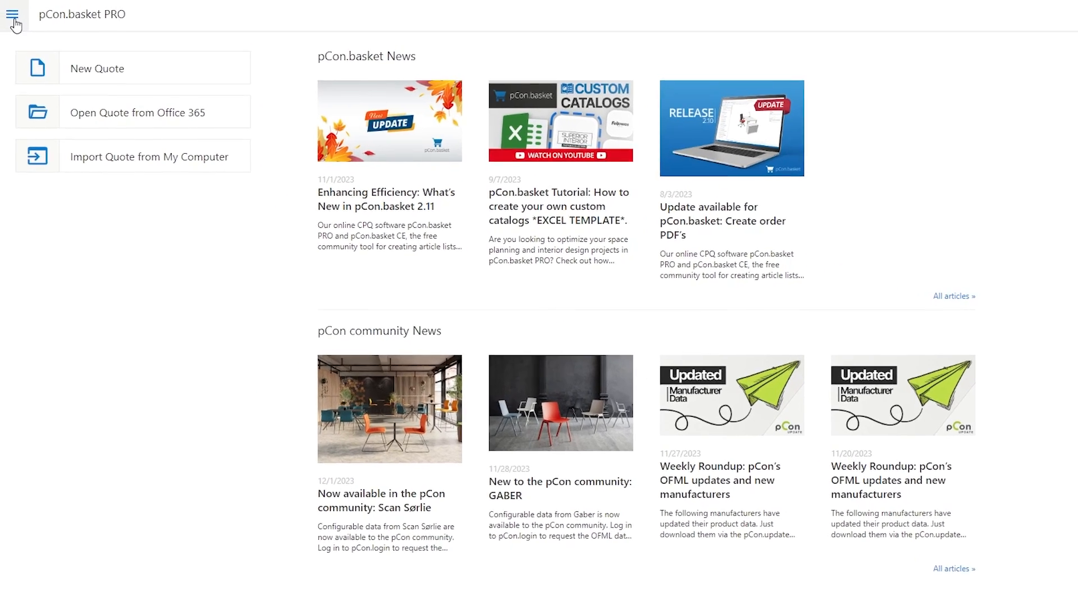
pyautogui.click(15, 15)
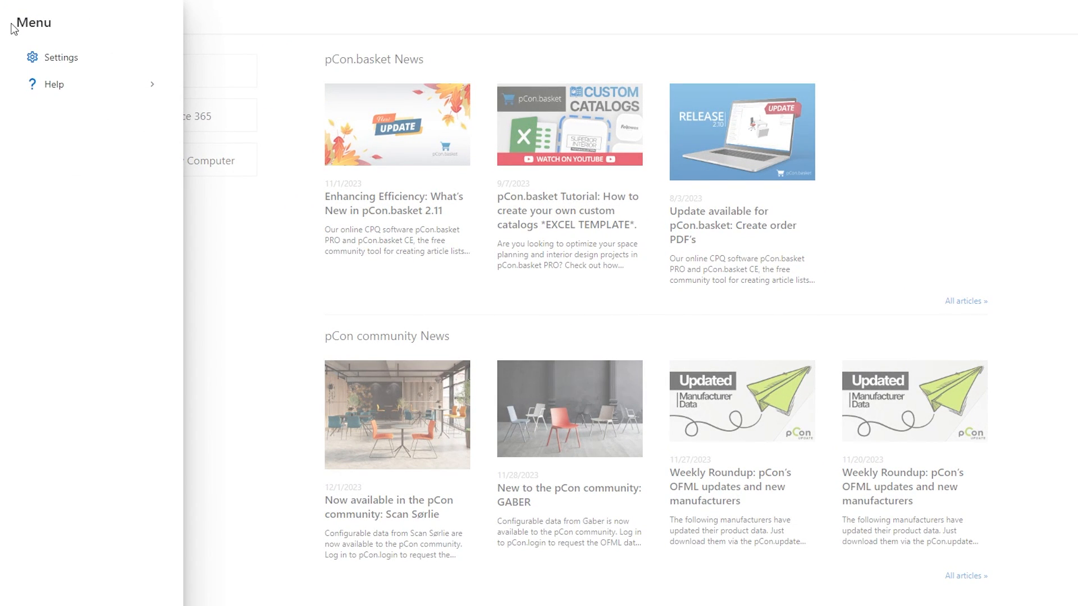
pyautogui.click(17, 17)
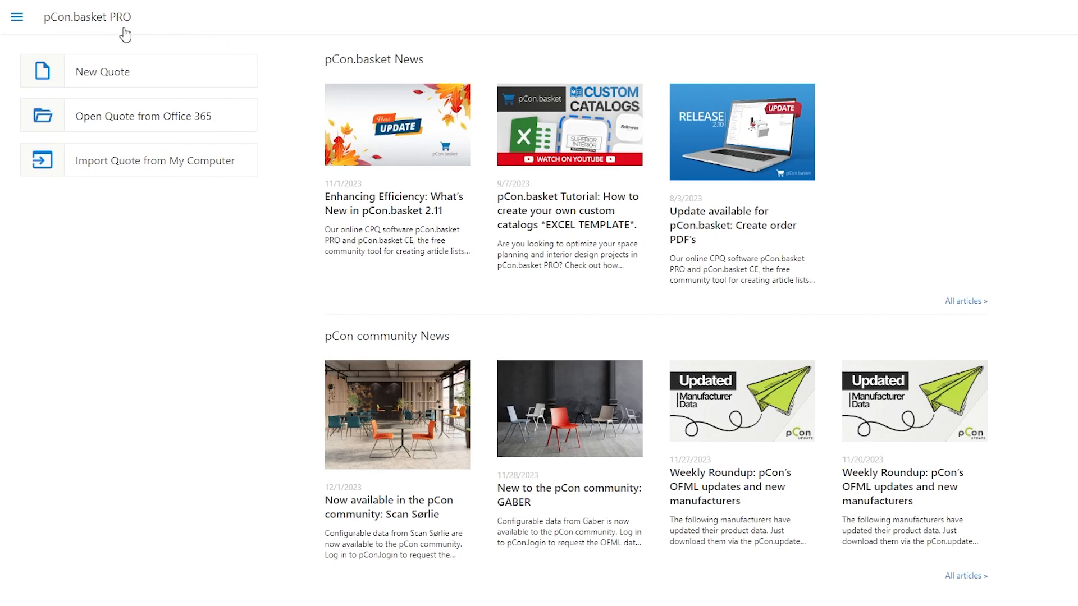
pyautogui.moveTo(231, 81)
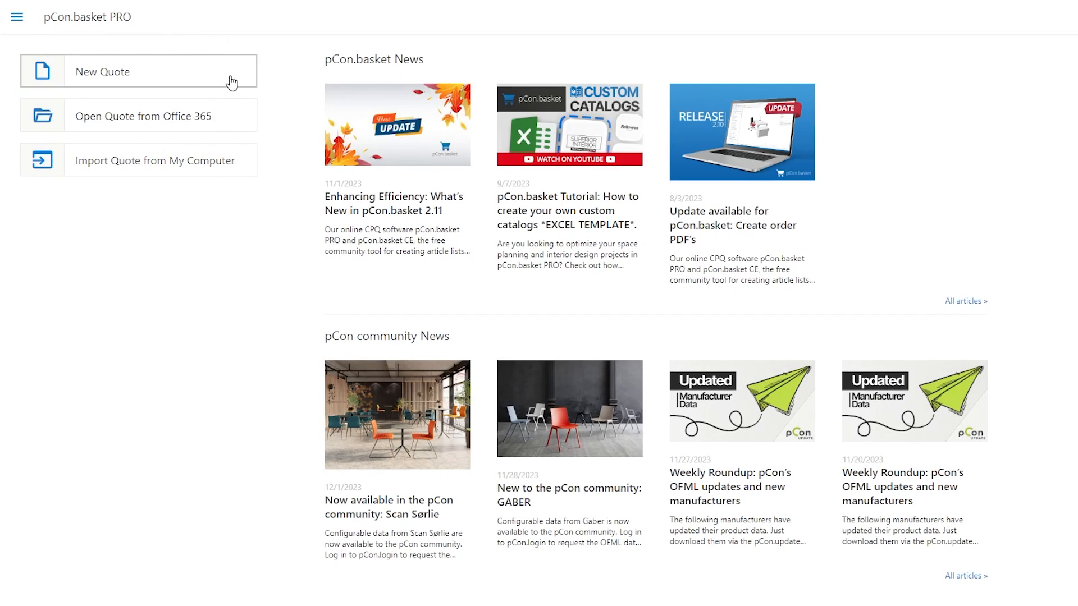
pyautogui.moveTo(216, 166)
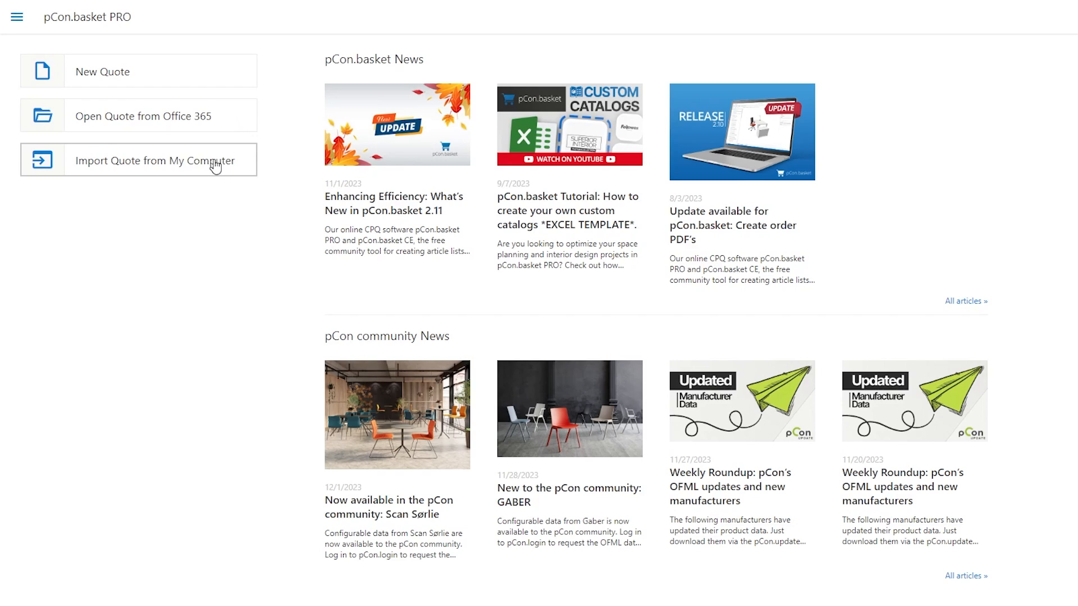
pyautogui.moveTo(236, 72)
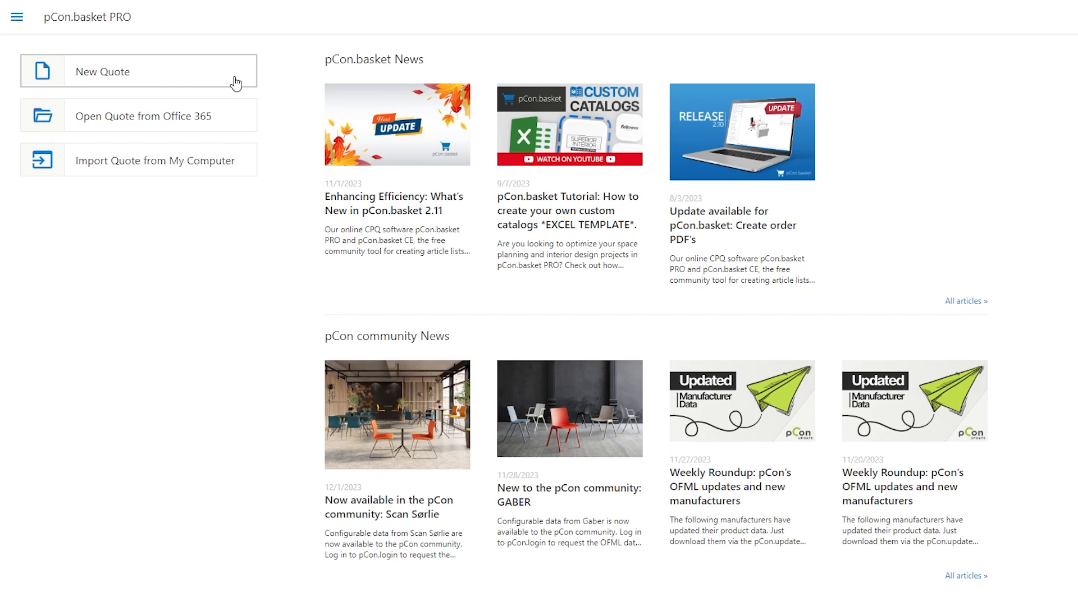
pyautogui.moveTo(226, 69)
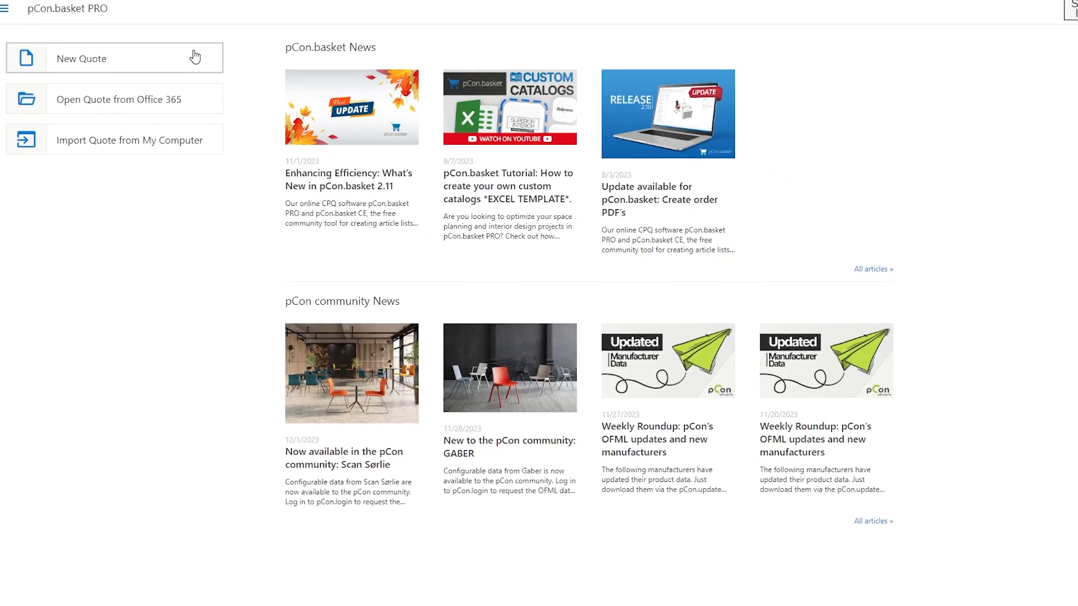
# Start an empty quote, find the Sedus catalog via 'sedus' and search it for 'quarter'.
pyautogui.click(114, 57)
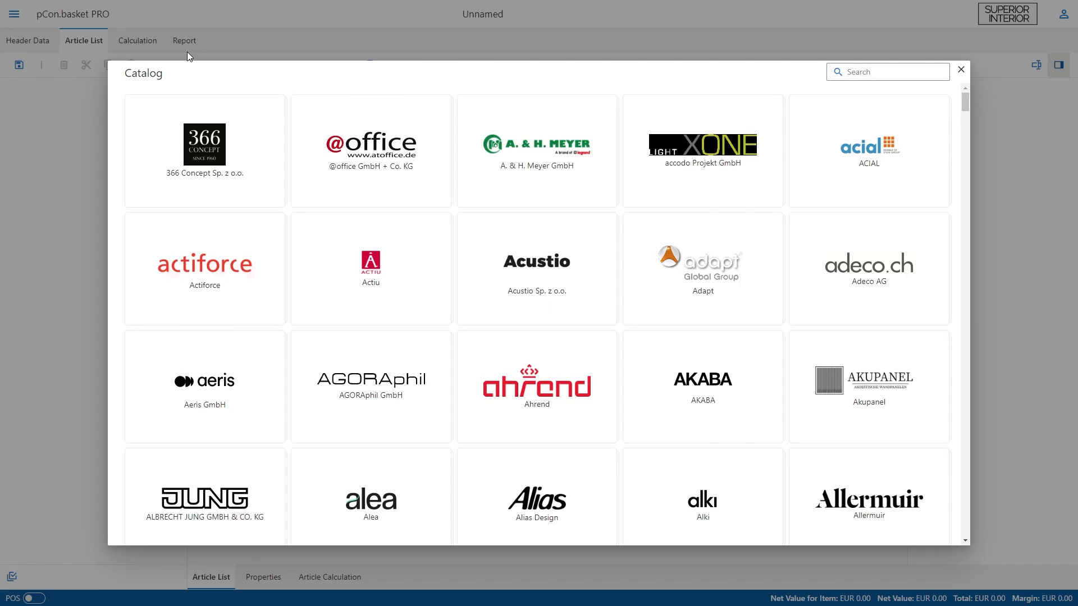
pyautogui.scroll(-3)
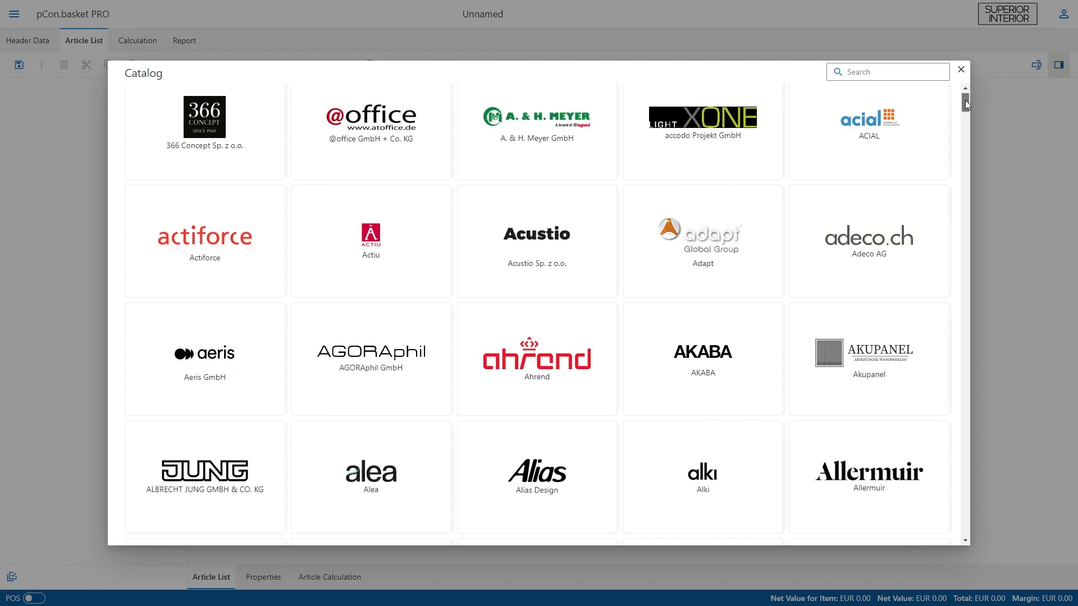
pyautogui.scroll(-3)
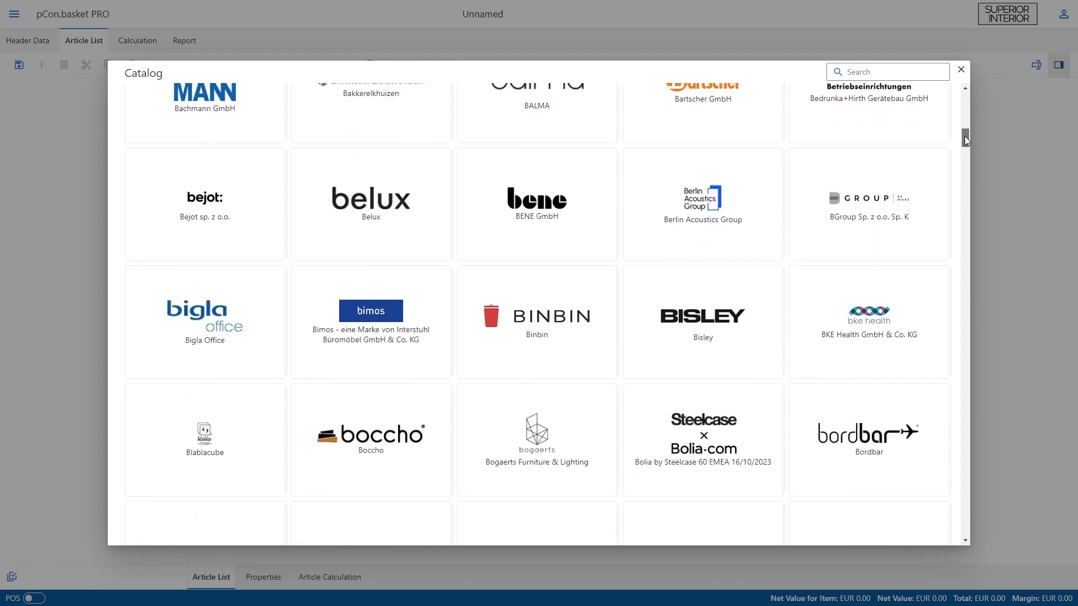
pyautogui.scroll(-3)
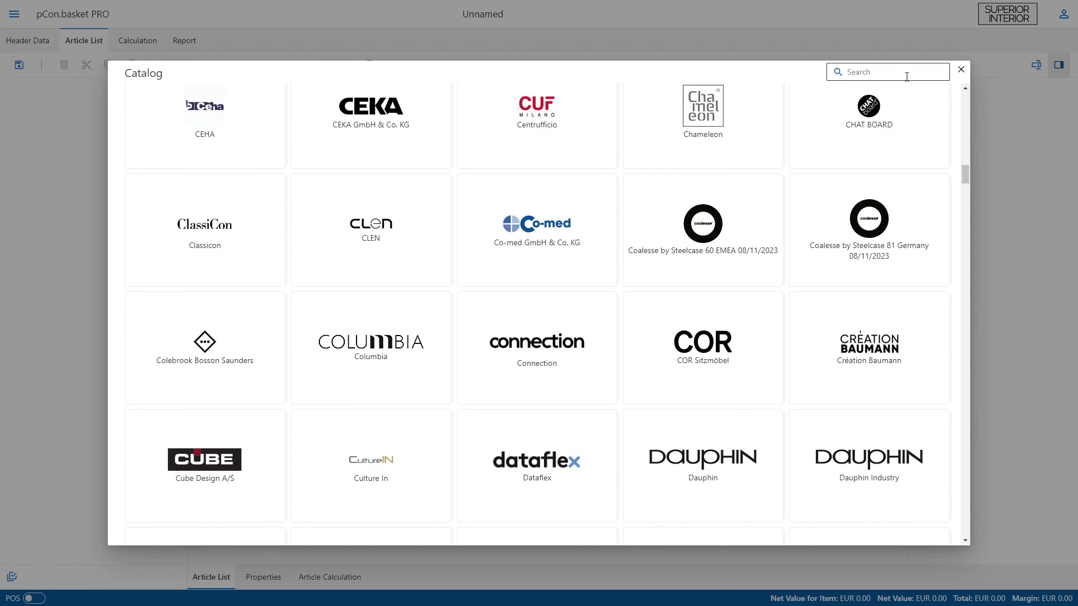
pyautogui.write('sedus')
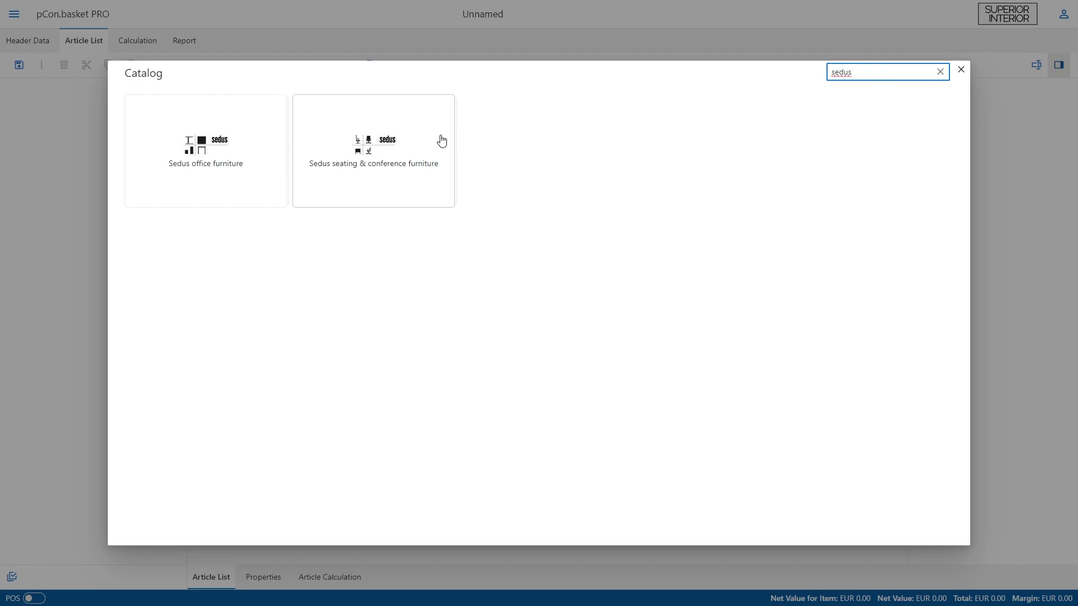
pyautogui.click(372, 150)
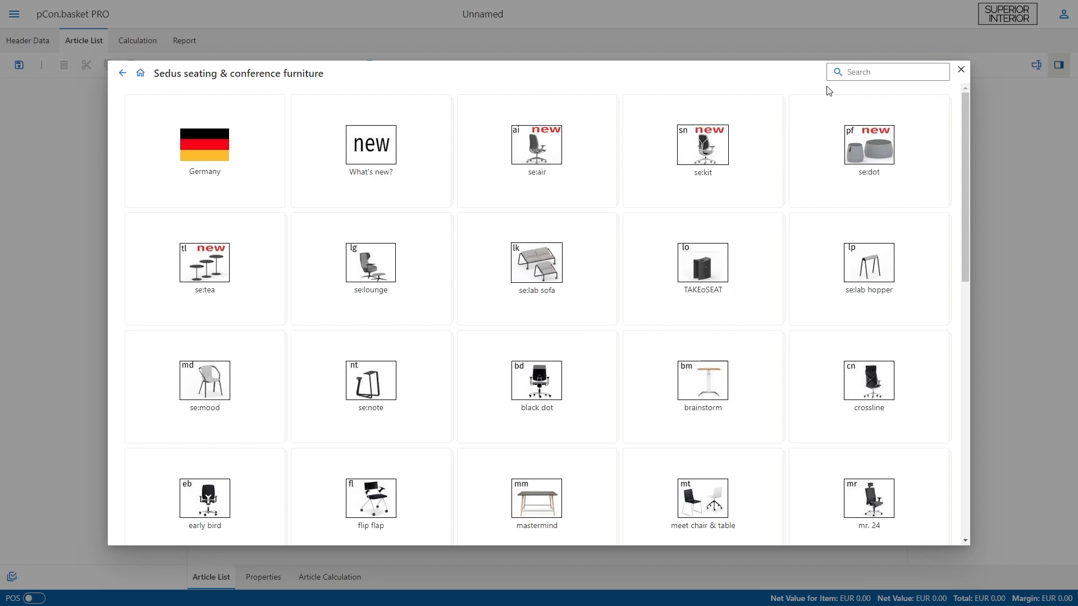
pyautogui.write('quarter')
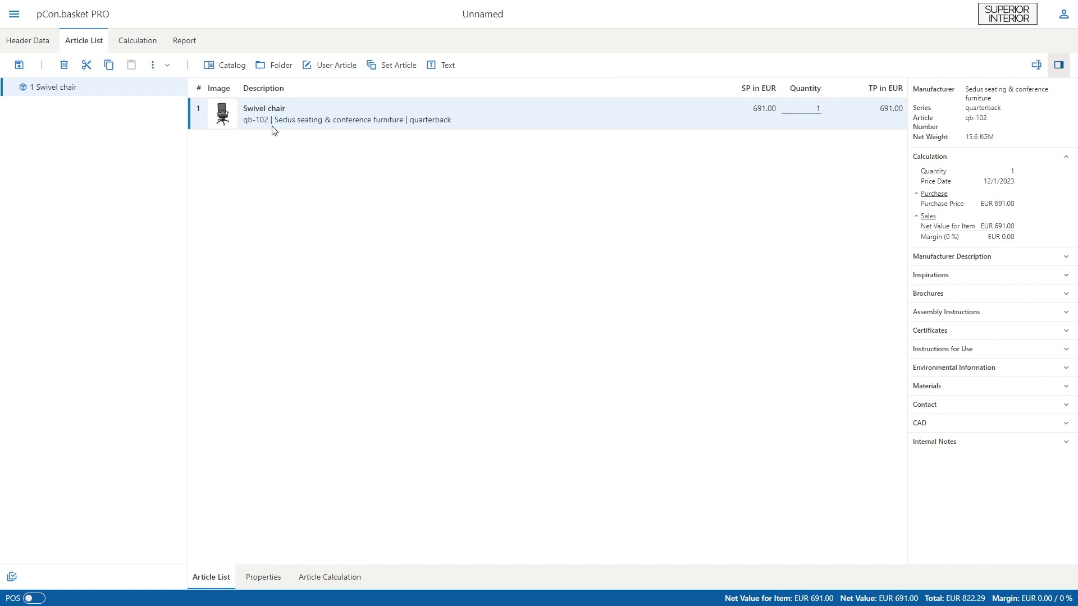
pyautogui.moveTo(220, 290)
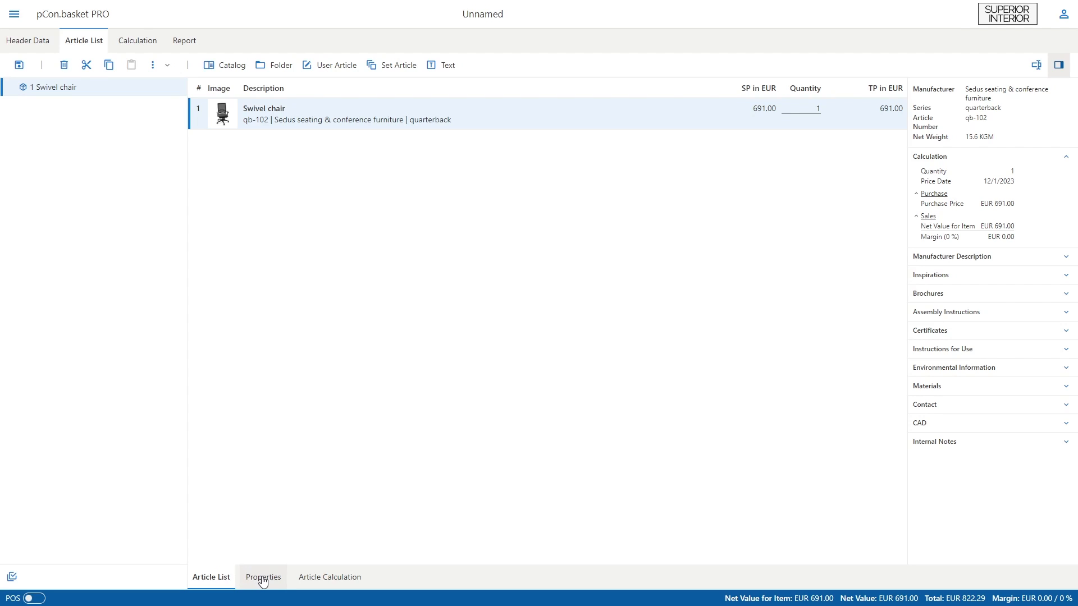
# Configure the chair with anthracite backrest membrane and Atlantic red orange seat fabric.
pyautogui.click(263, 578)
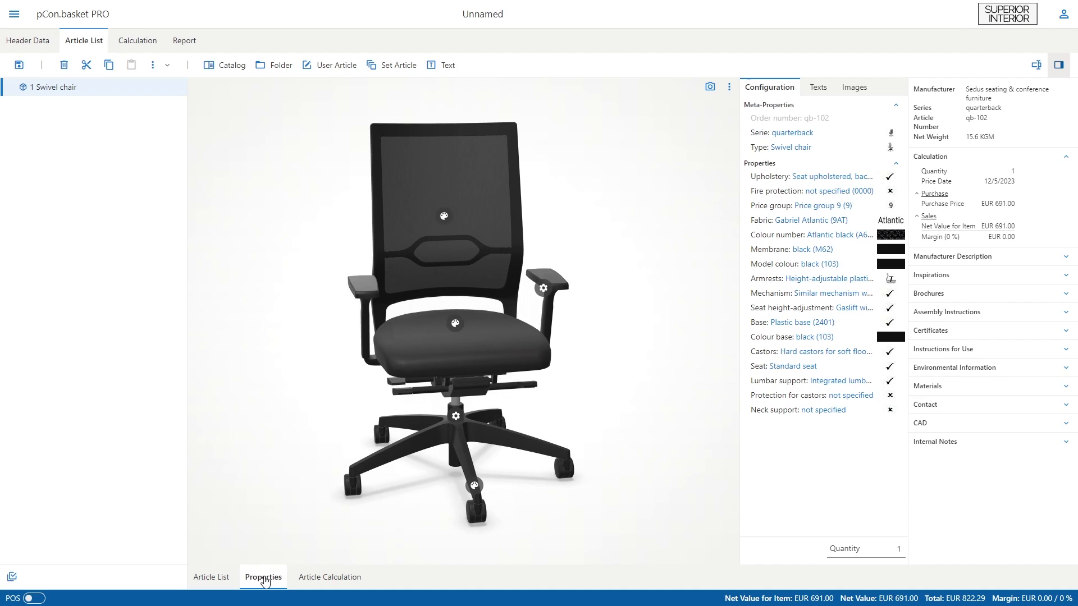
pyautogui.moveTo(363, 265)
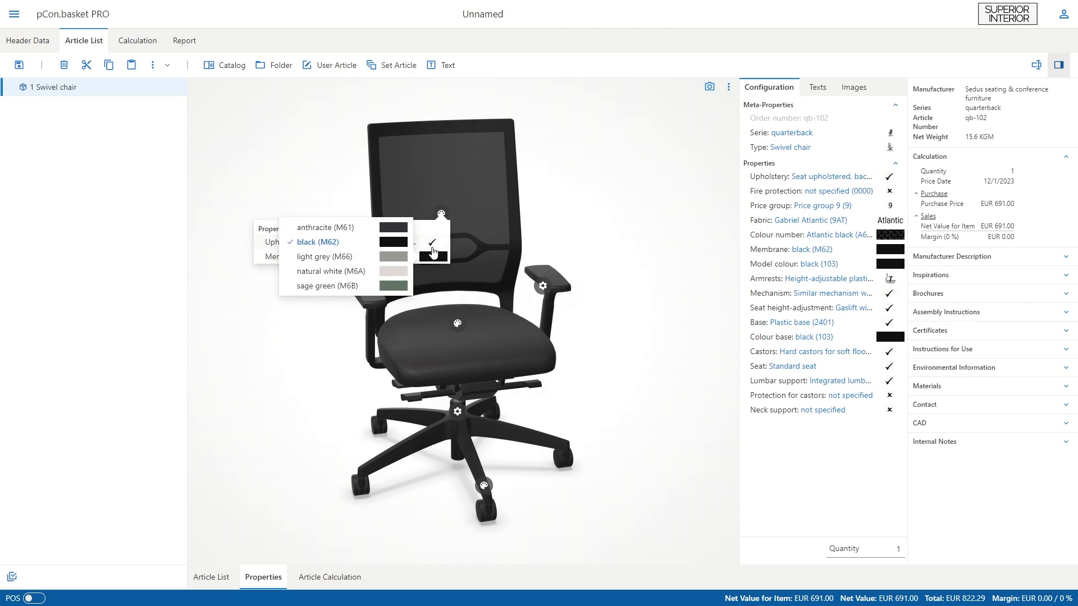
pyautogui.click(324, 228)
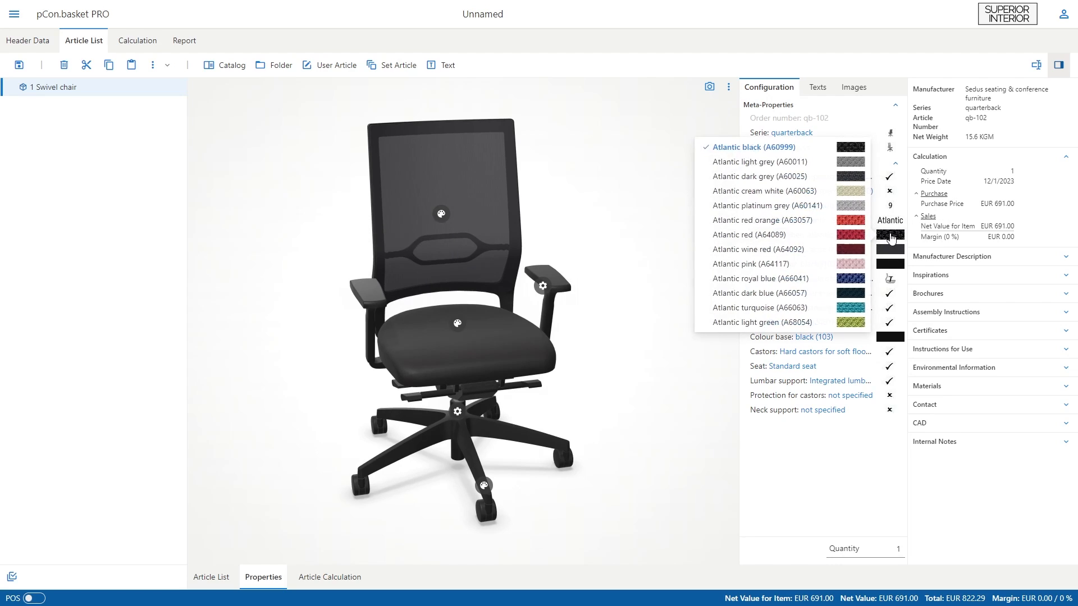
pyautogui.moveTo(852, 237)
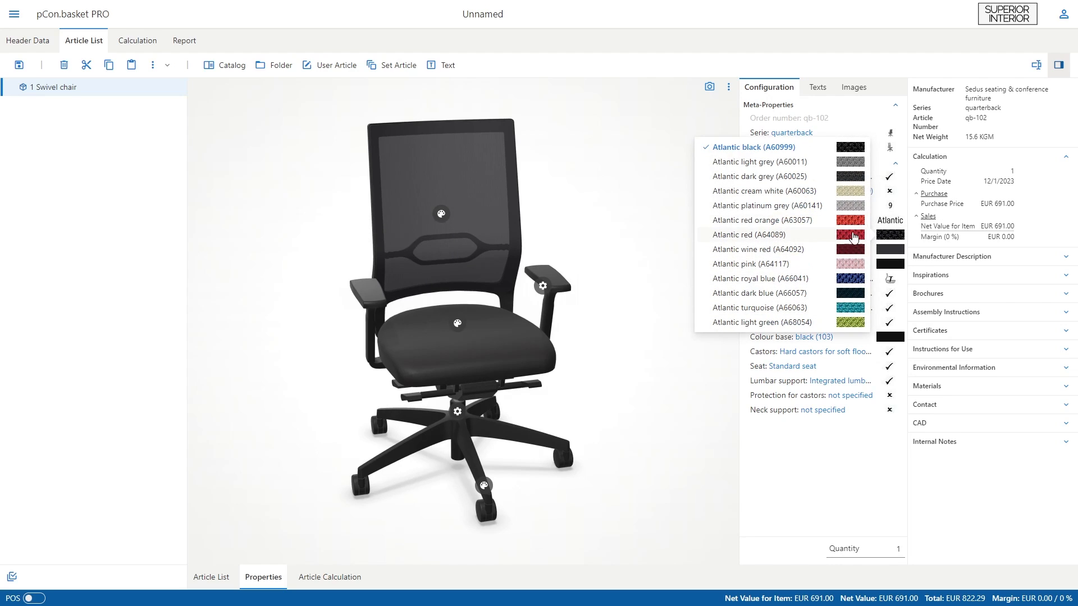
pyautogui.click(749, 234)
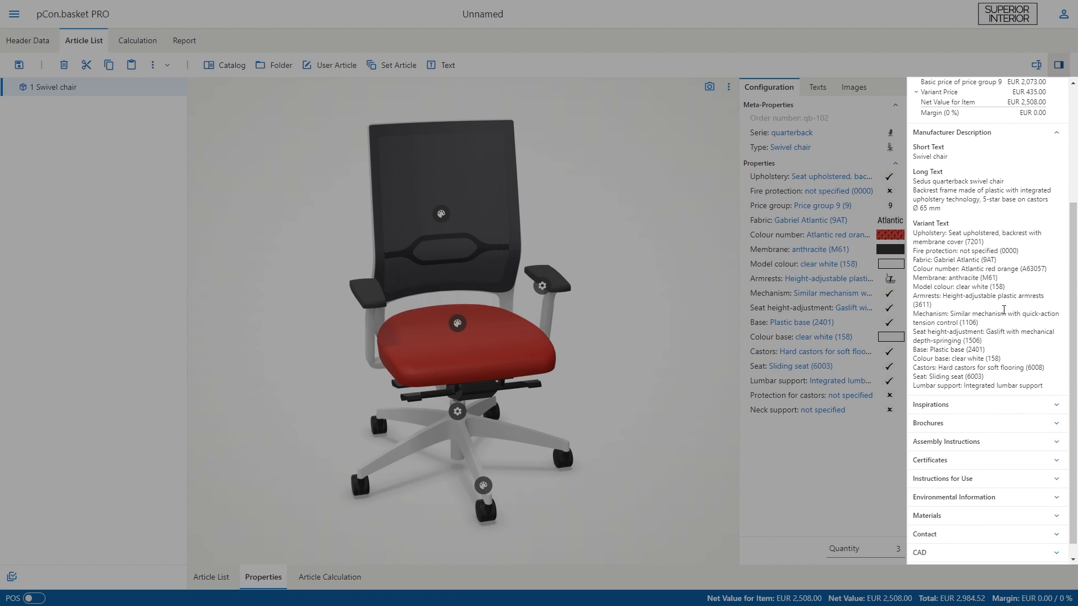
# Review the chair's inspiration images and manufacturer info in the info panel.
pyautogui.scroll(3)
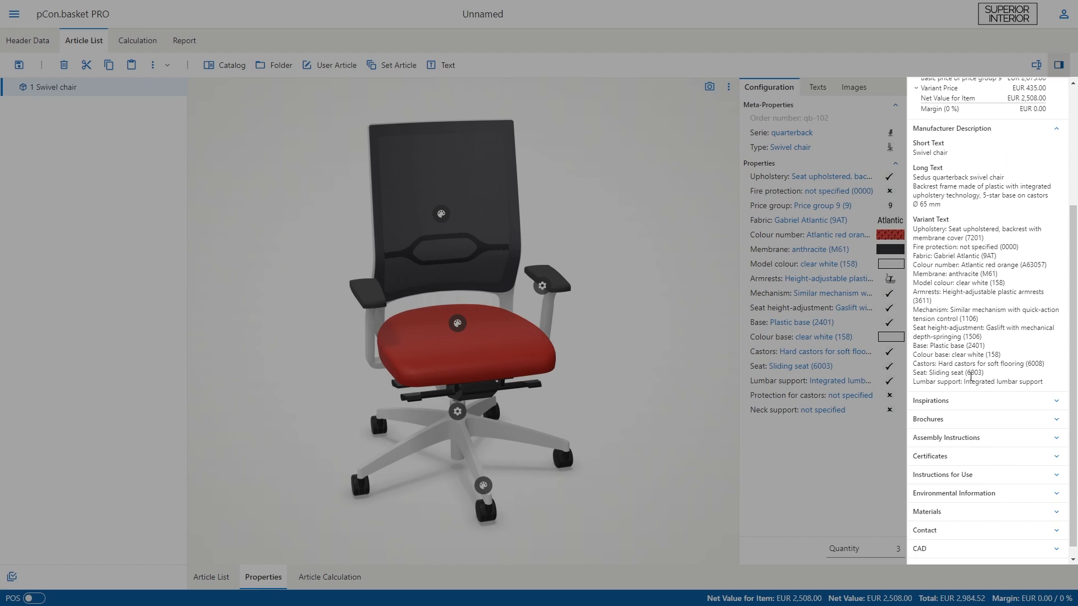
pyautogui.click(986, 401)
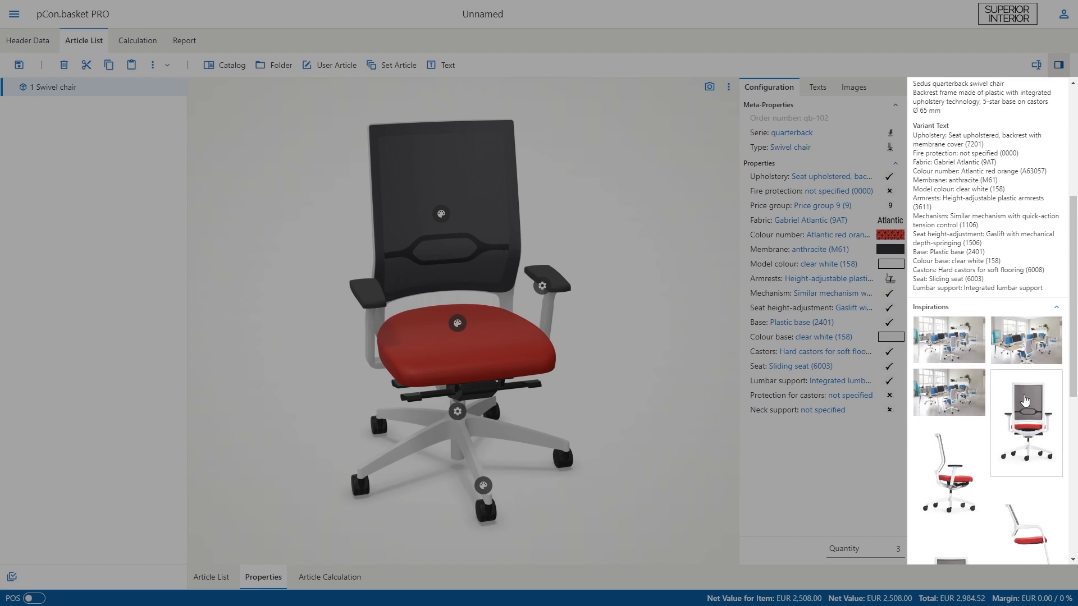
pyautogui.scroll(-3)
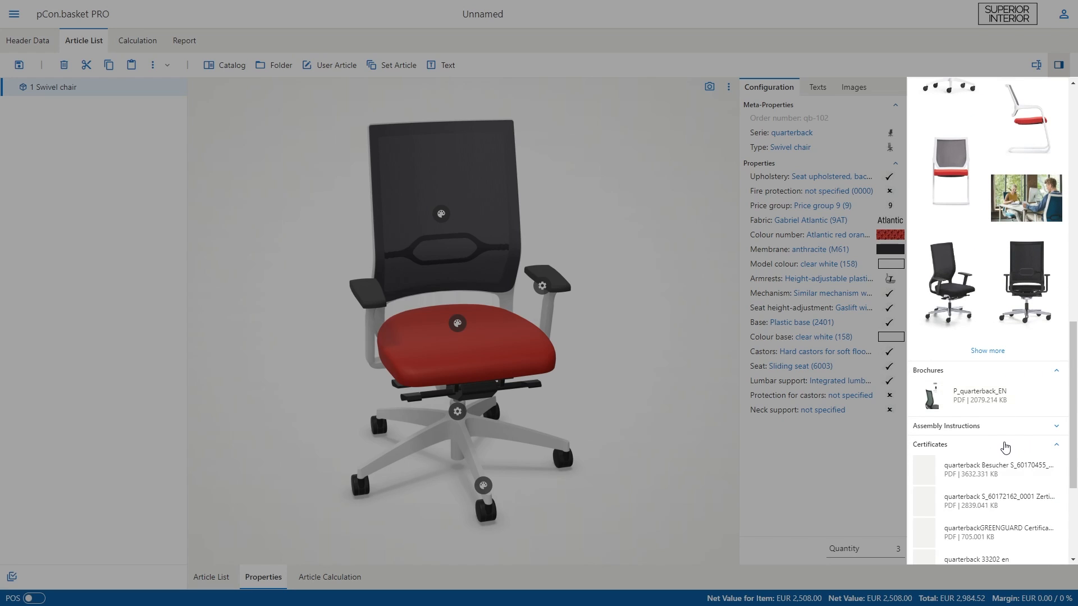
pyautogui.scroll(-3)
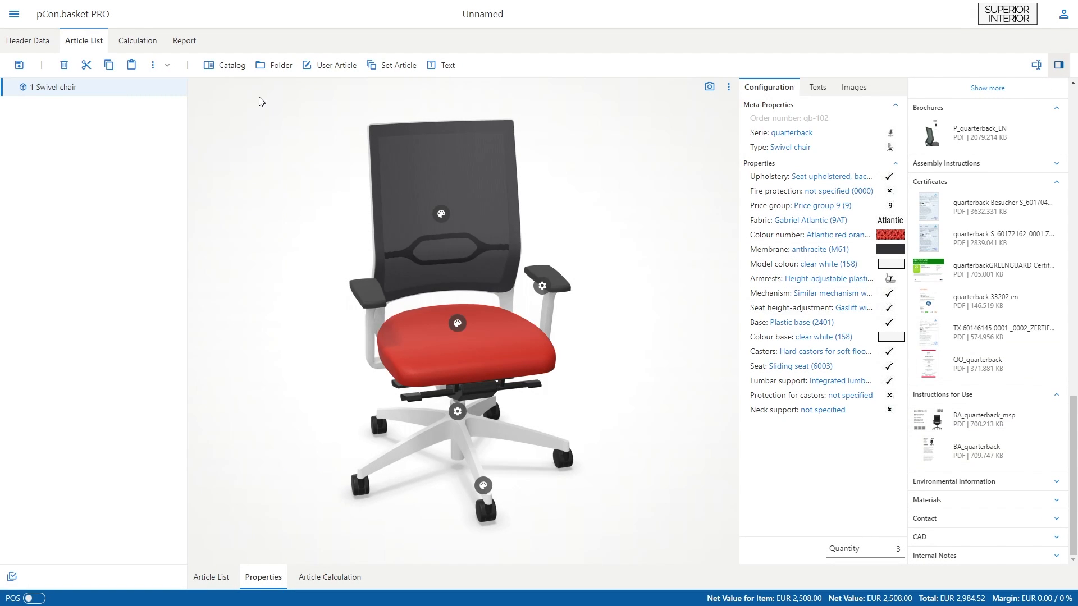
pyautogui.moveTo(231, 66)
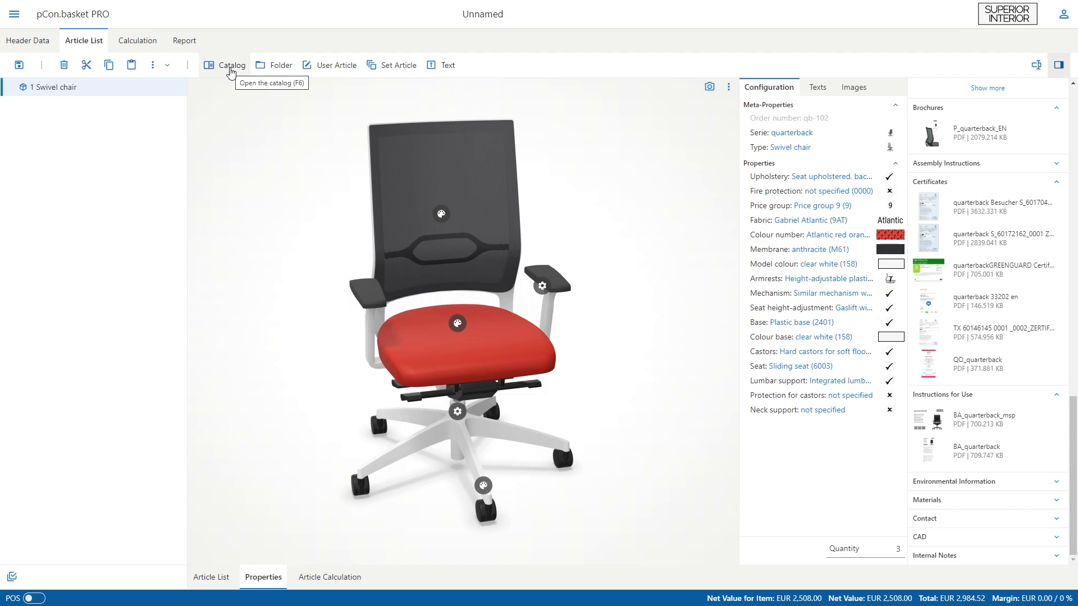
# Insert the remaining tables, cabinet, lamp, pedestals and se:hub articles from the catalog.
pyautogui.click(231, 65)
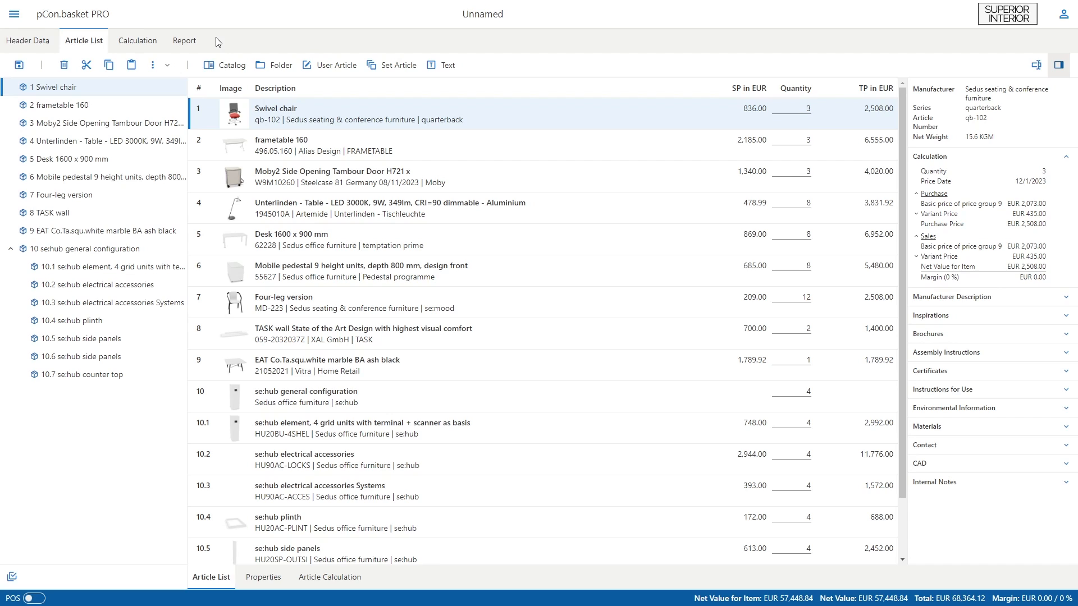
pyautogui.moveTo(267, 48)
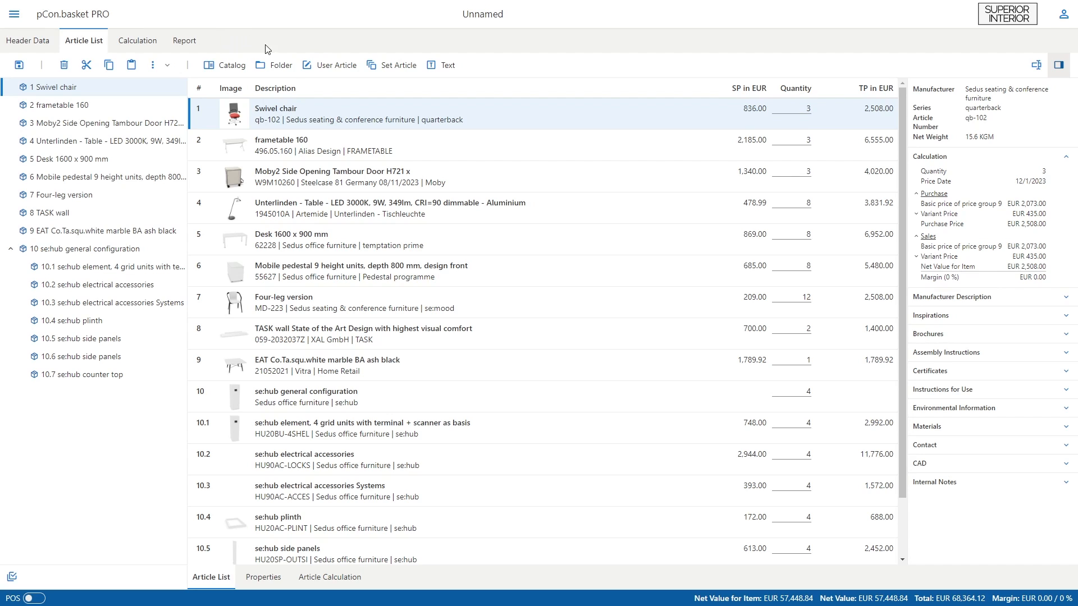
# Create an article-list folder named 'Office 1'.
pyautogui.click(274, 66)
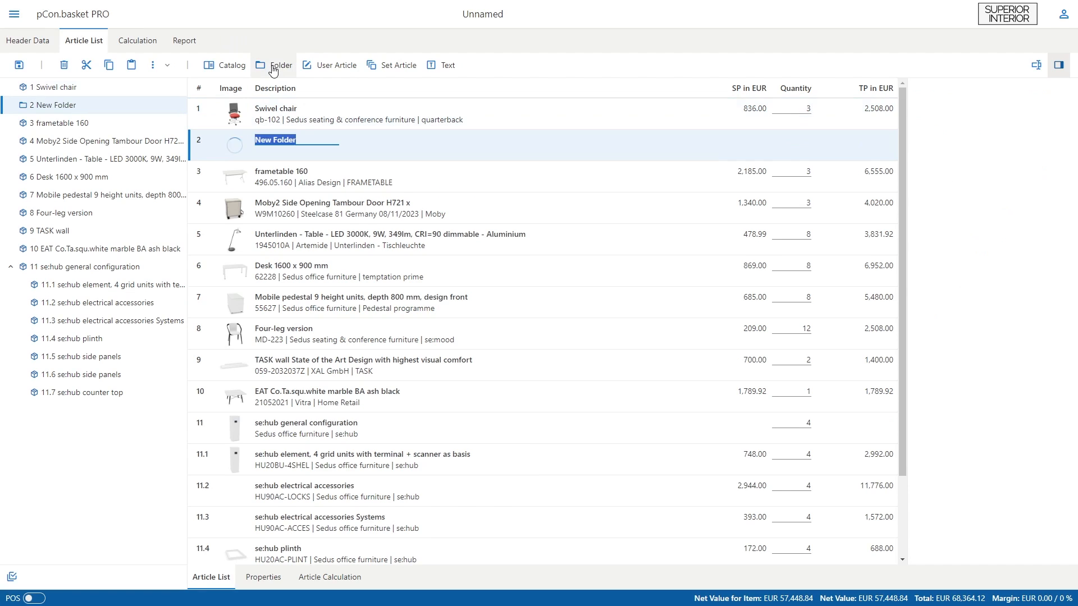
pyautogui.write('Office 1')
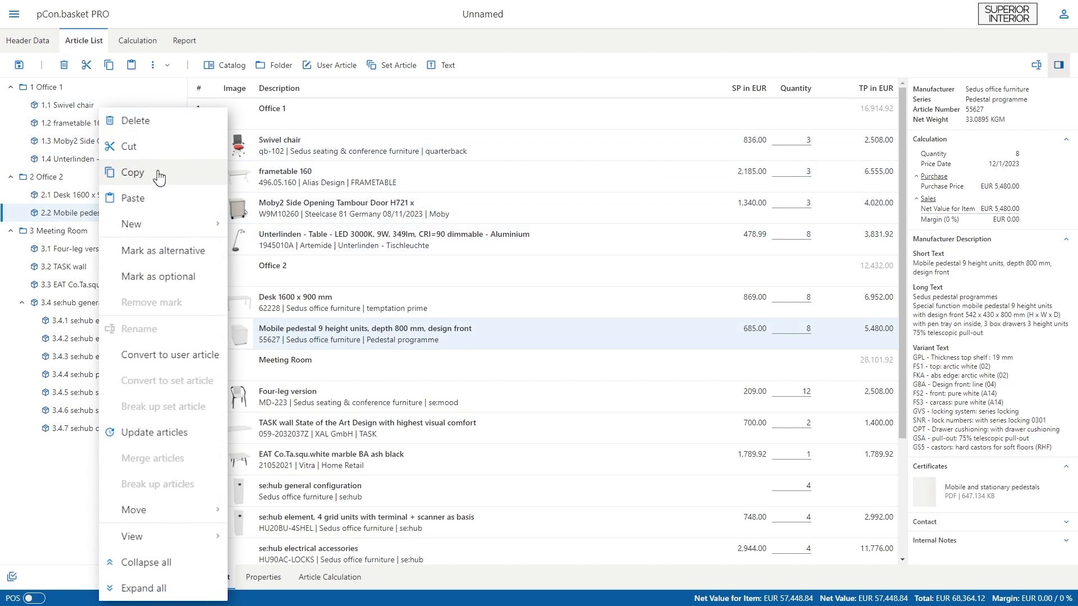
pyautogui.moveTo(145, 315)
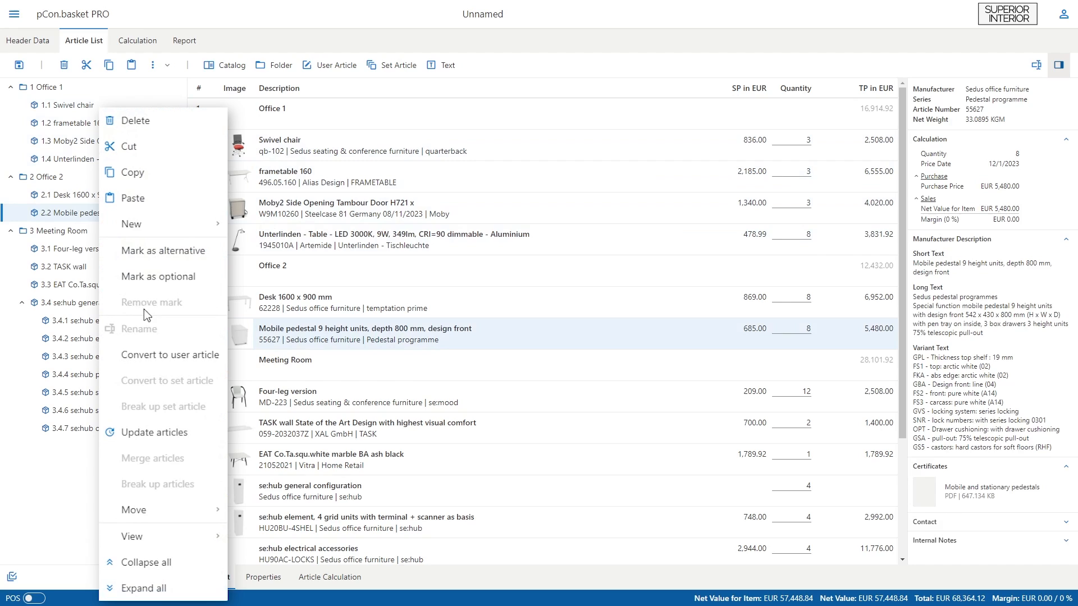
pyautogui.moveTo(163, 249)
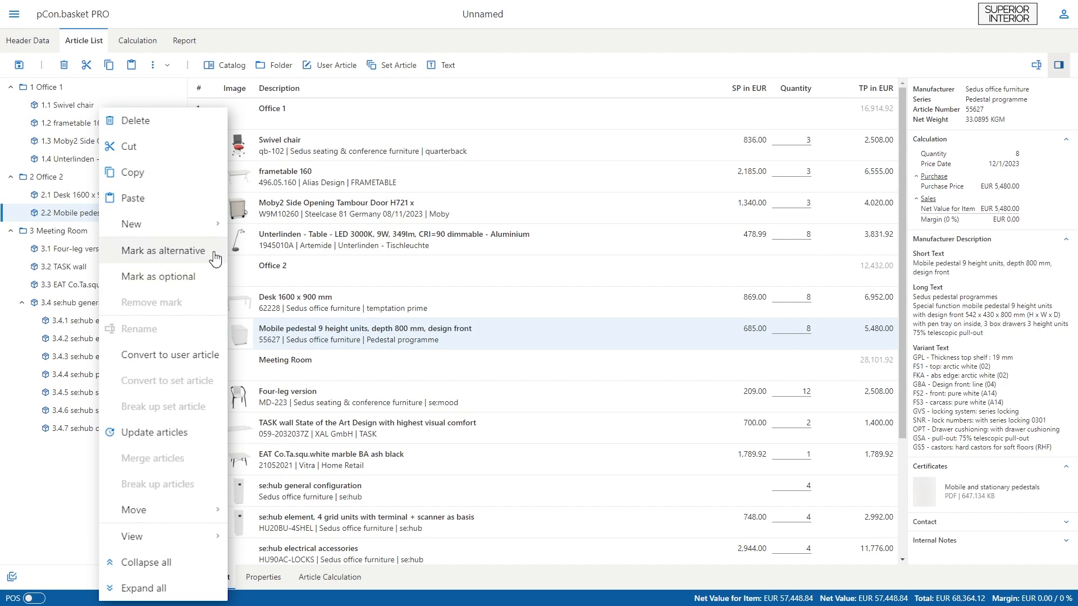
pyautogui.moveTo(210, 281)
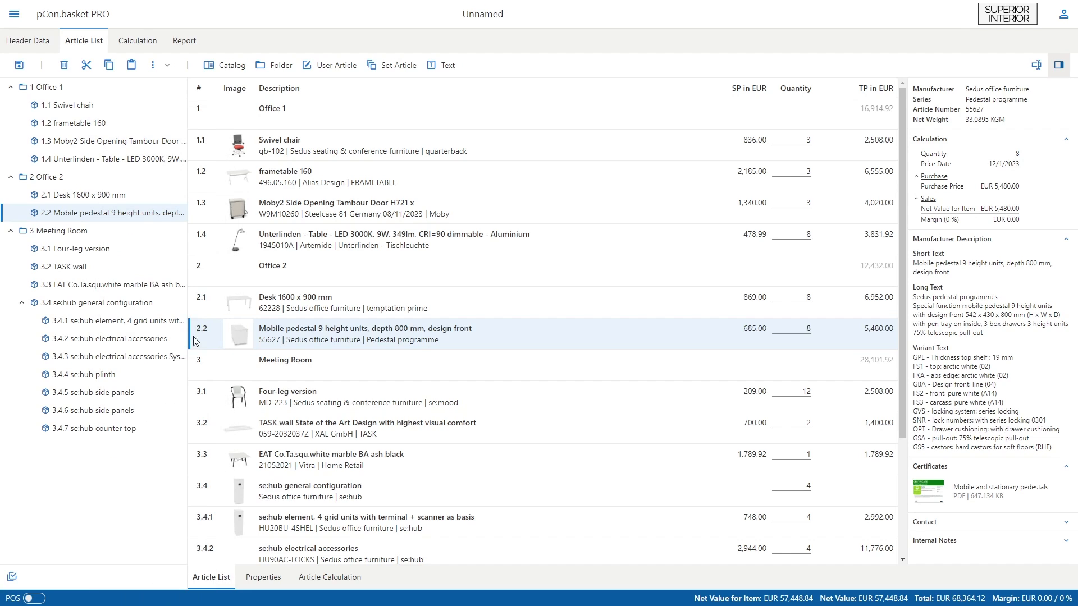
pyautogui.moveTo(215, 43)
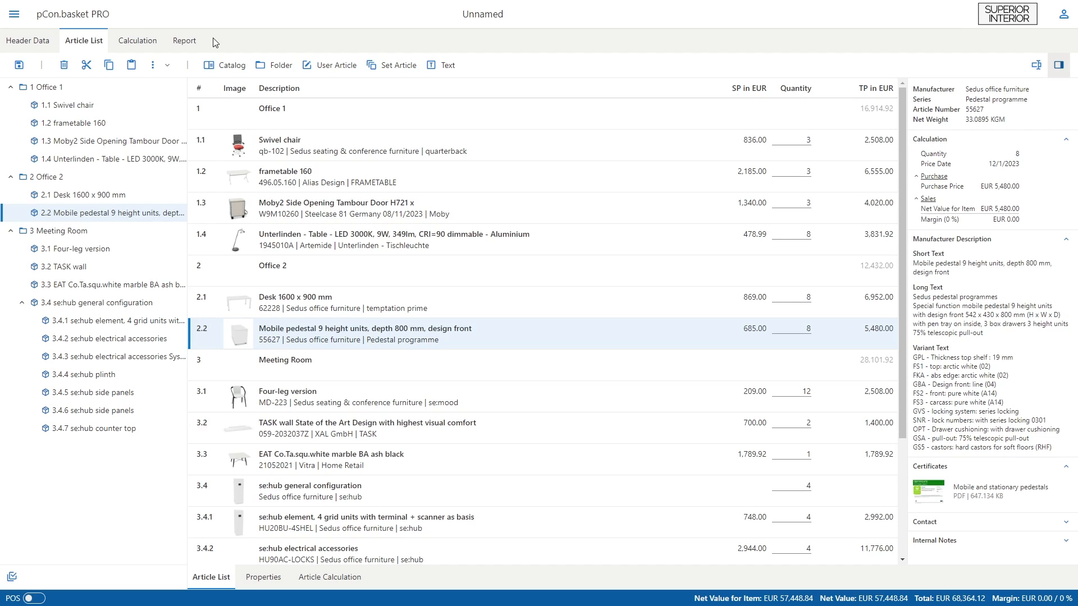
pyautogui.moveTo(137, 41)
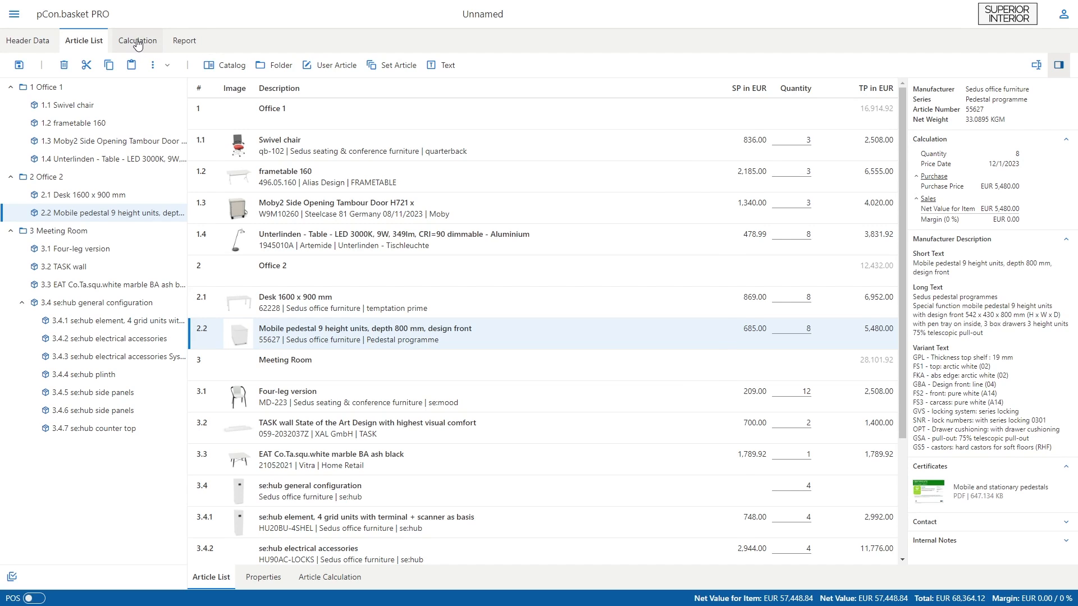
# Set a 2.00% header discount and a 1500 EUR absolute amount named 'Delivery and assembly' as upcharge.
pyautogui.click(138, 40)
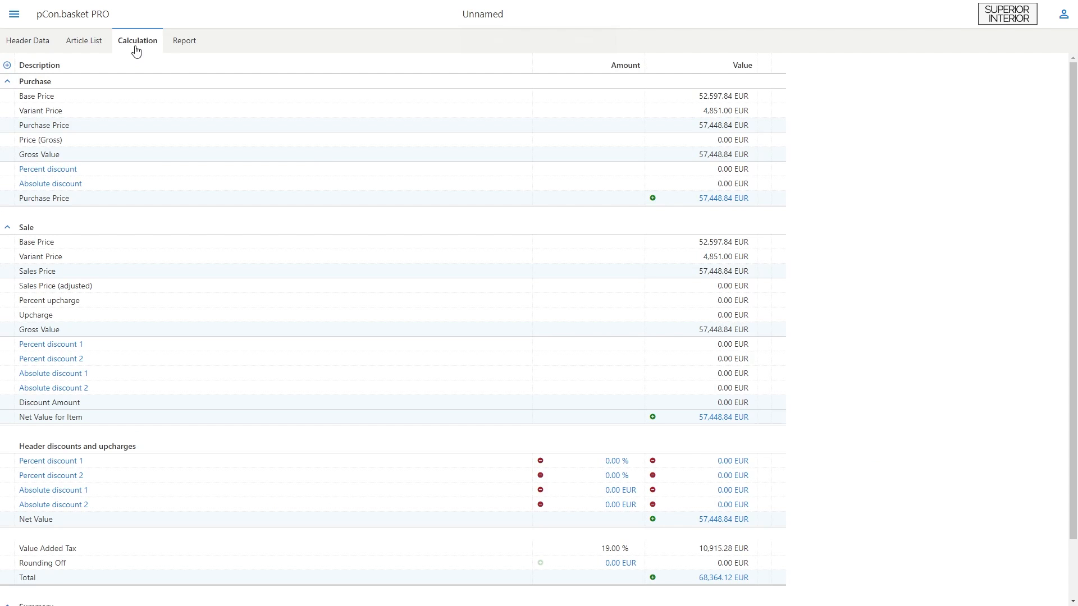
pyautogui.moveTo(181, 133)
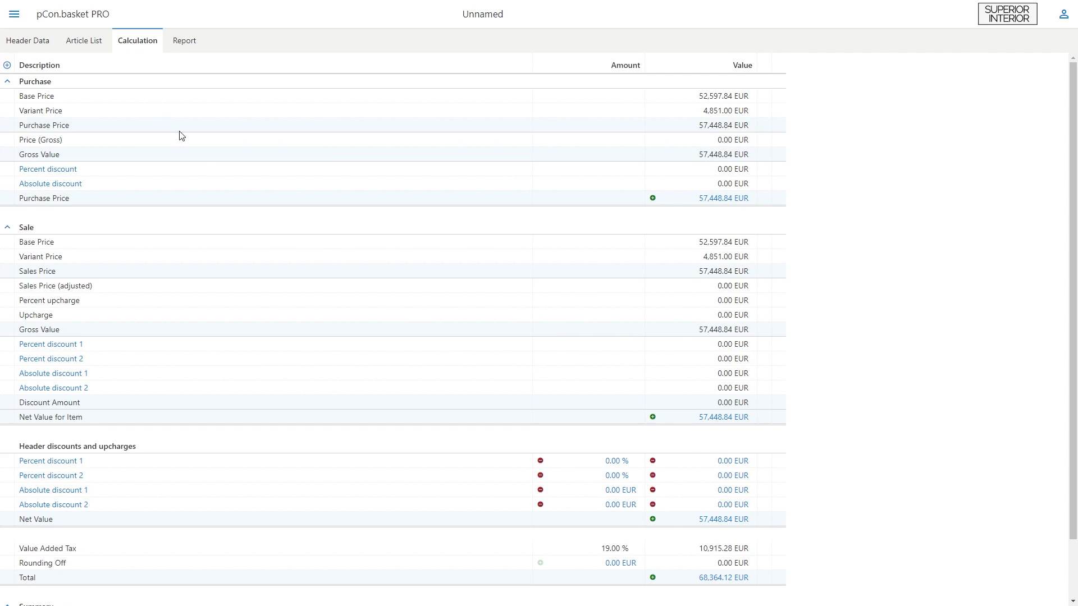
pyautogui.scroll(-3)
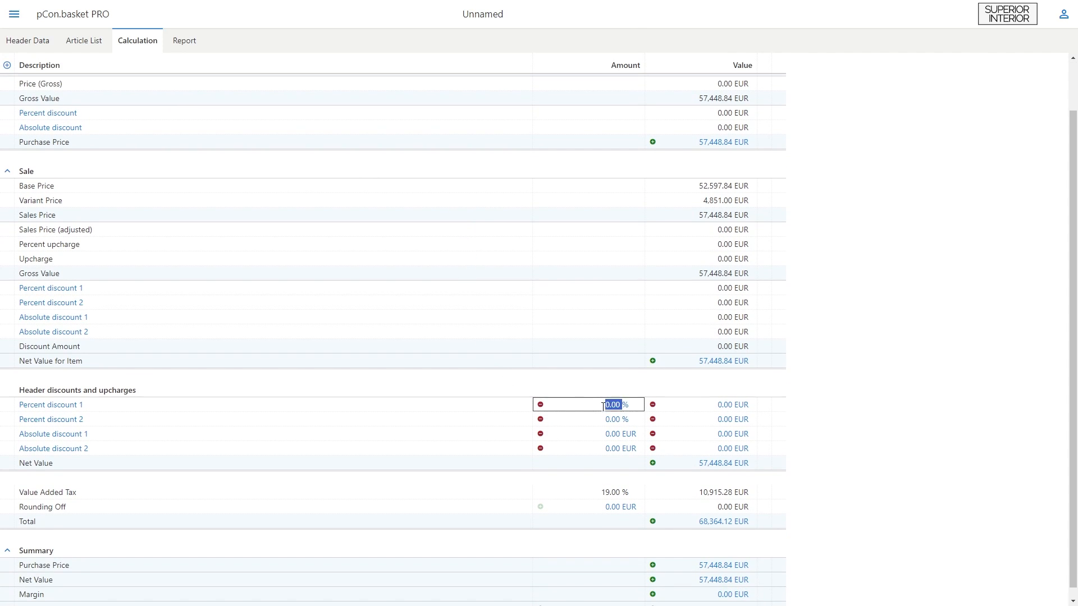
pyautogui.write('2.00')
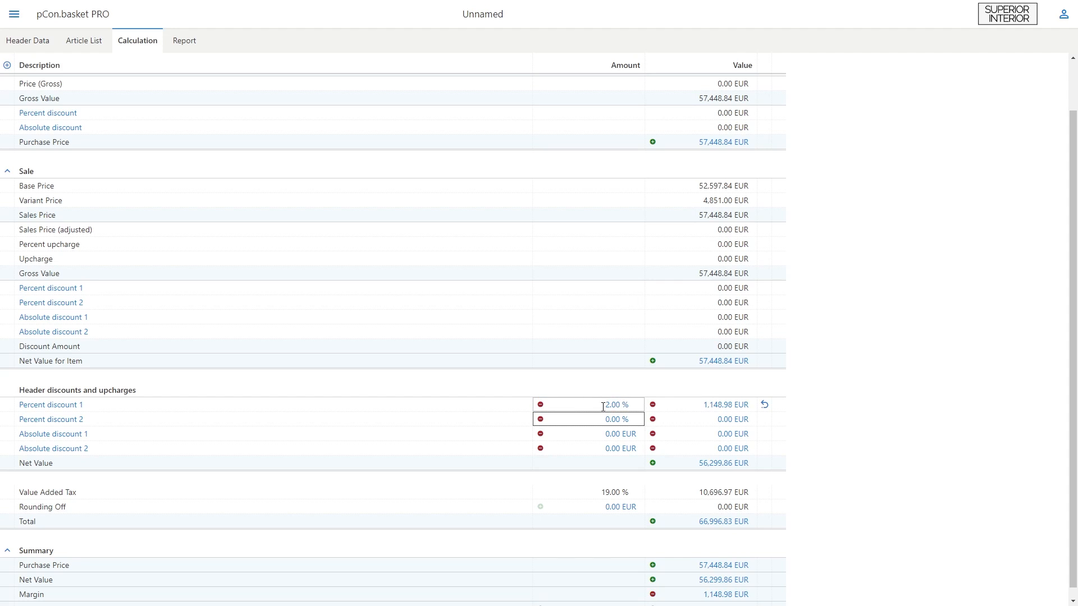
pyautogui.click(587, 433)
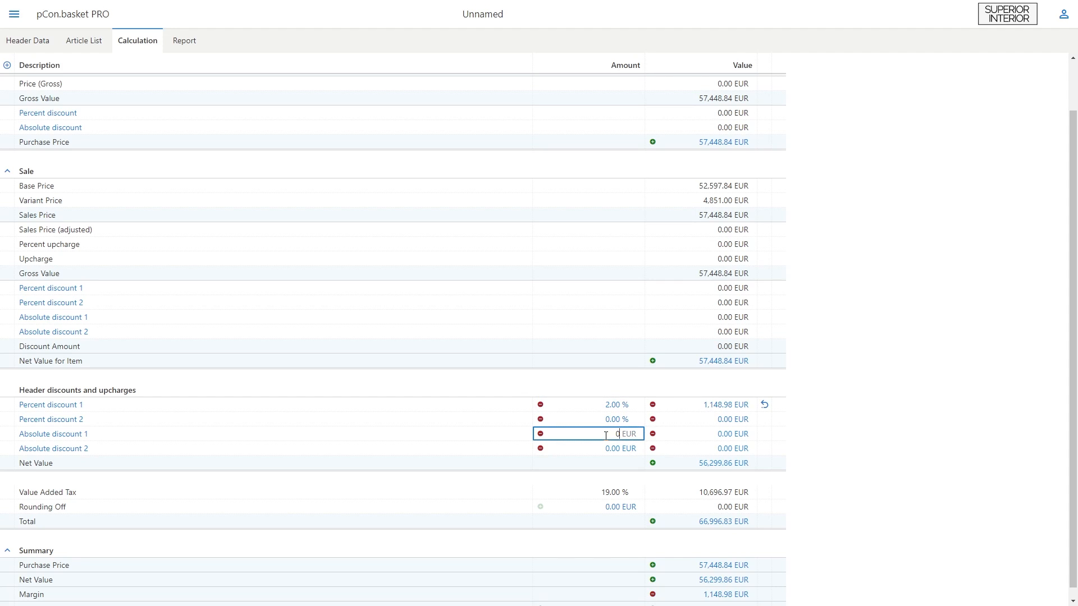
pyautogui.write('1500')
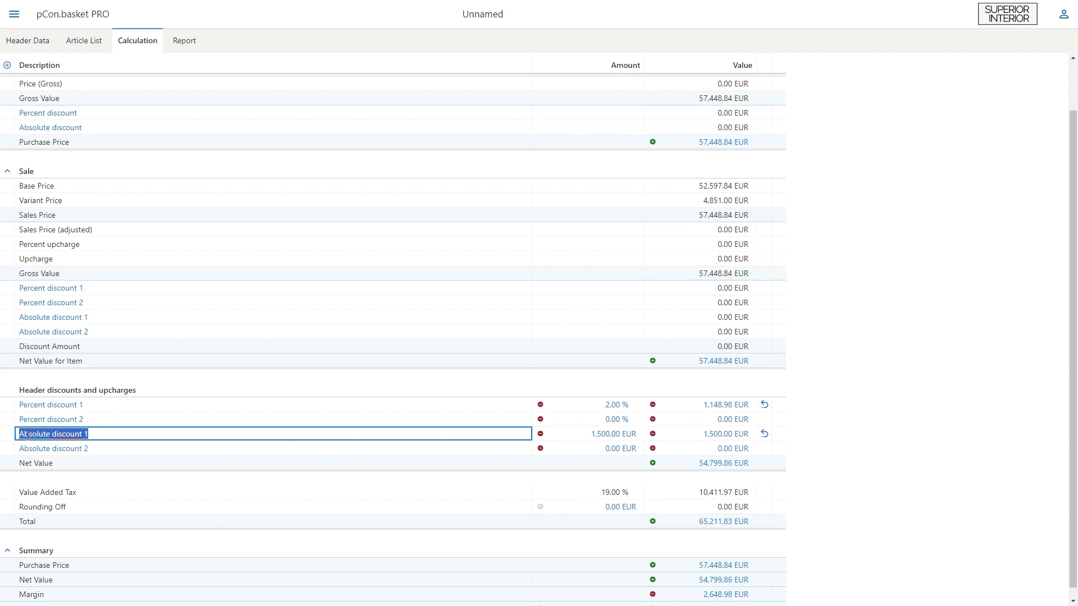
pyautogui.write('Delivery and assembly')
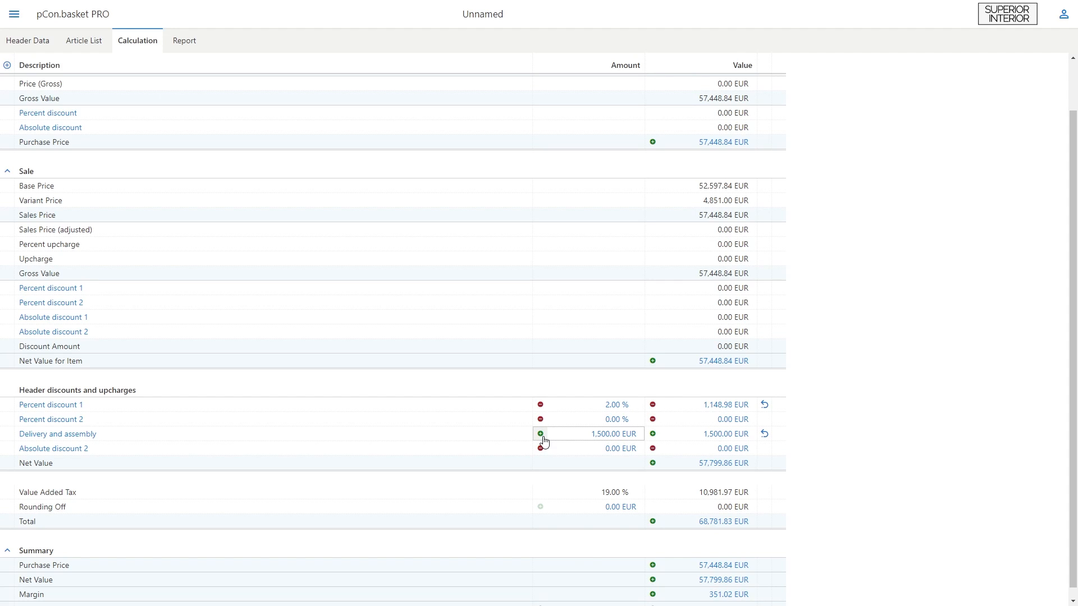
pyautogui.scroll(-3)
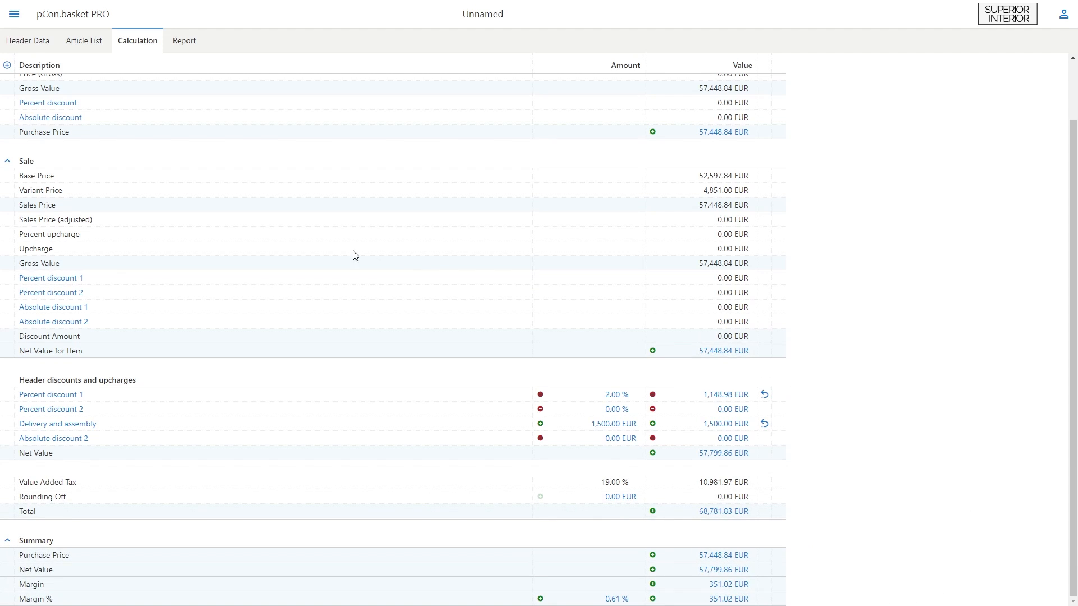
pyautogui.moveTo(83, 41)
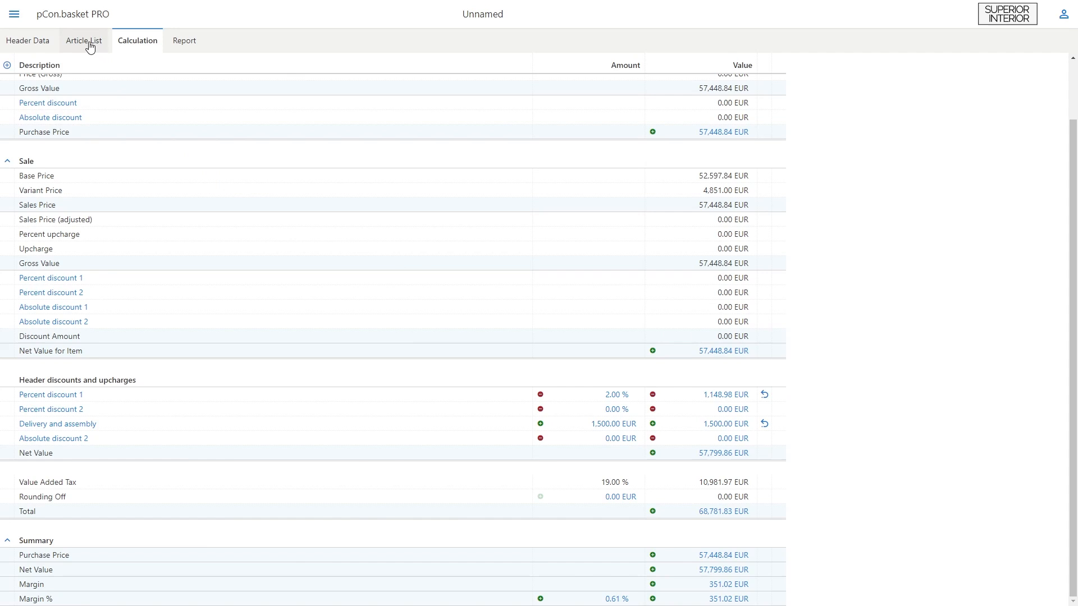
# Show per-article calculations with discount and upcharge shares for the swivel chair and Meeting Room items.
pyautogui.click(83, 41)
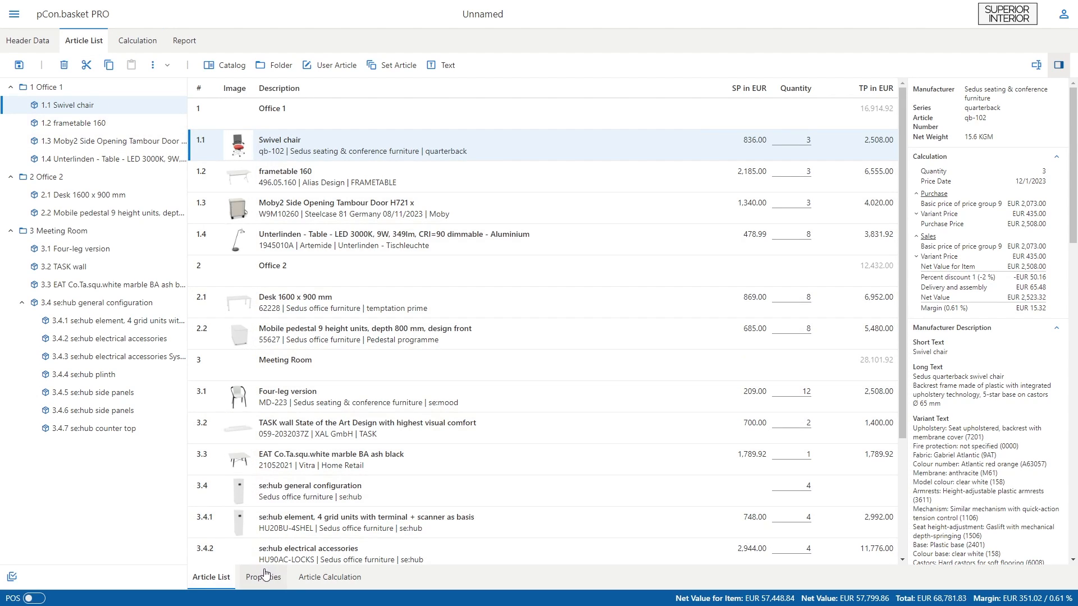
pyautogui.moveTo(329, 580)
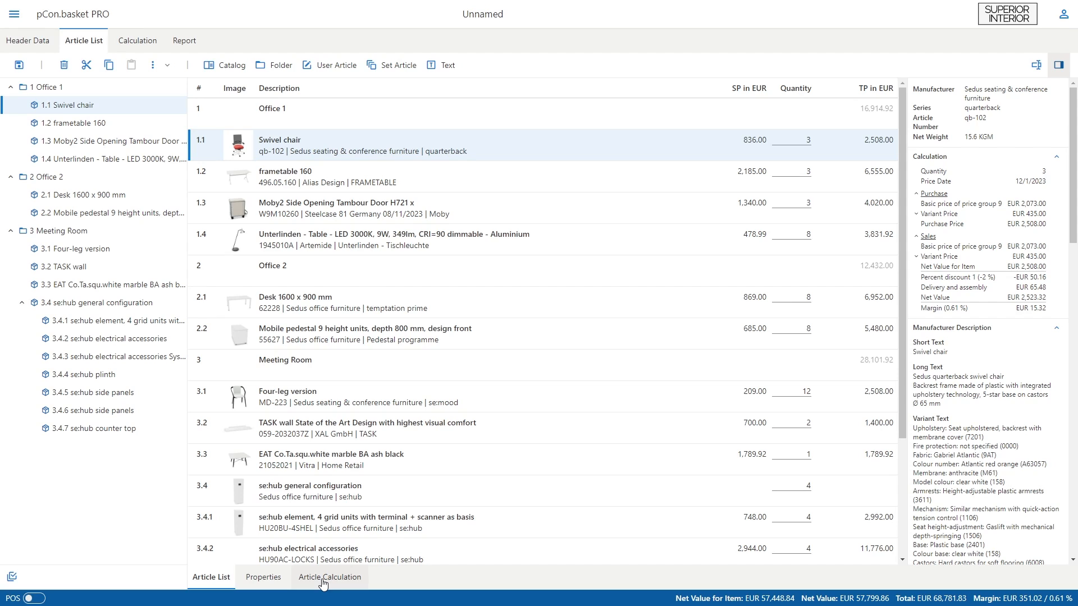
pyautogui.click(329, 577)
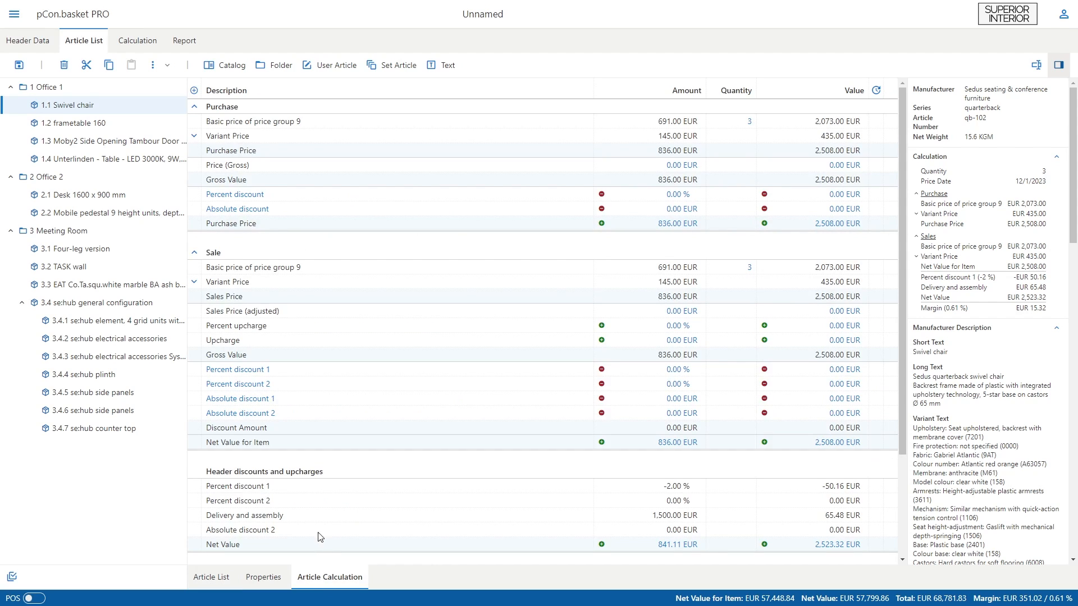
pyautogui.click(649, 194)
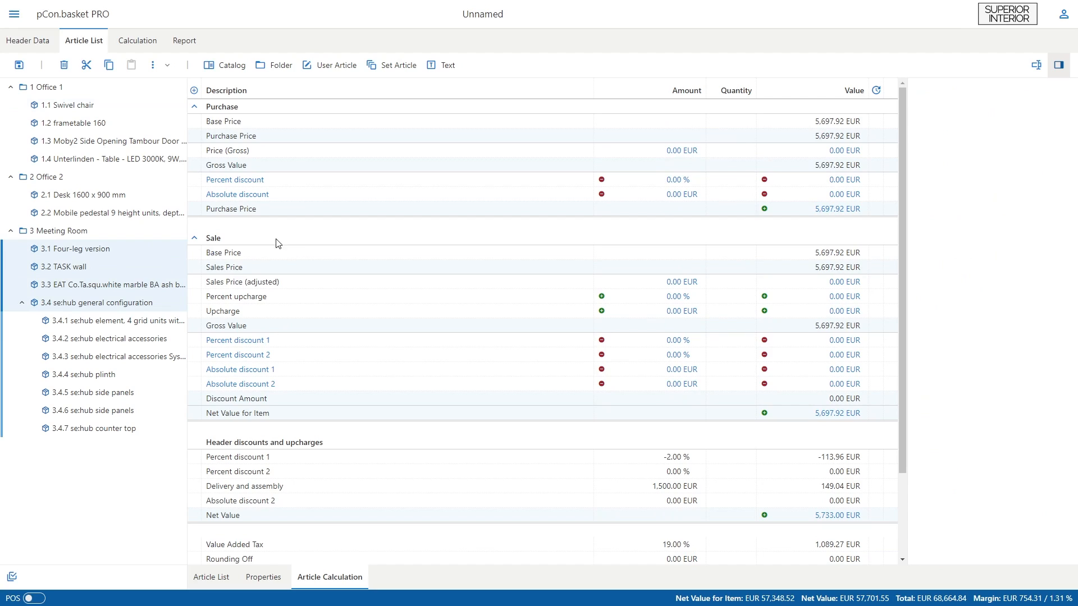
pyautogui.moveTo(270, 338)
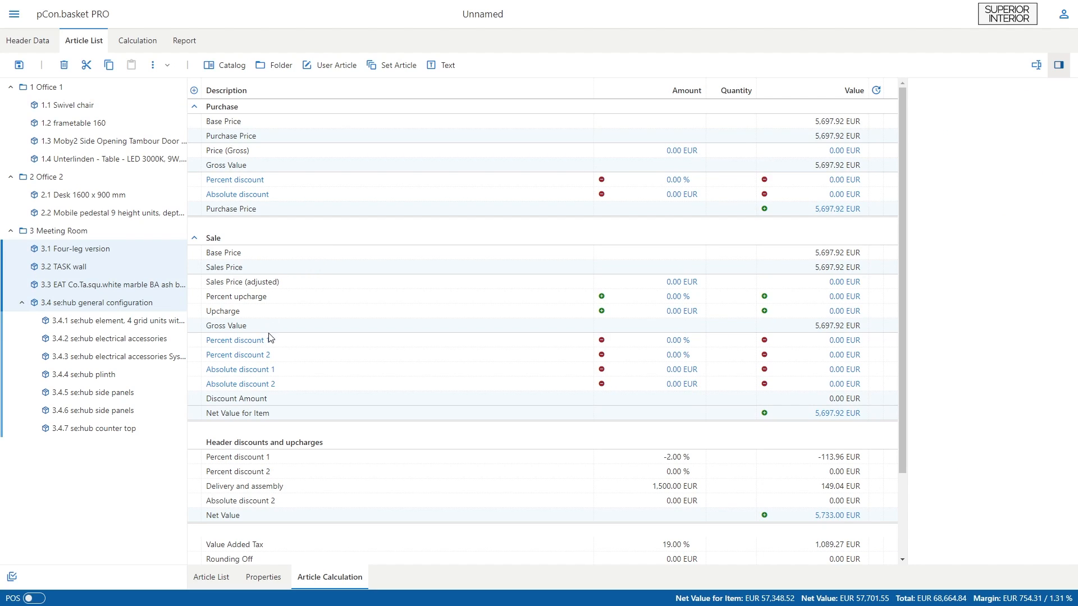
pyautogui.click(648, 339)
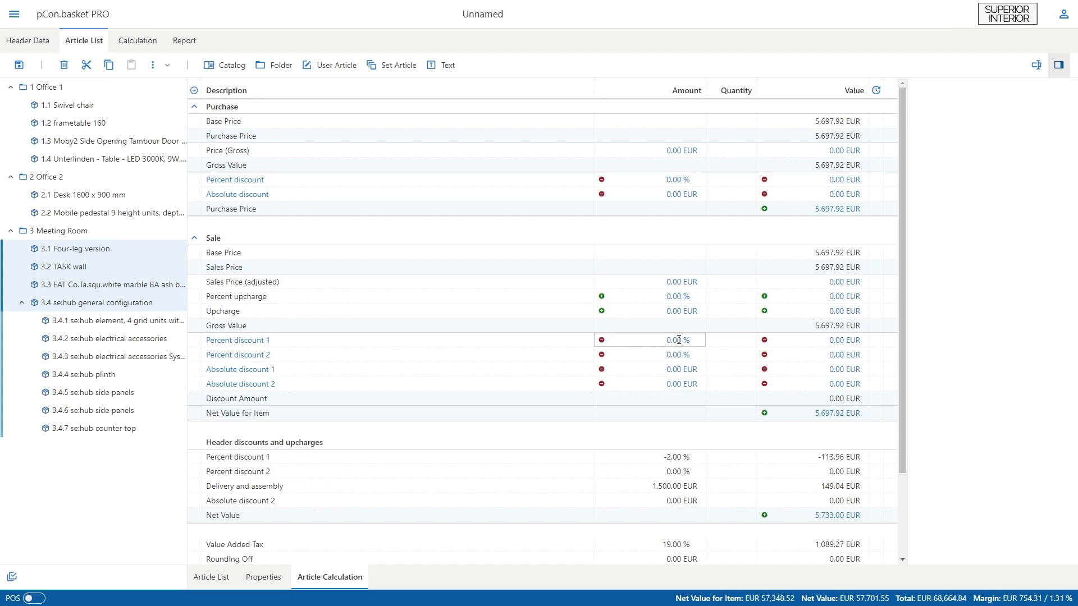
pyautogui.click(27, 41)
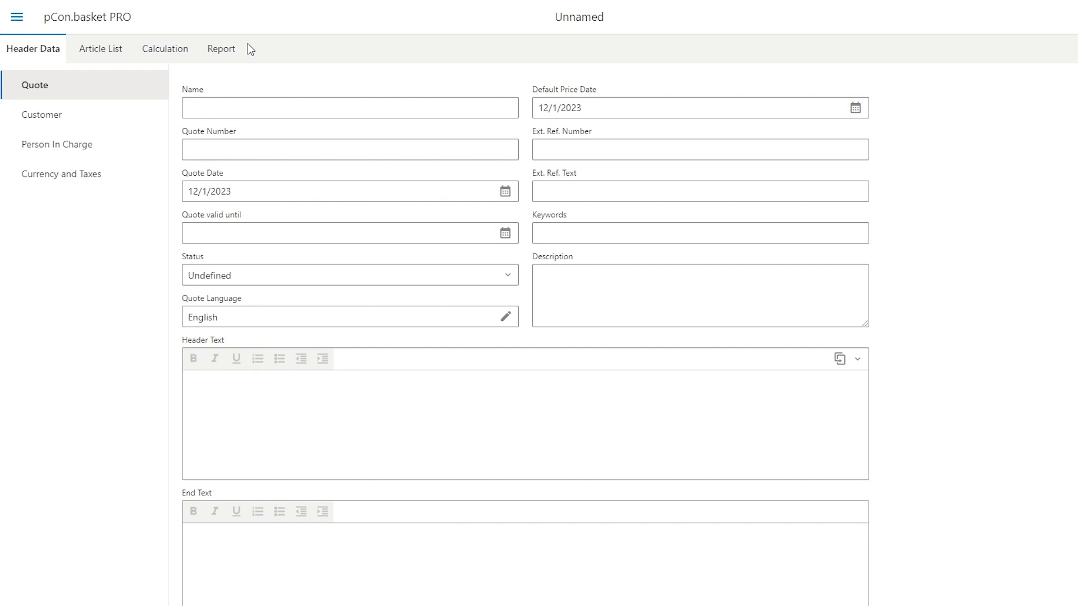
pyautogui.moveTo(201, 77)
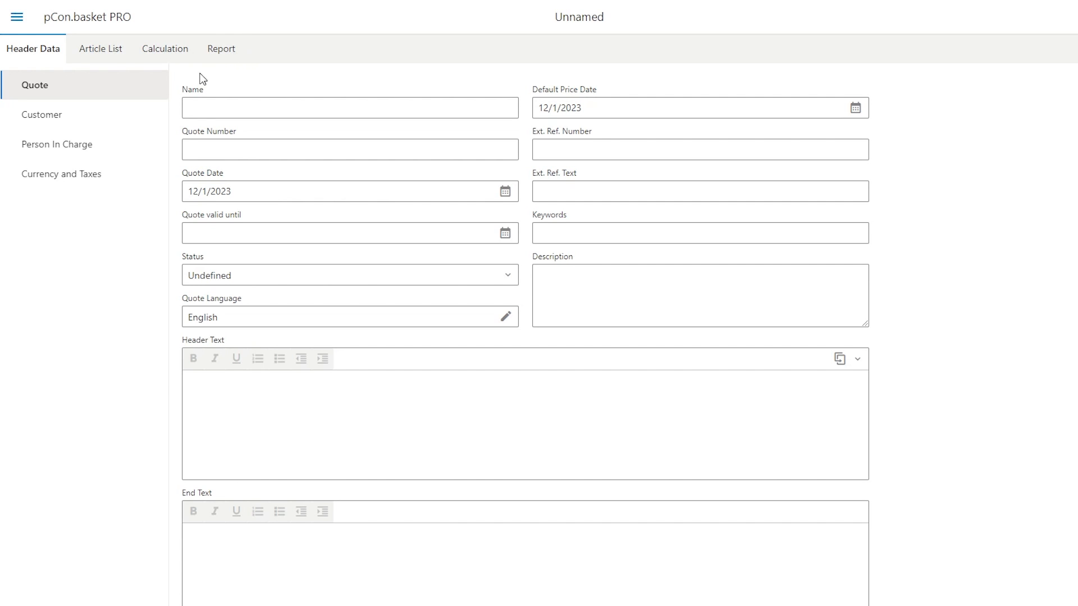
pyautogui.moveTo(95, 97)
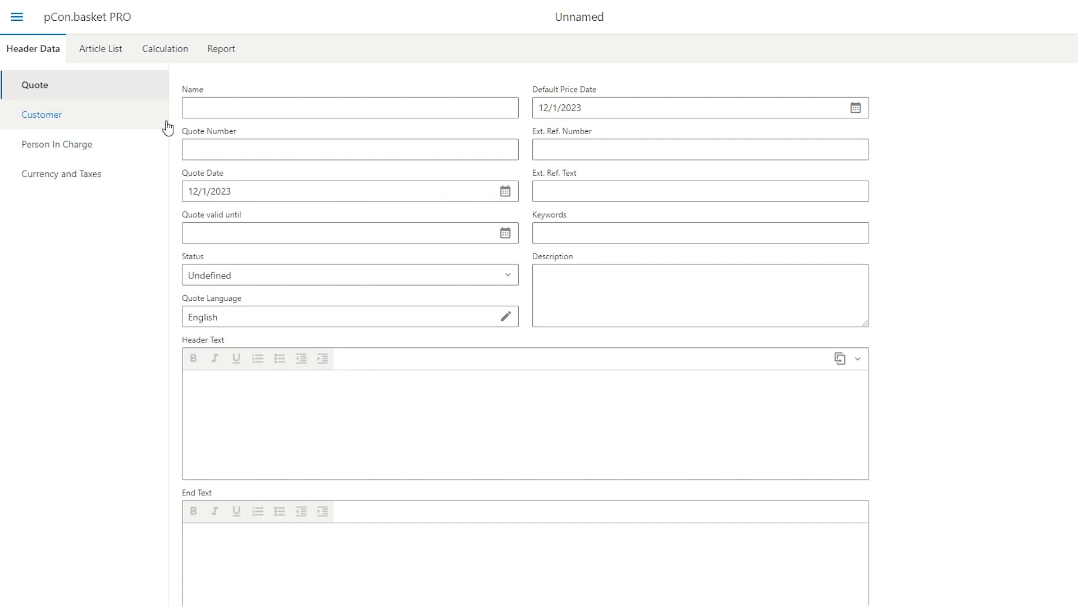
pyautogui.moveTo(250, 48)
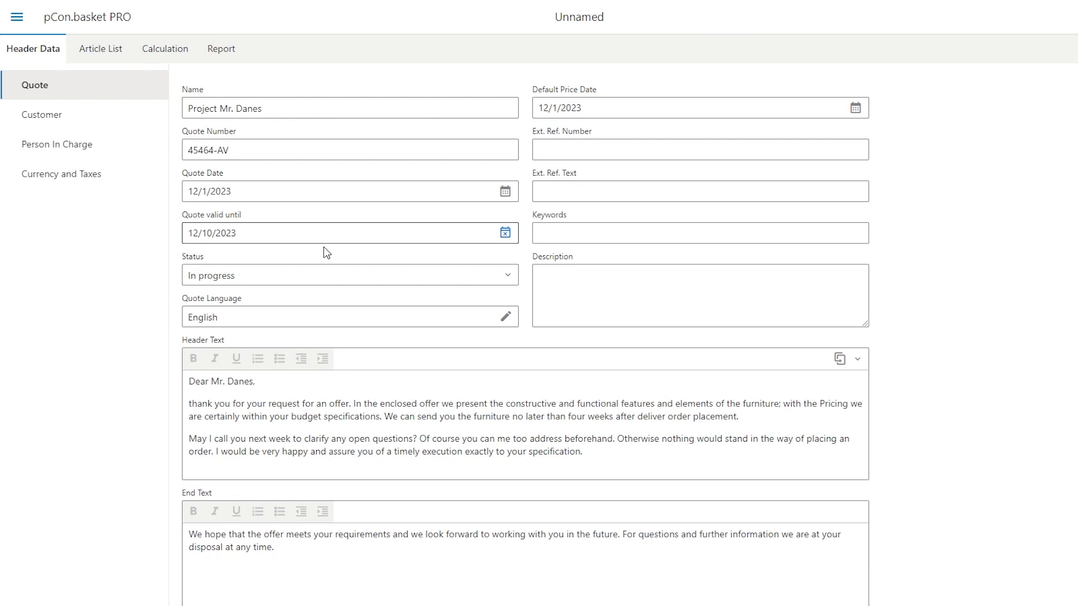
pyautogui.moveTo(383, 339)
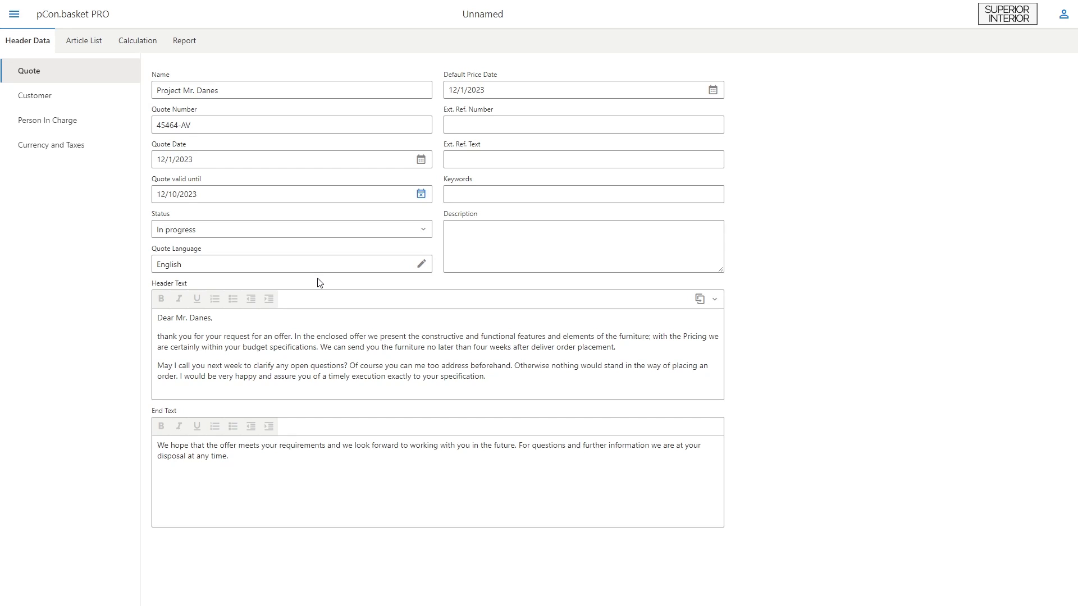
pyautogui.moveTo(668, 294)
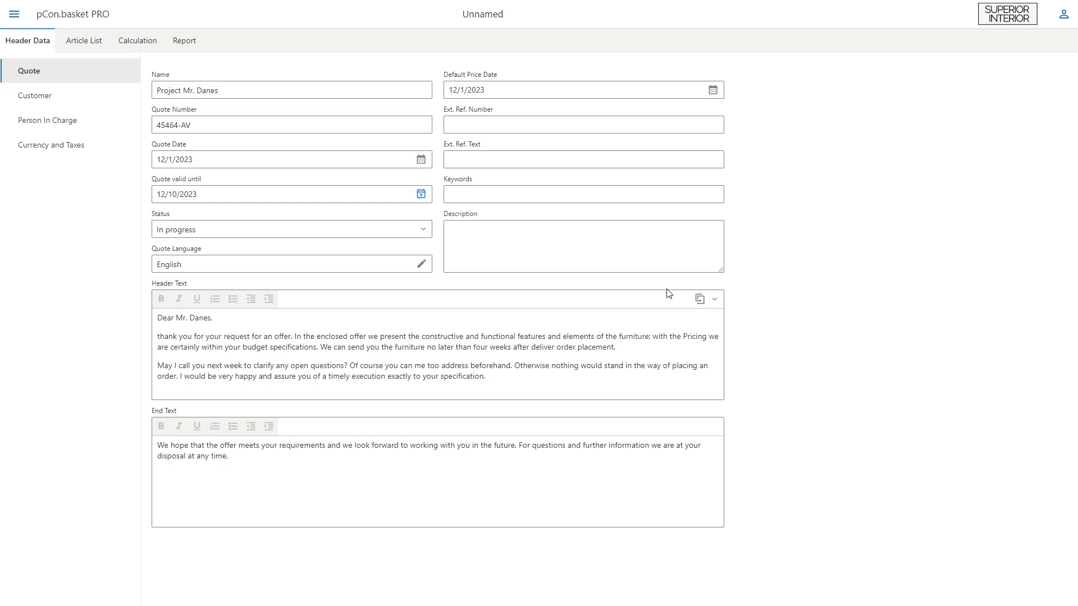
pyautogui.moveTo(738, 300)
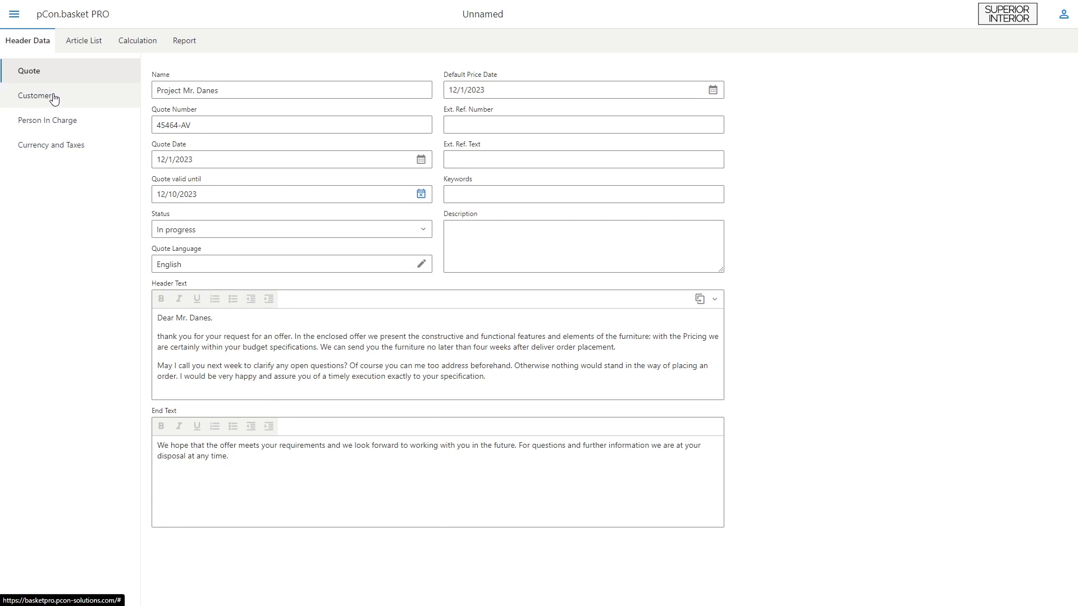
# Review the empty customer form's main, shipping and billing address sections.
pyautogui.click(36, 95)
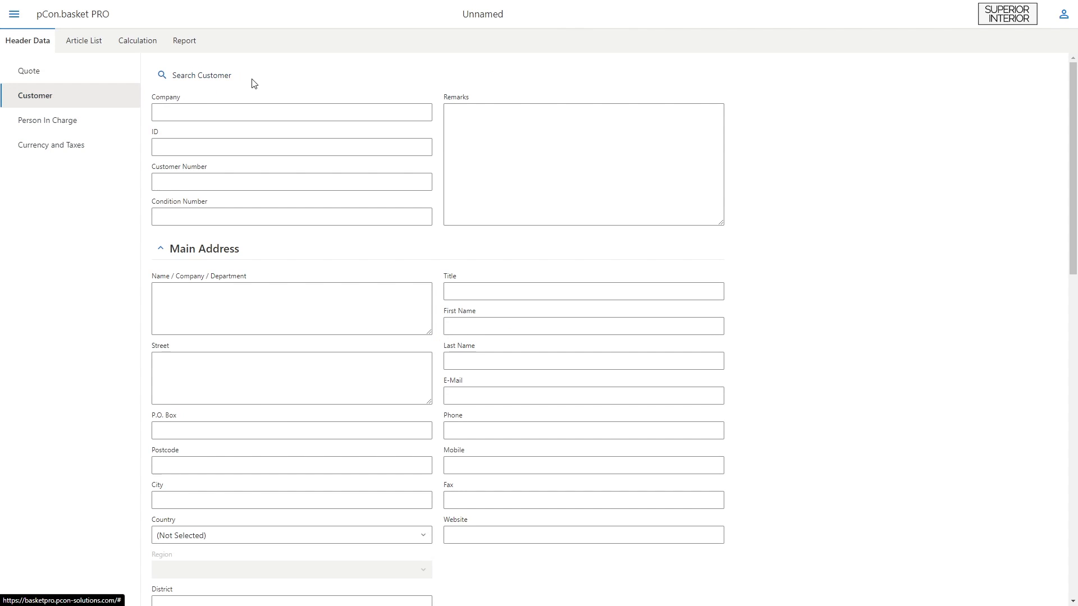
pyautogui.scroll(-3)
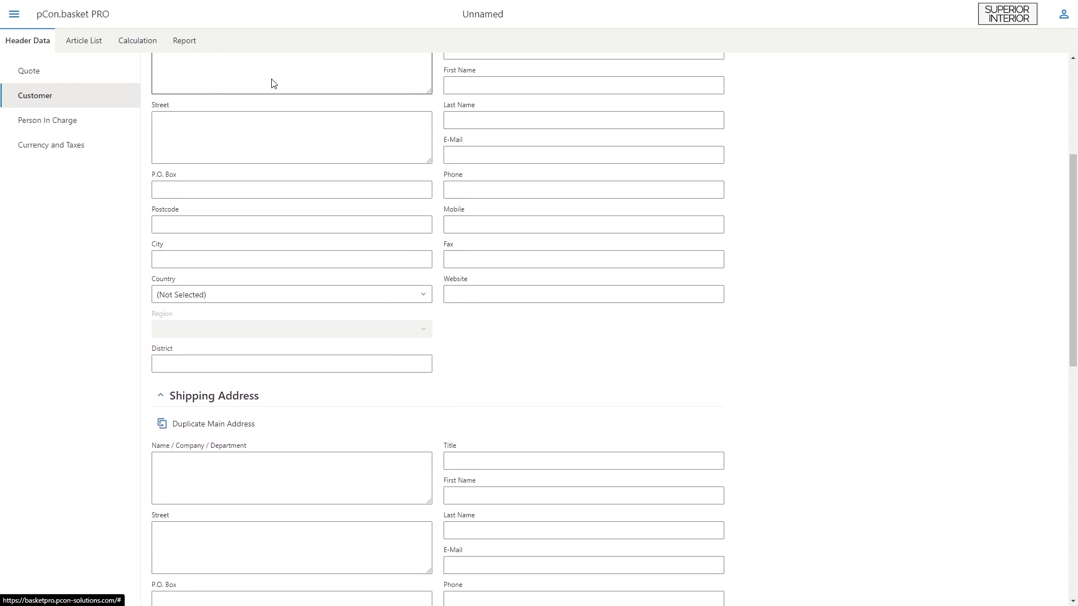
pyautogui.scroll(-3)
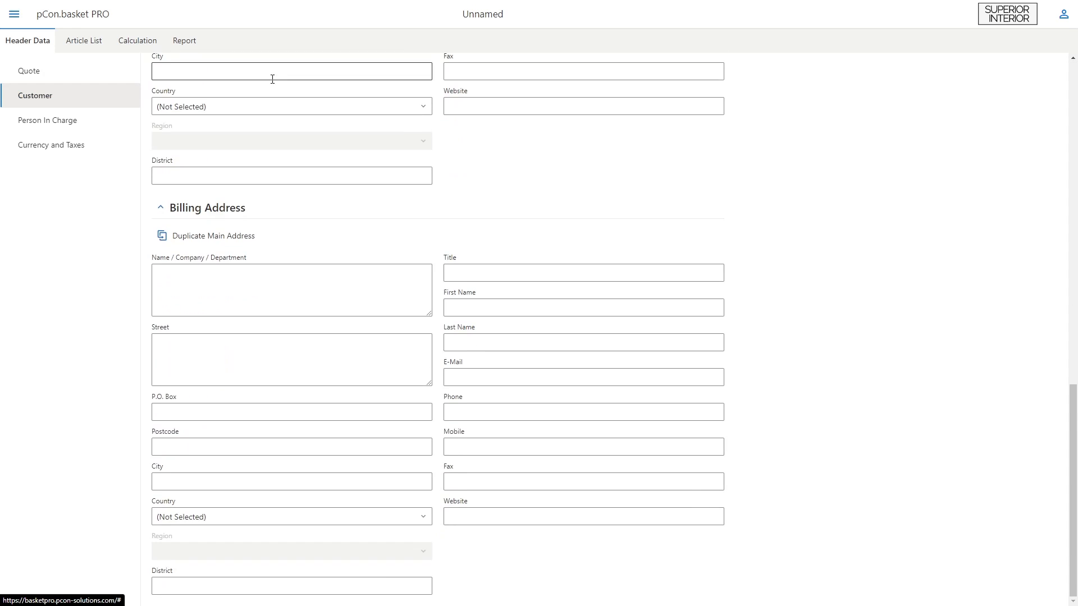
pyautogui.scroll(3)
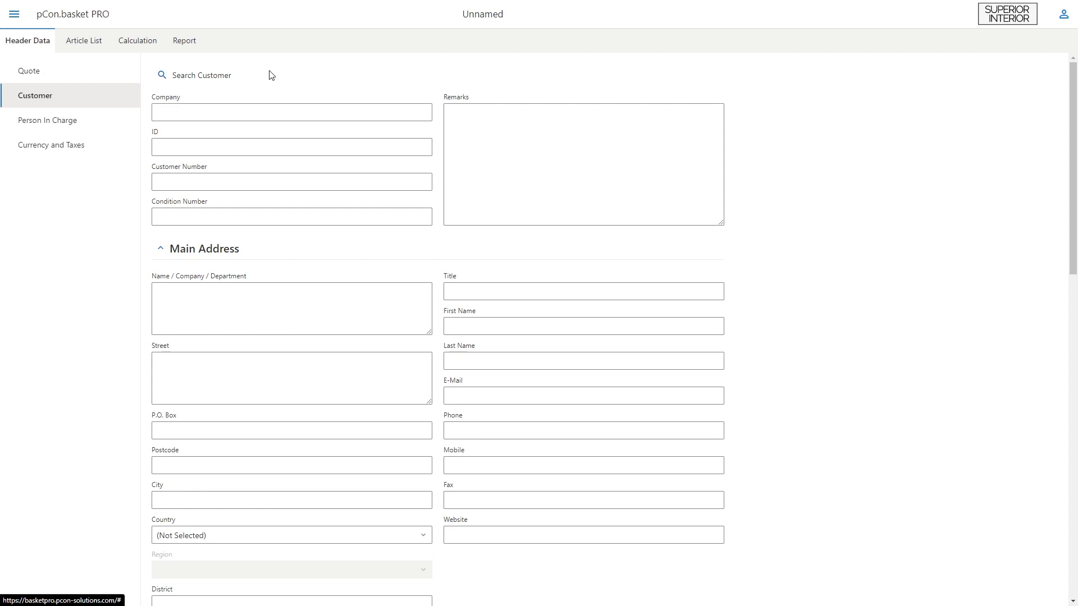
pyautogui.moveTo(202, 76)
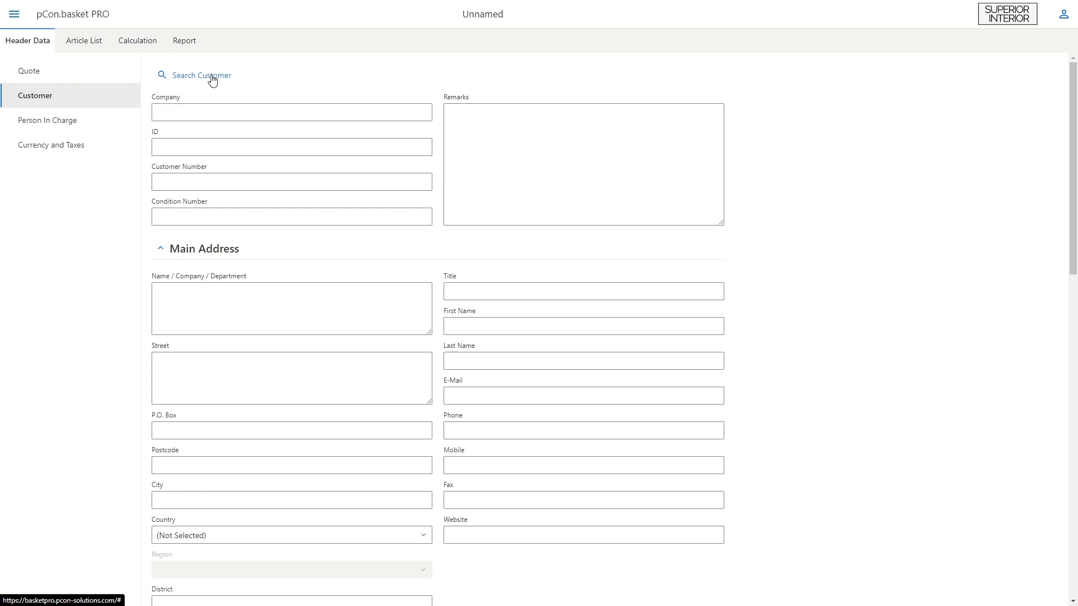
pyautogui.moveTo(234, 81)
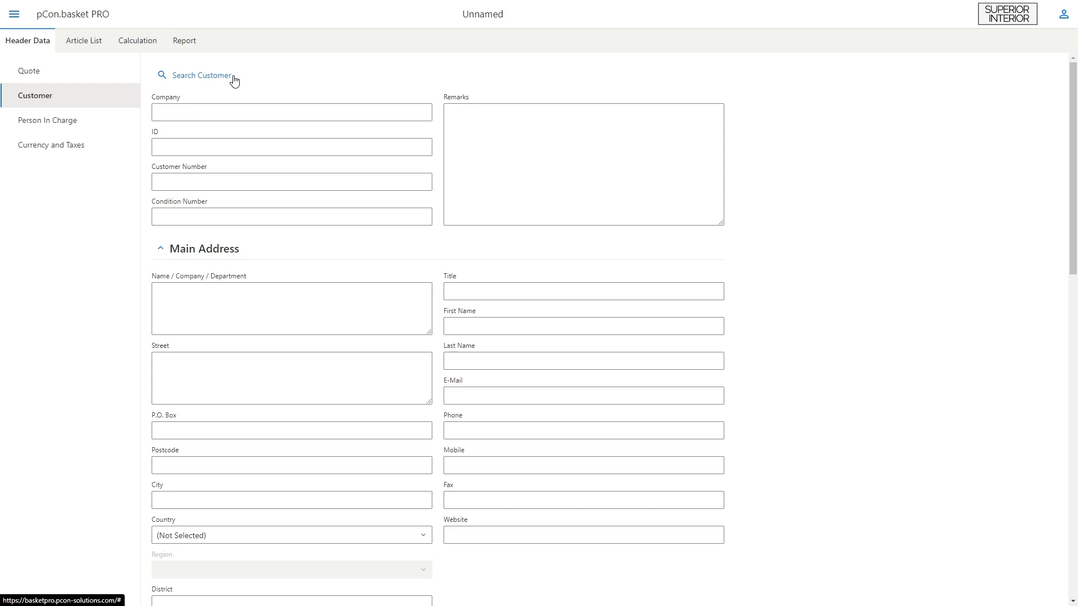
# Sign in to the contacts account and apply Danes GmbH, Potsdam, as the quote's customer.
pyautogui.click(199, 76)
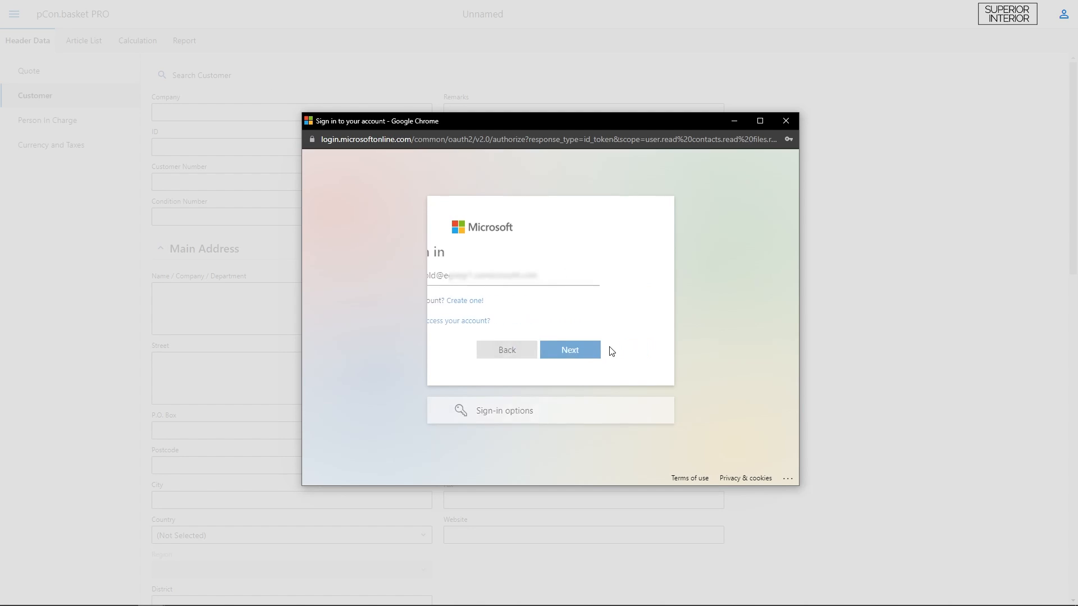
pyautogui.click(569, 349)
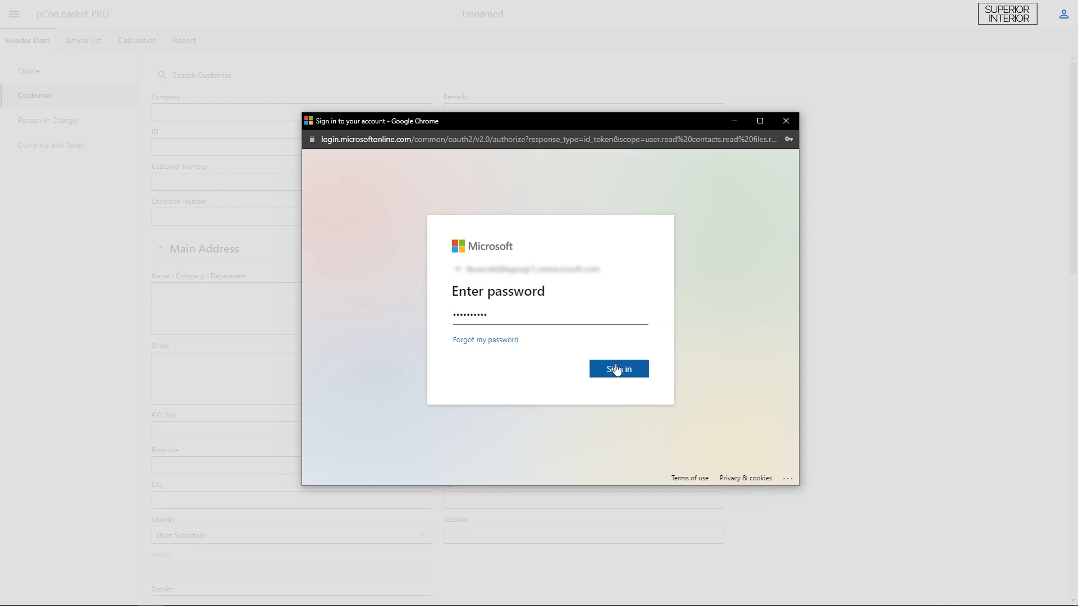
pyautogui.click(618, 368)
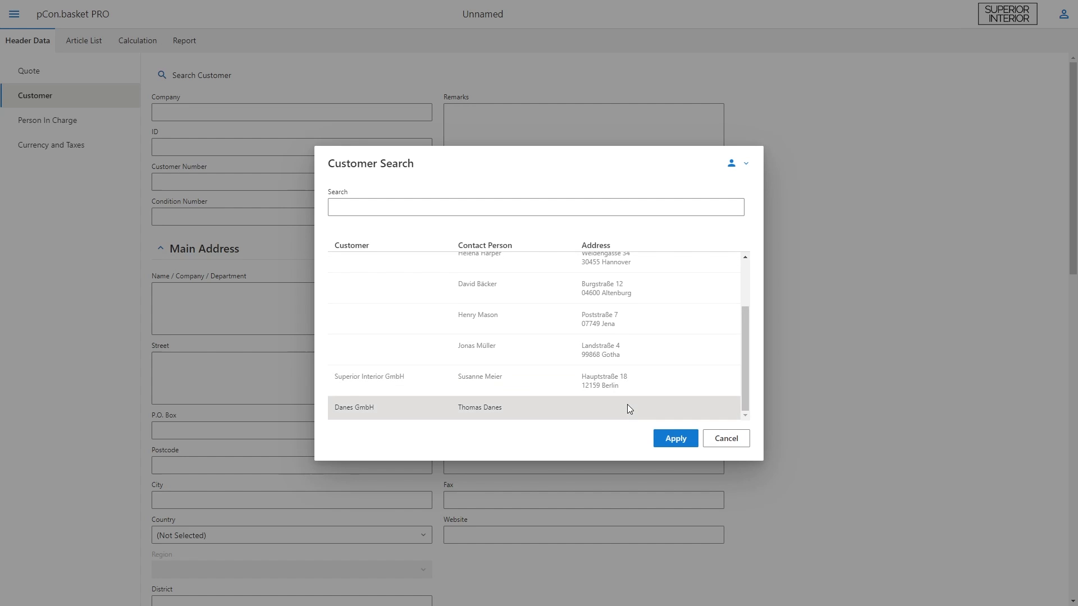
pyautogui.click(674, 439)
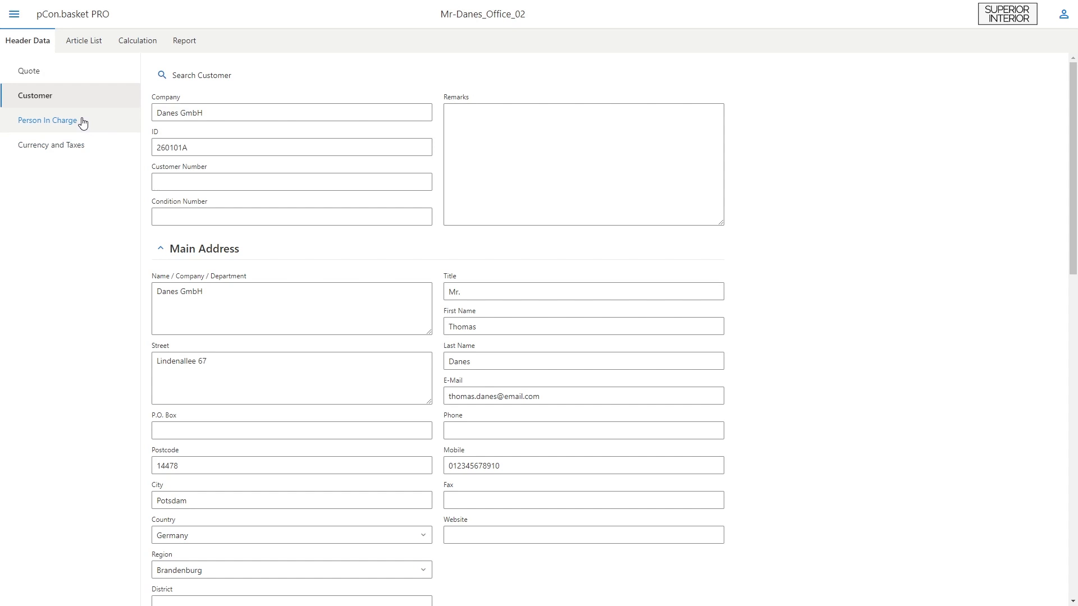
pyautogui.click(47, 120)
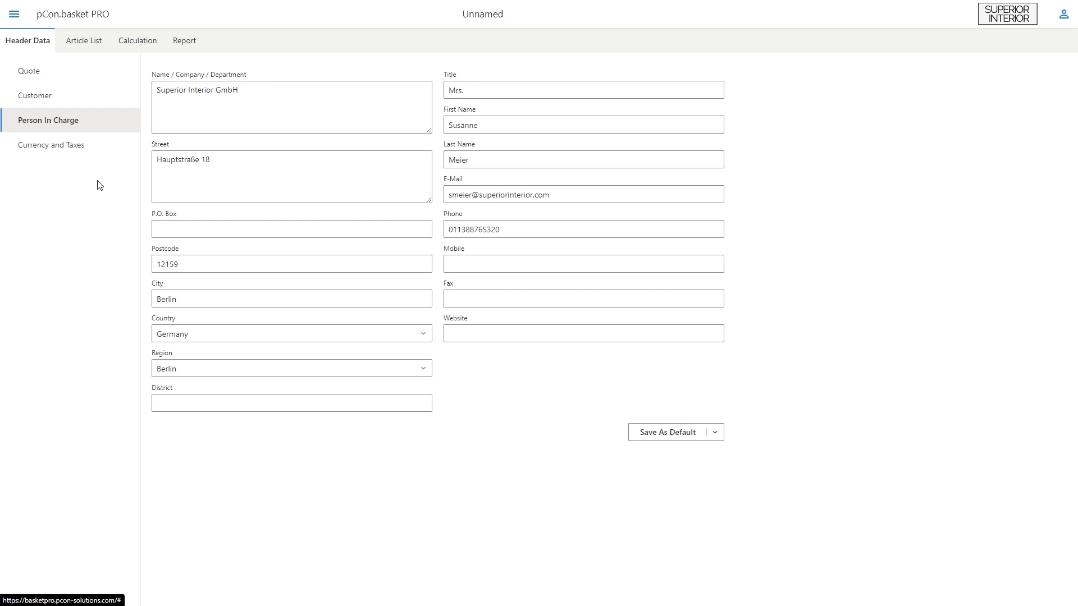
pyautogui.moveTo(154, 179)
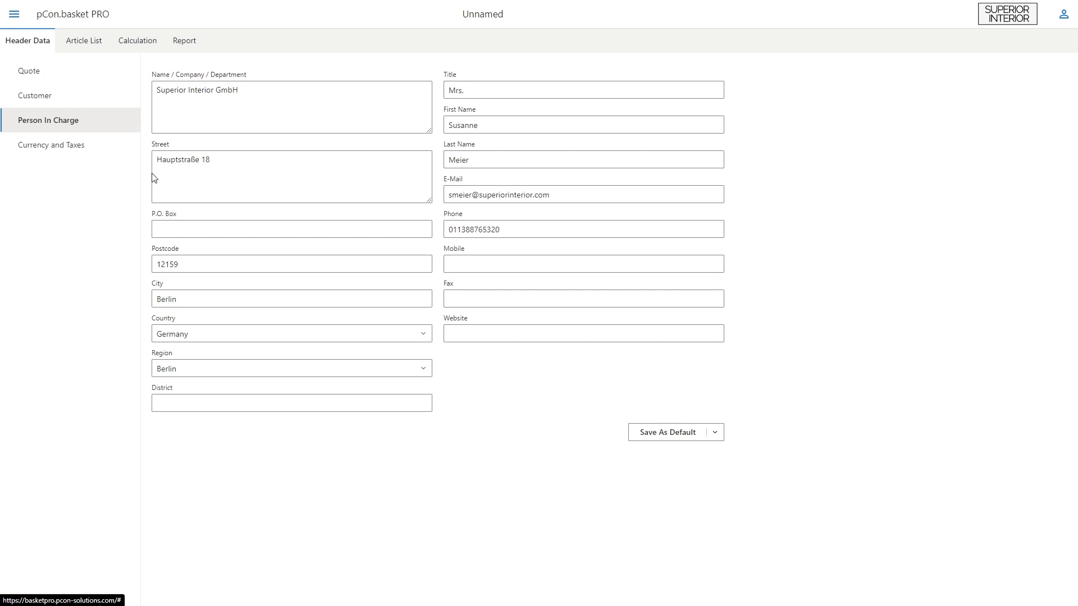
pyautogui.click(583, 333)
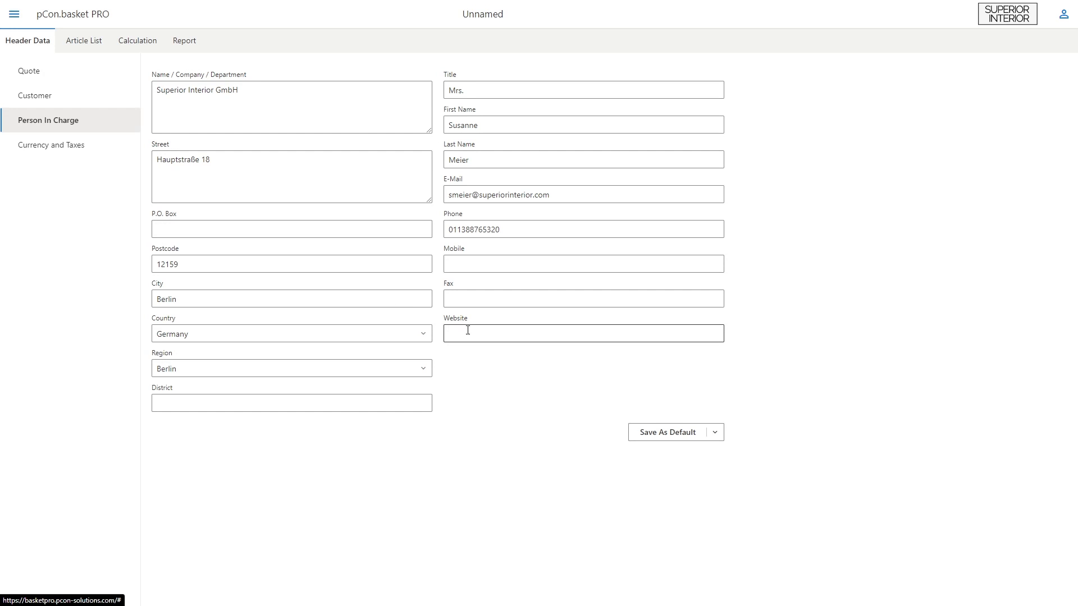
pyautogui.write('www.interior-superior.com')
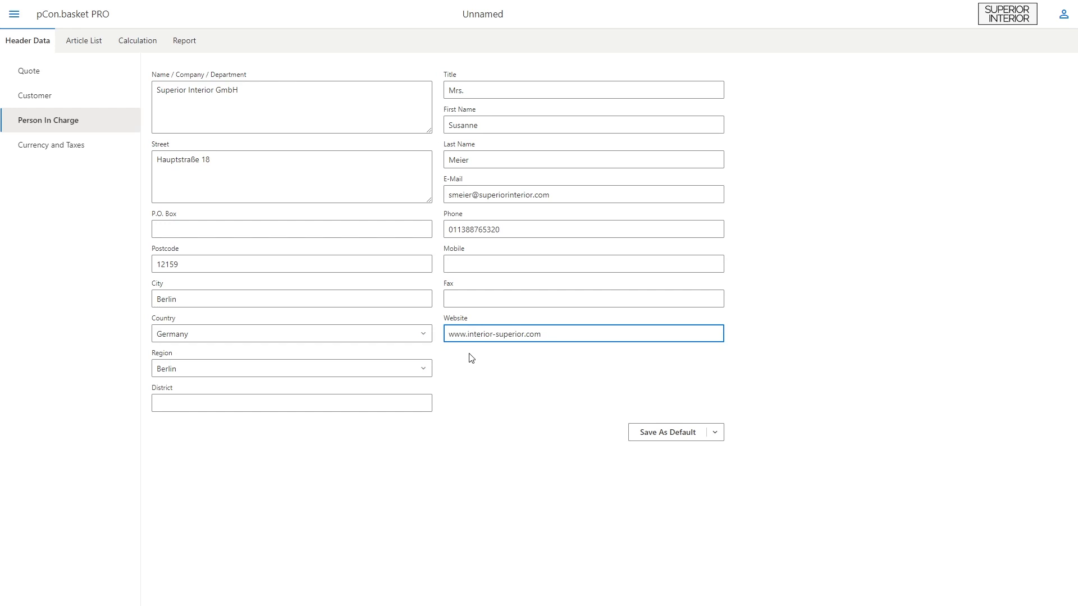
pyautogui.moveTo(635, 426)
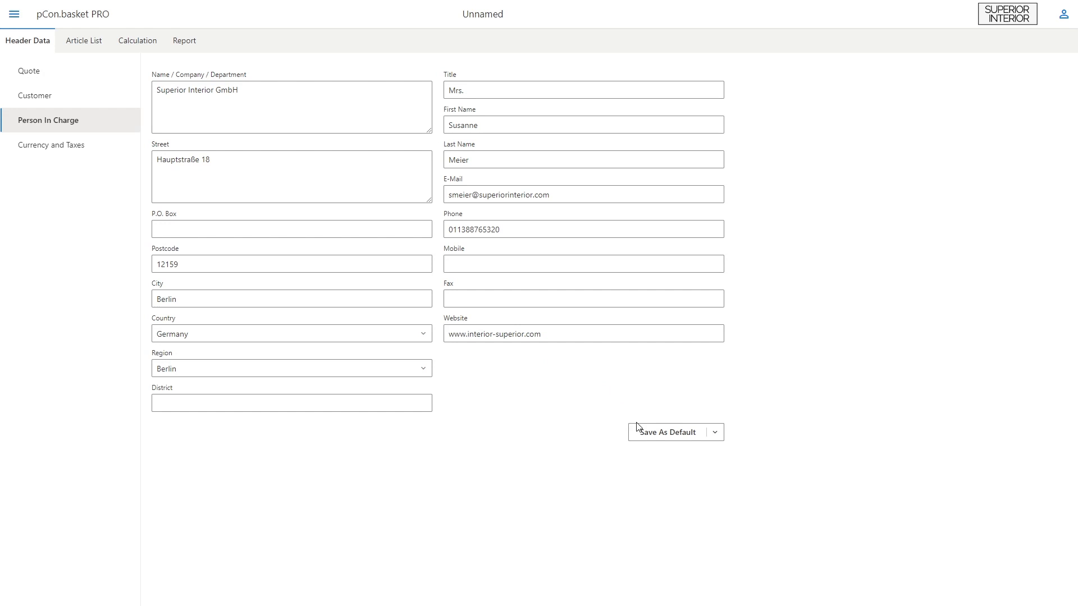
pyautogui.moveTo(604, 438)
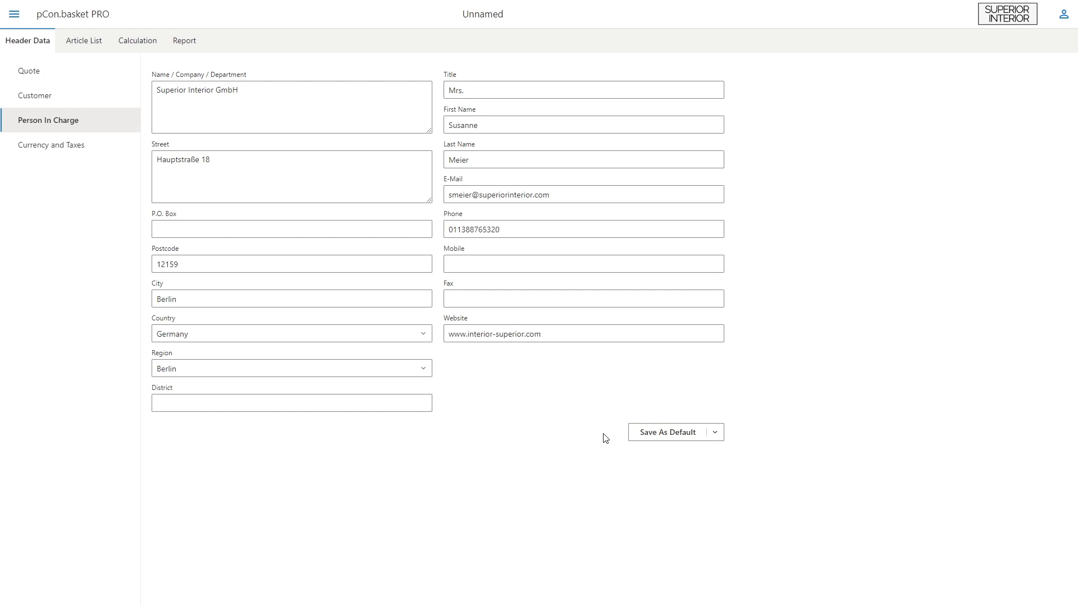
pyautogui.moveTo(492, 431)
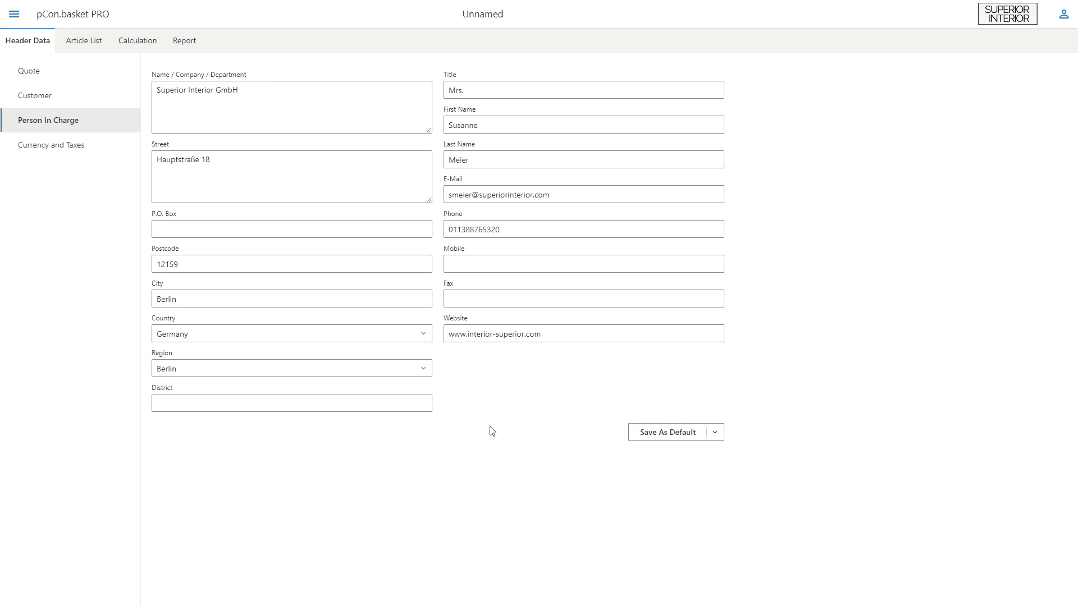
# Review currency and taxes, keeping EUR as reference currency, then return to the article list.
pyautogui.click(51, 144)
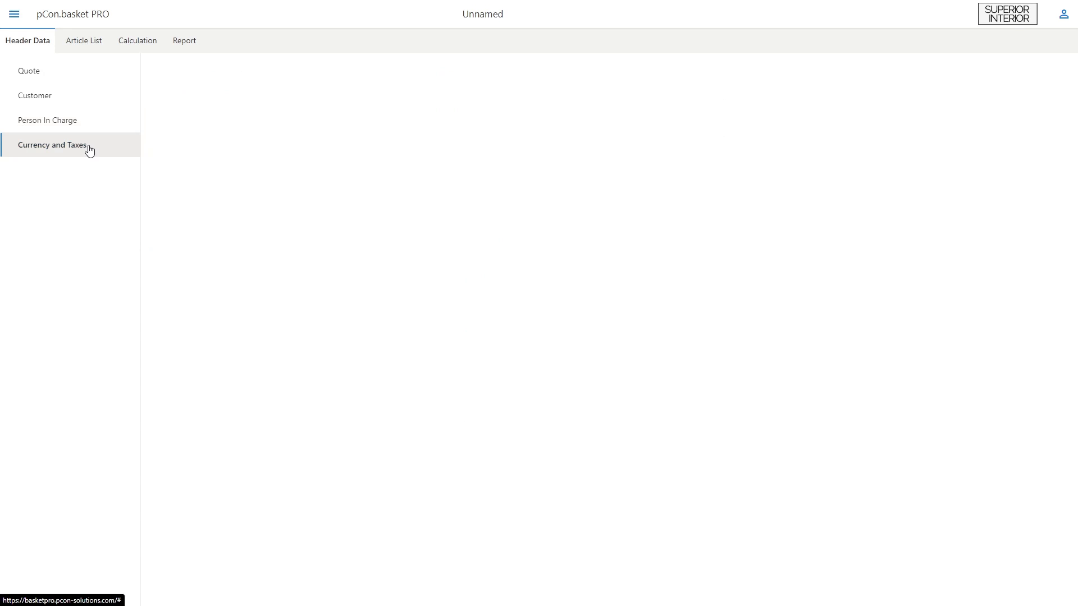
pyautogui.click(53, 144)
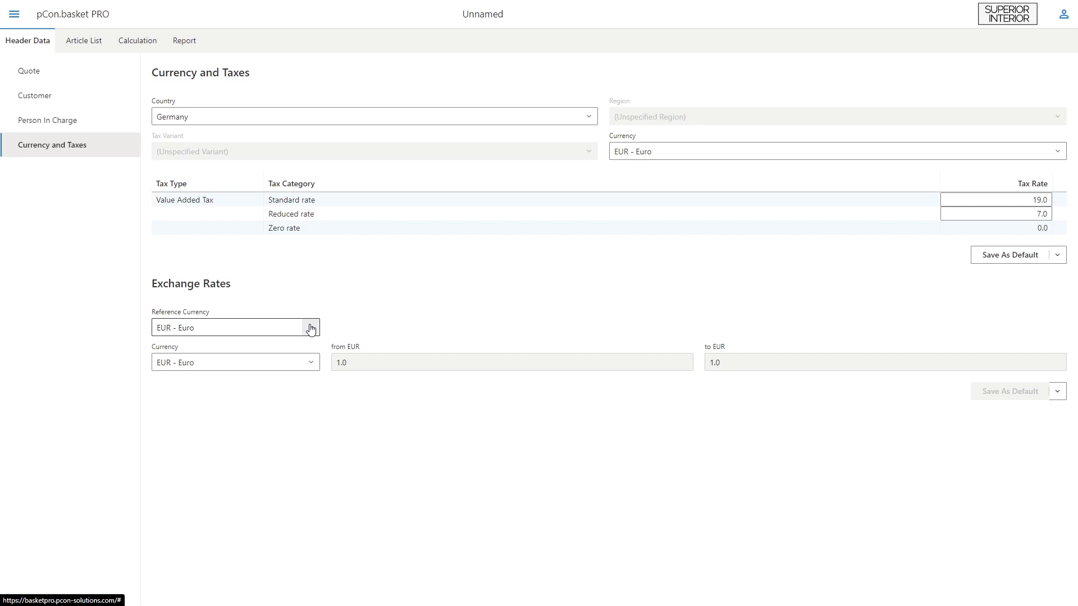
pyautogui.click(311, 327)
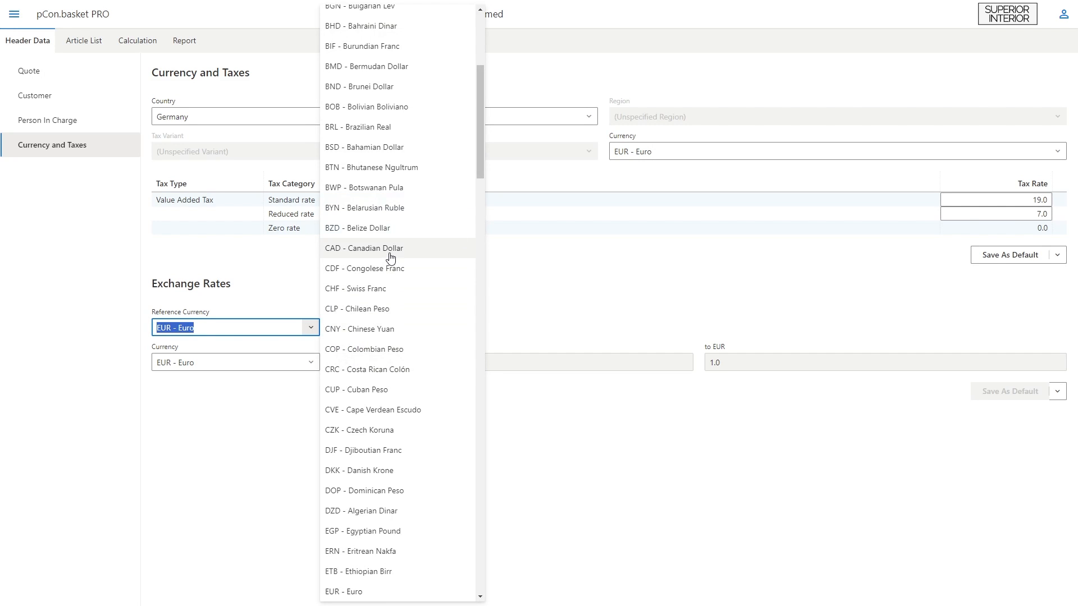
pyautogui.scroll(3)
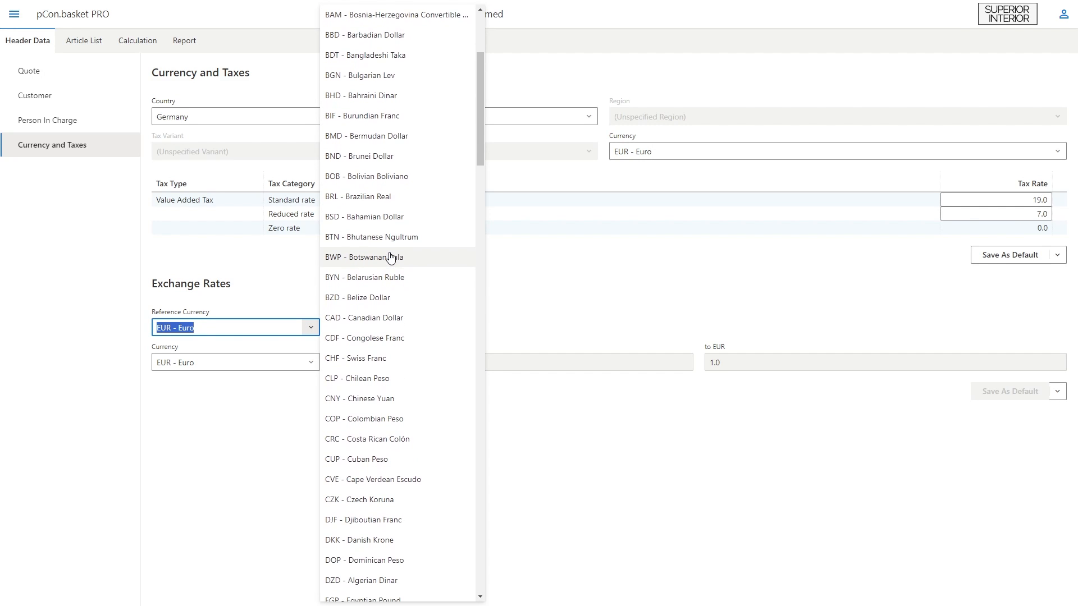
pyautogui.click(83, 41)
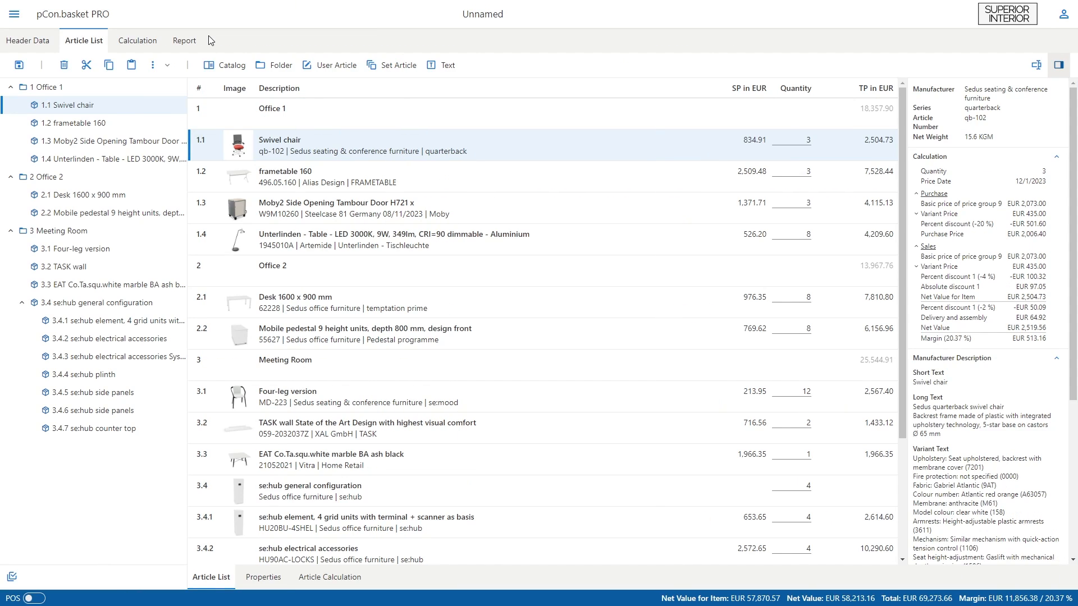
pyautogui.moveTo(183, 40)
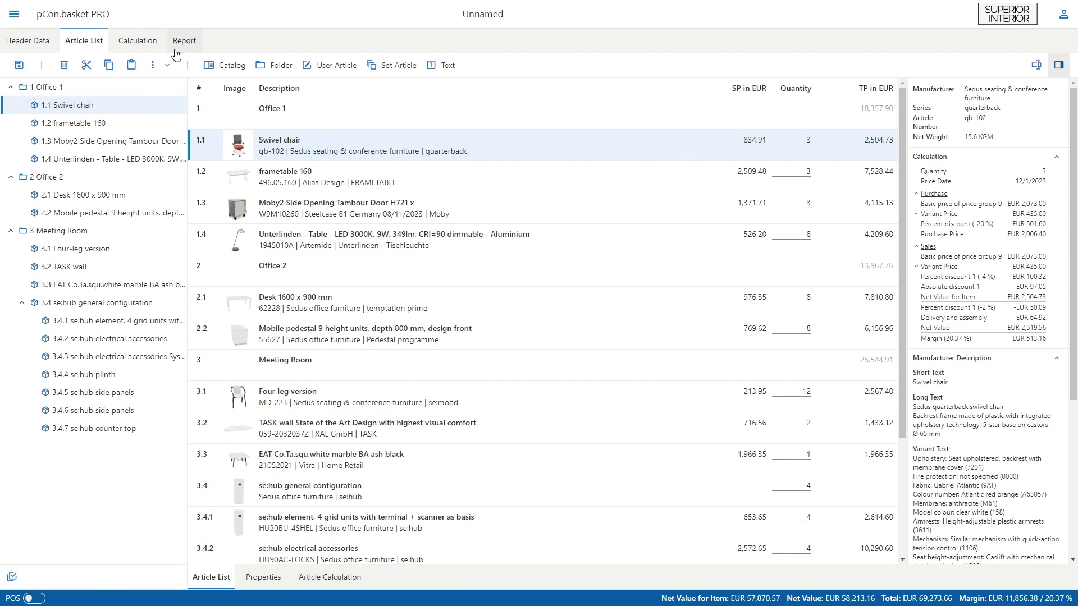
# Show the quote calculation with net value 58,213.16 EUR and 20.37% margin.
pyautogui.click(27, 40)
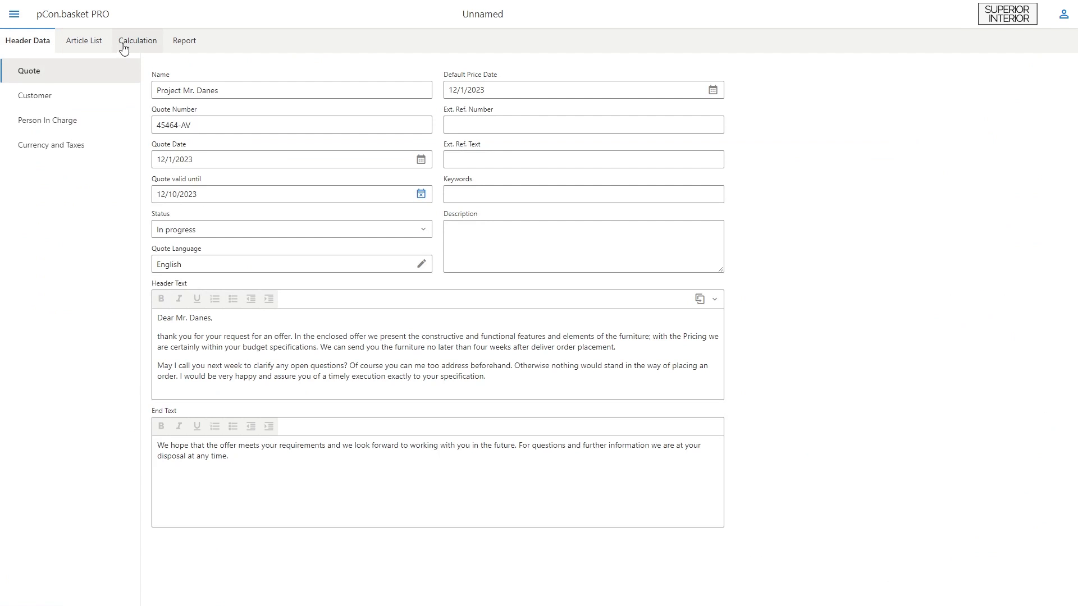
pyautogui.click(137, 40)
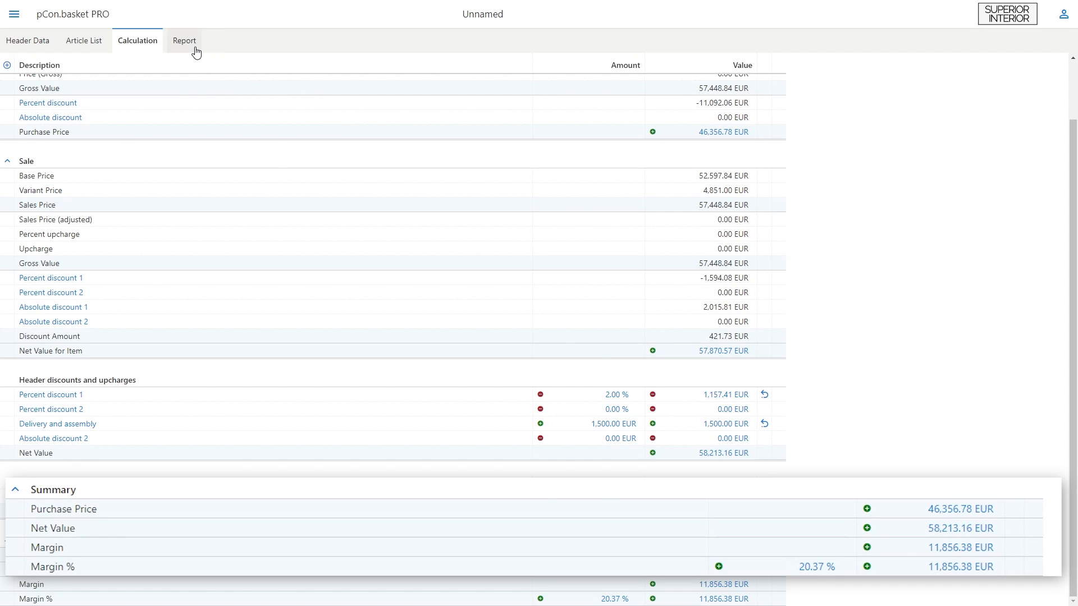
# Preview the quote report and keep the Quote template with the Summarized-Compact view.
pyautogui.click(183, 41)
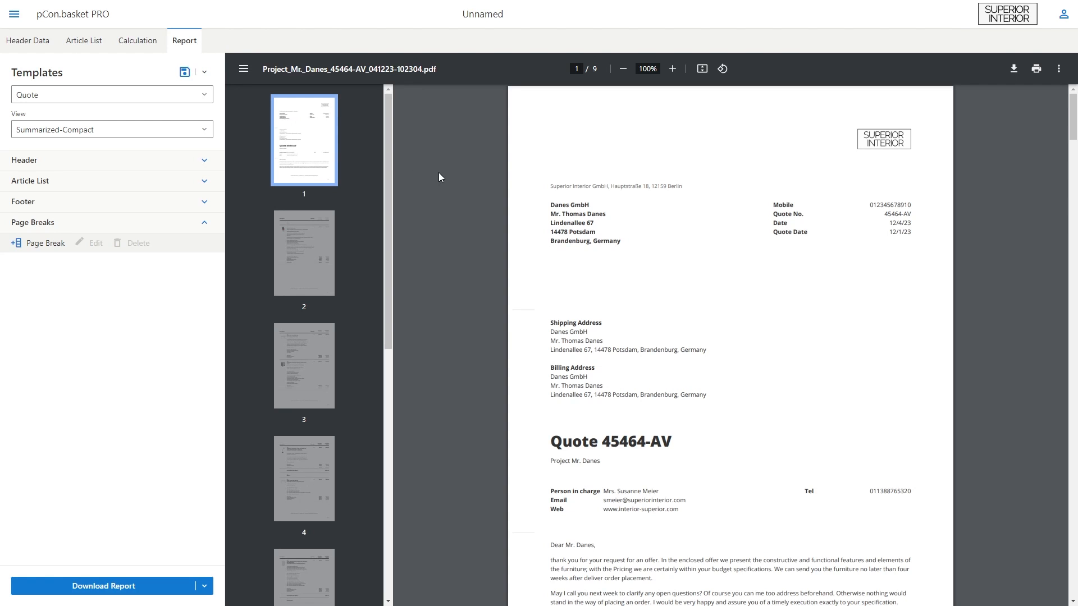
pyautogui.scroll(-3)
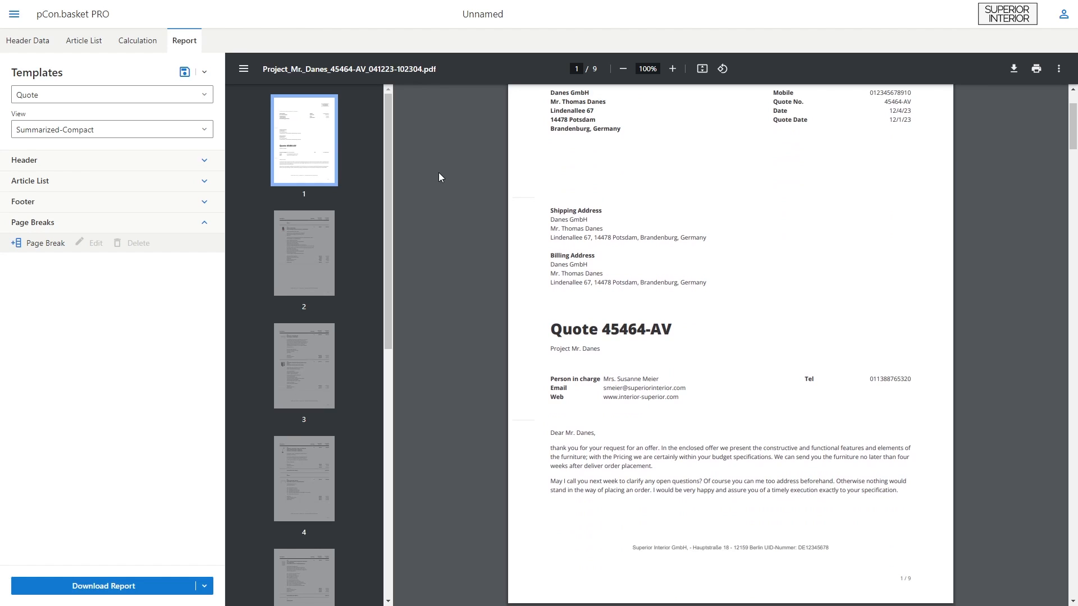
pyautogui.click(303, 253)
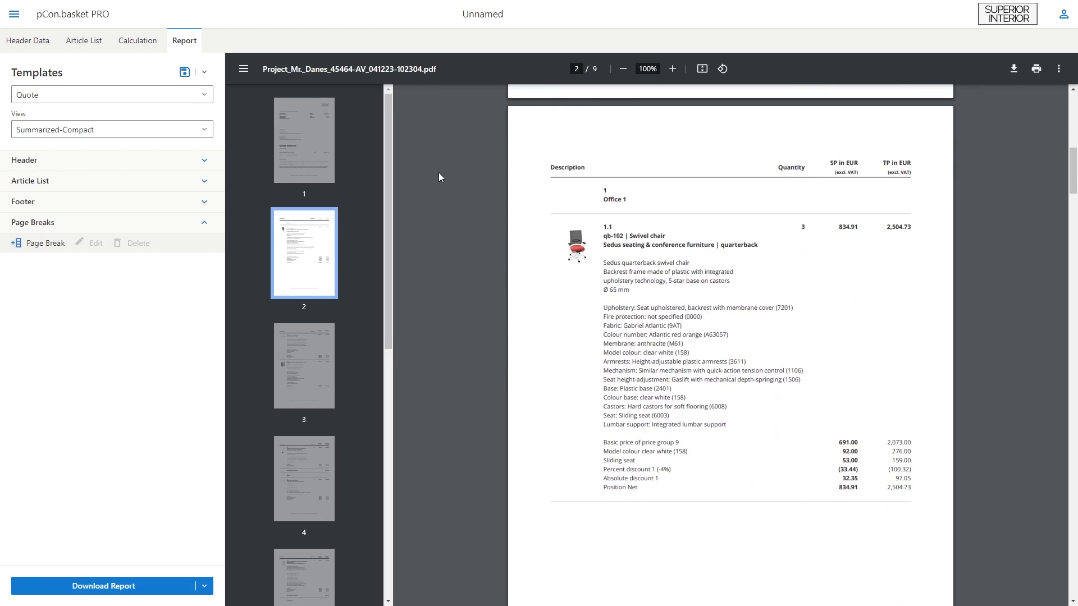
pyautogui.click(303, 140)
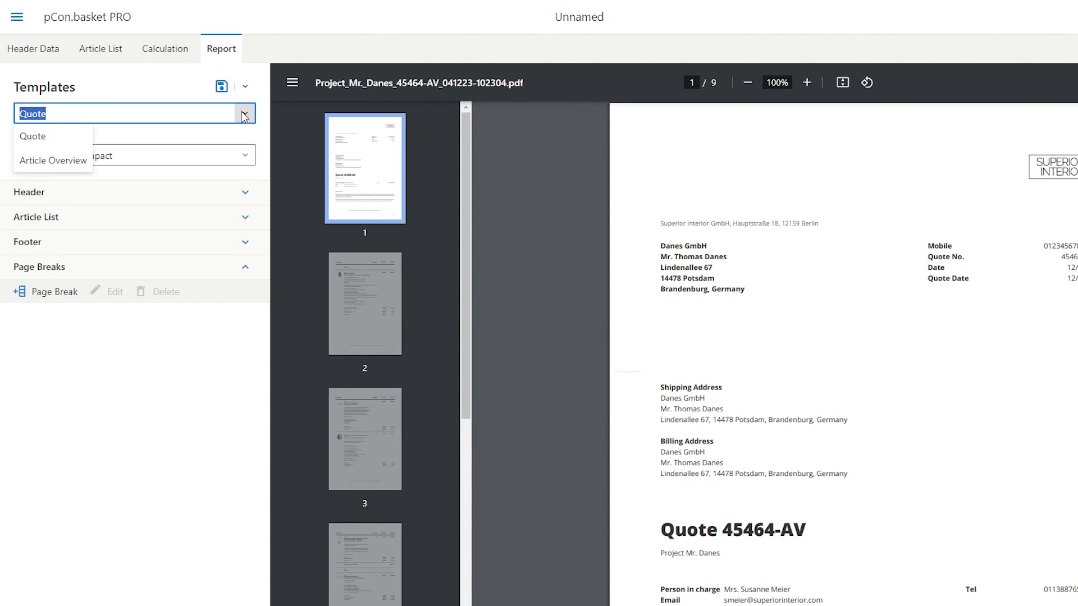
pyautogui.moveTo(87, 110)
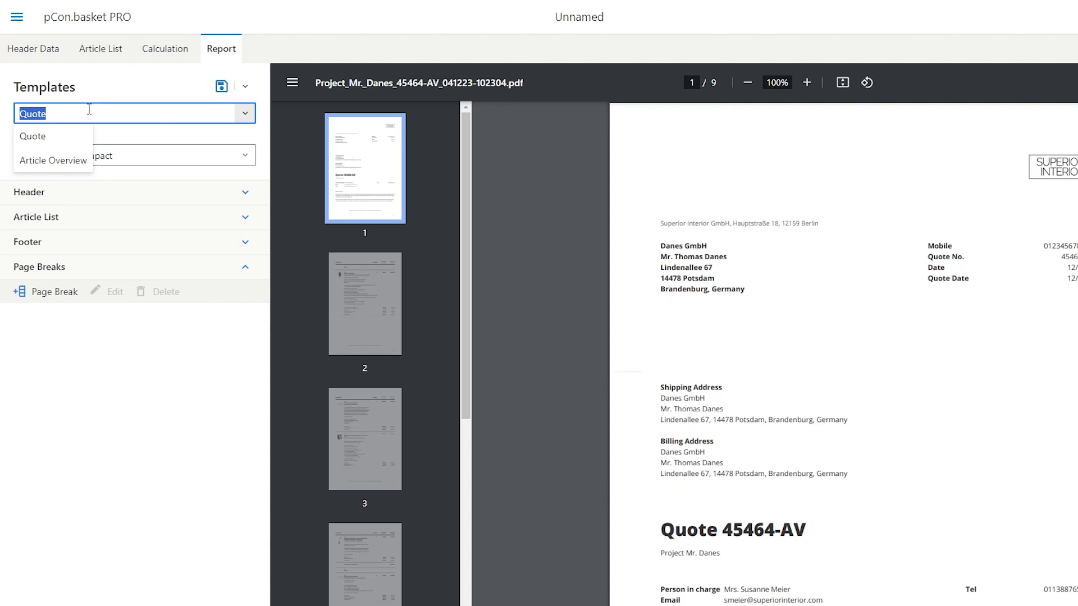
pyautogui.moveTo(53, 161)
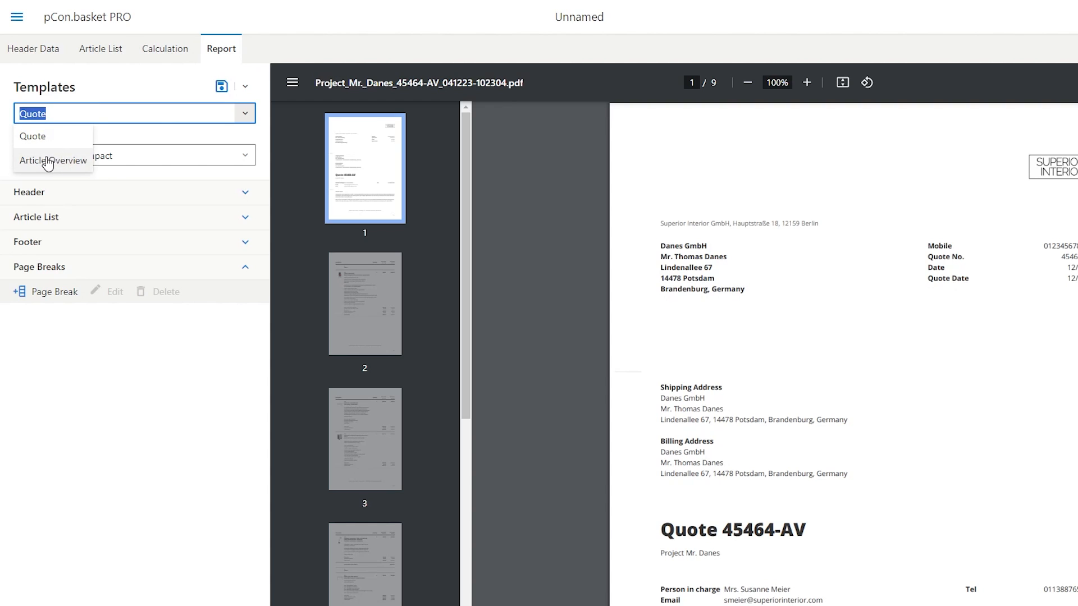
pyautogui.moveTo(72, 138)
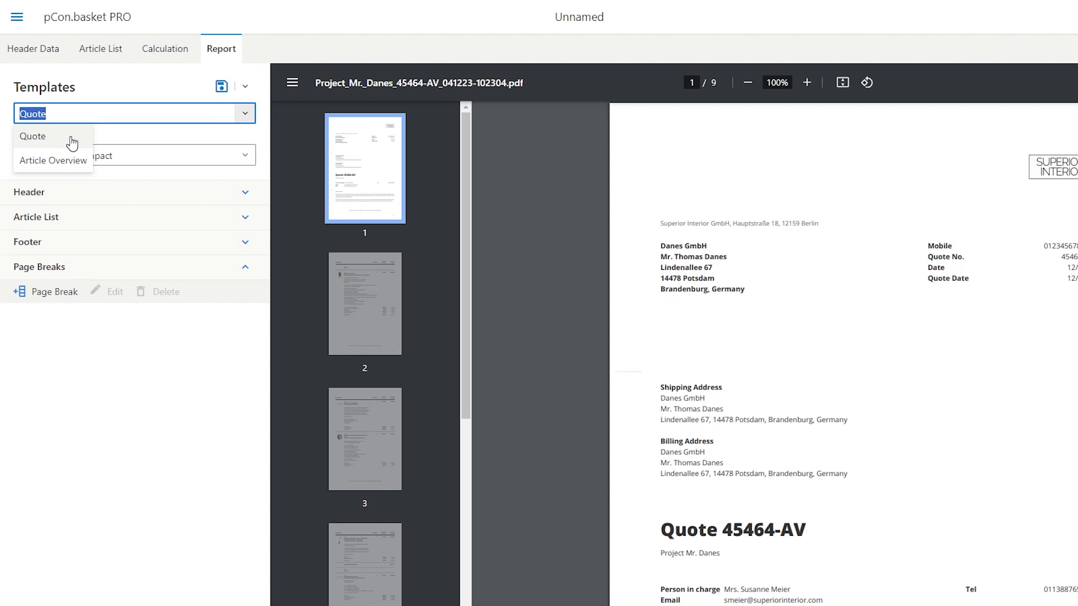
pyautogui.click(33, 136)
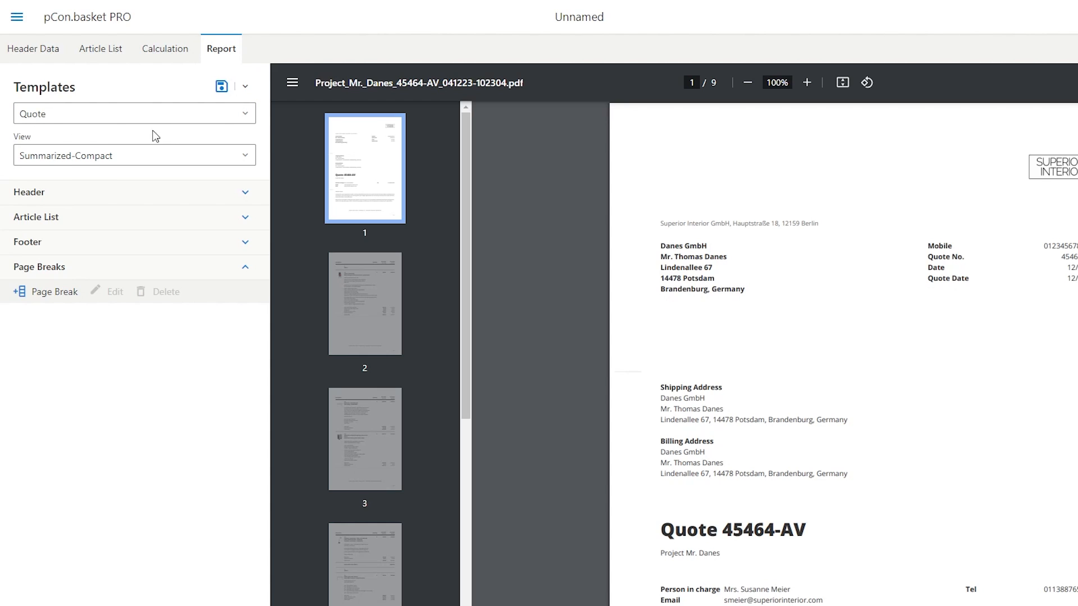
pyautogui.click(244, 155)
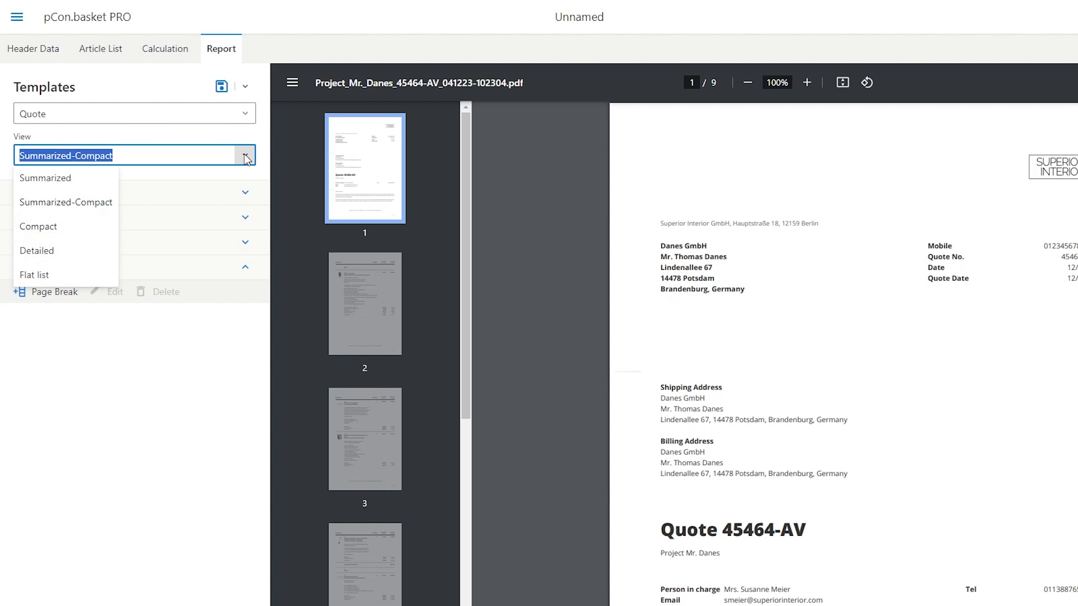
pyautogui.moveTo(67, 226)
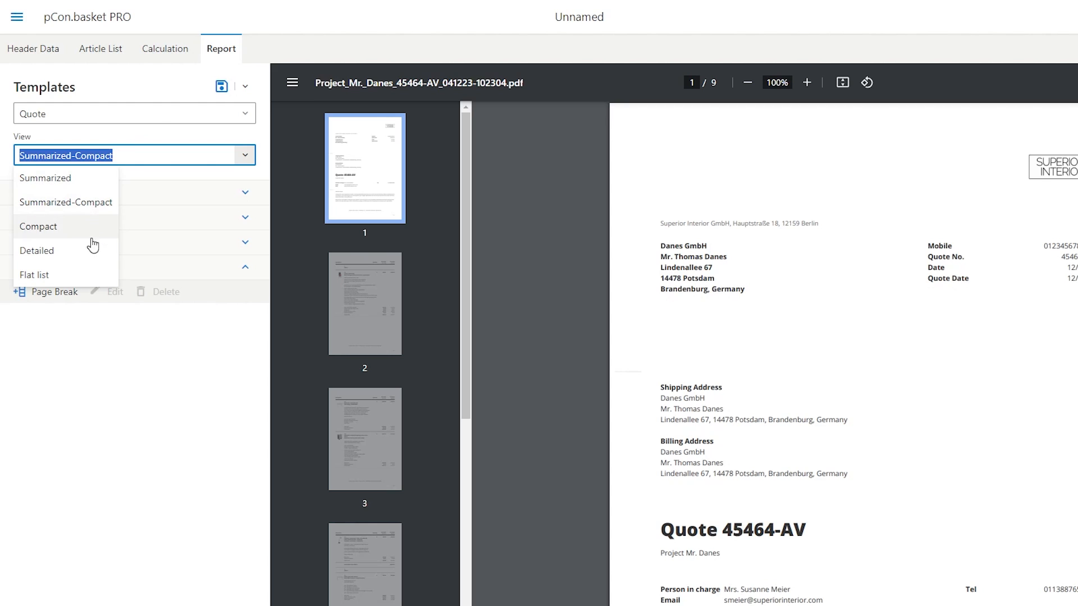
pyautogui.moveTo(65, 178)
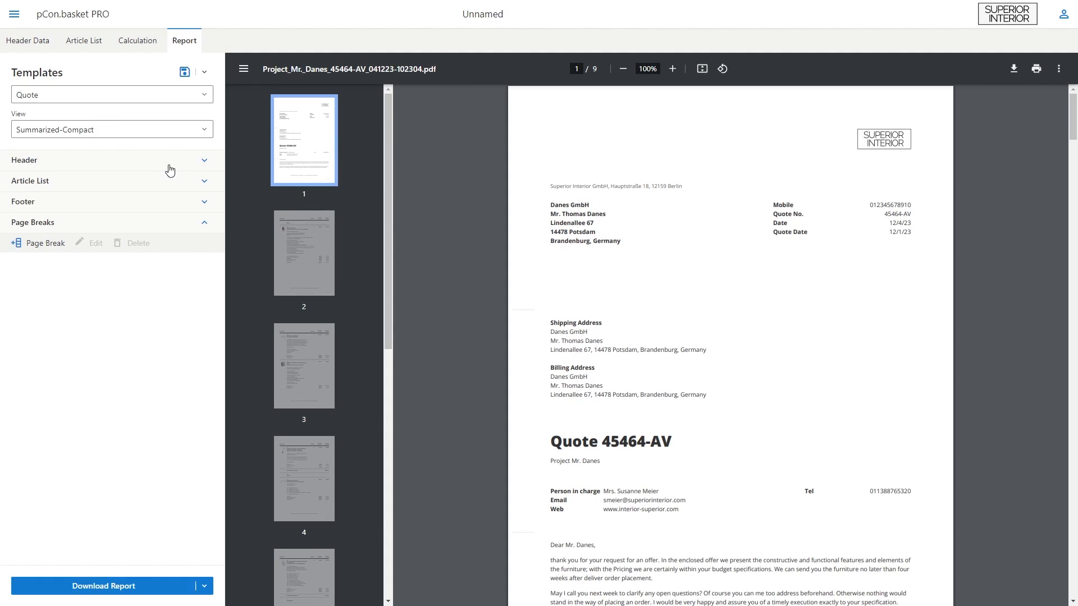
# Set the report header logo scale to 138% and the subject to Office Project.
pyautogui.click(103, 160)
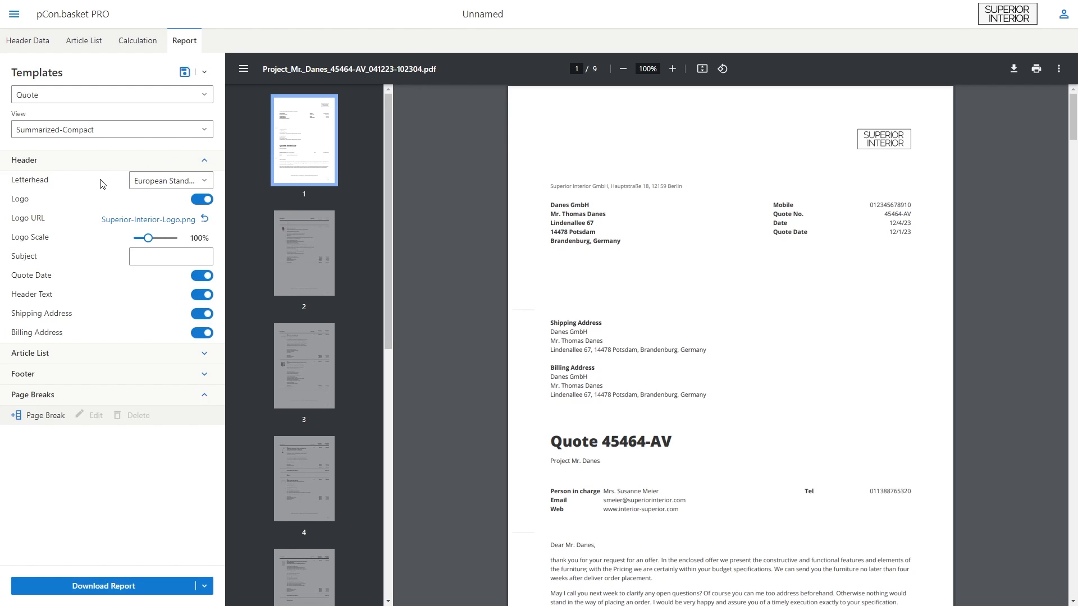
pyautogui.moveTo(161, 220)
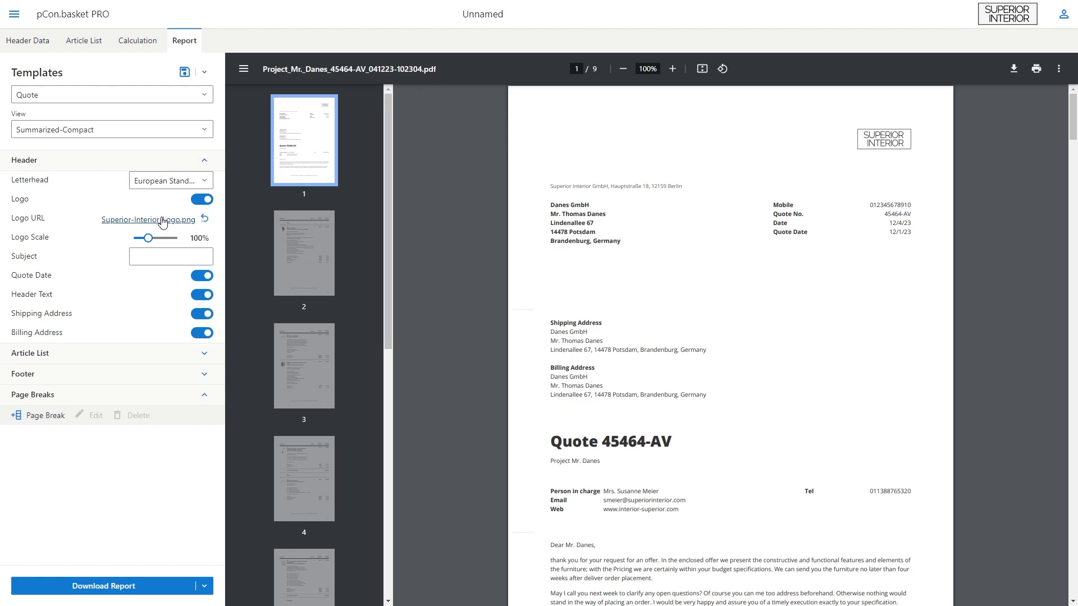
pyautogui.moveTo(147, 239); pyautogui.dragTo(154, 238)
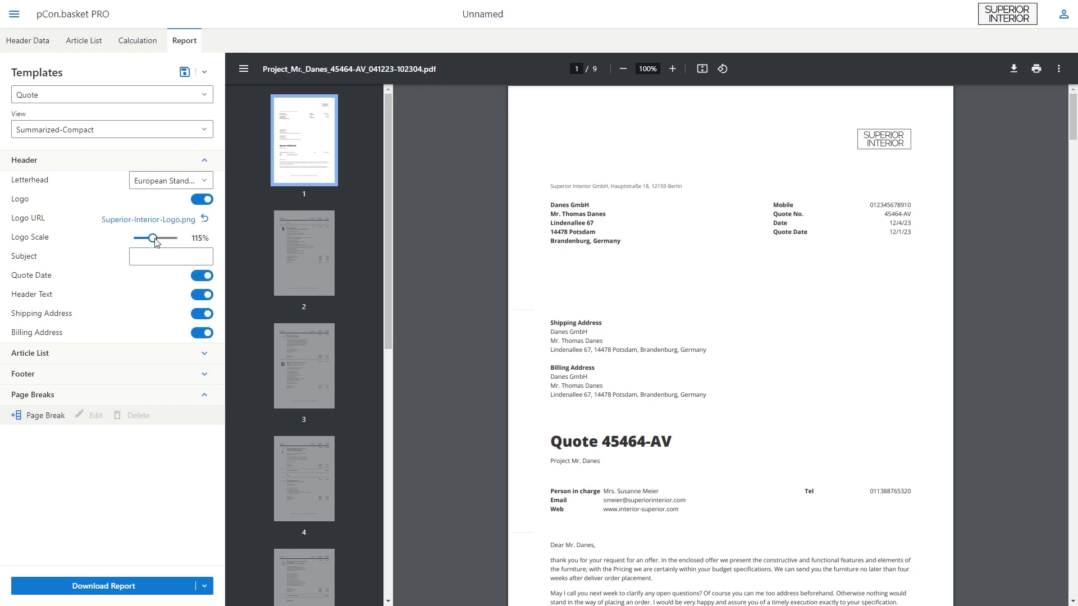
pyautogui.moveTo(153, 238); pyautogui.dragTo(160, 238)
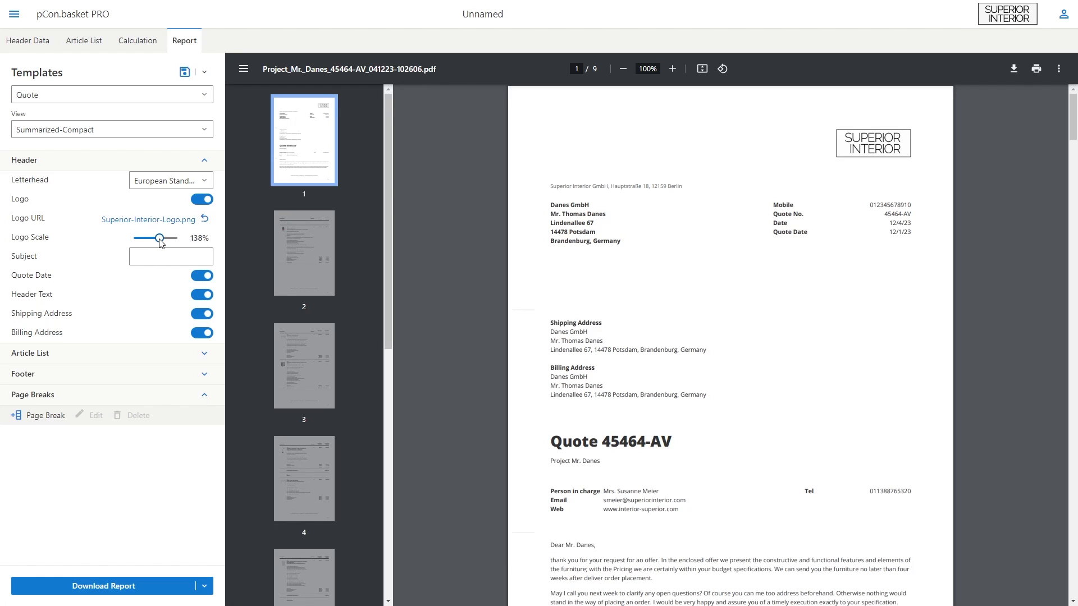
pyautogui.click(171, 256)
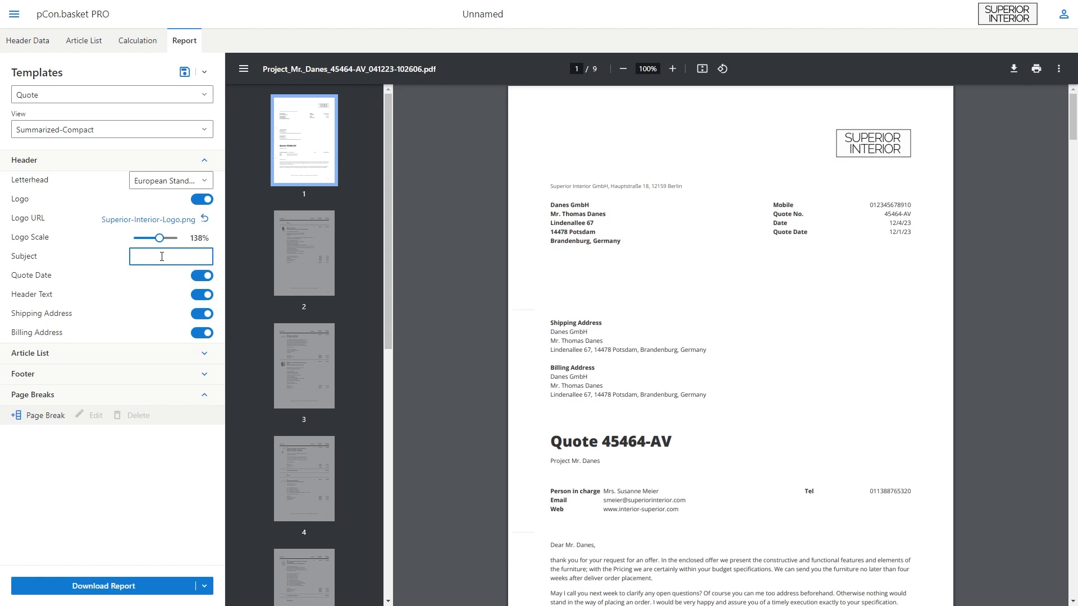
pyautogui.write('Office Project')
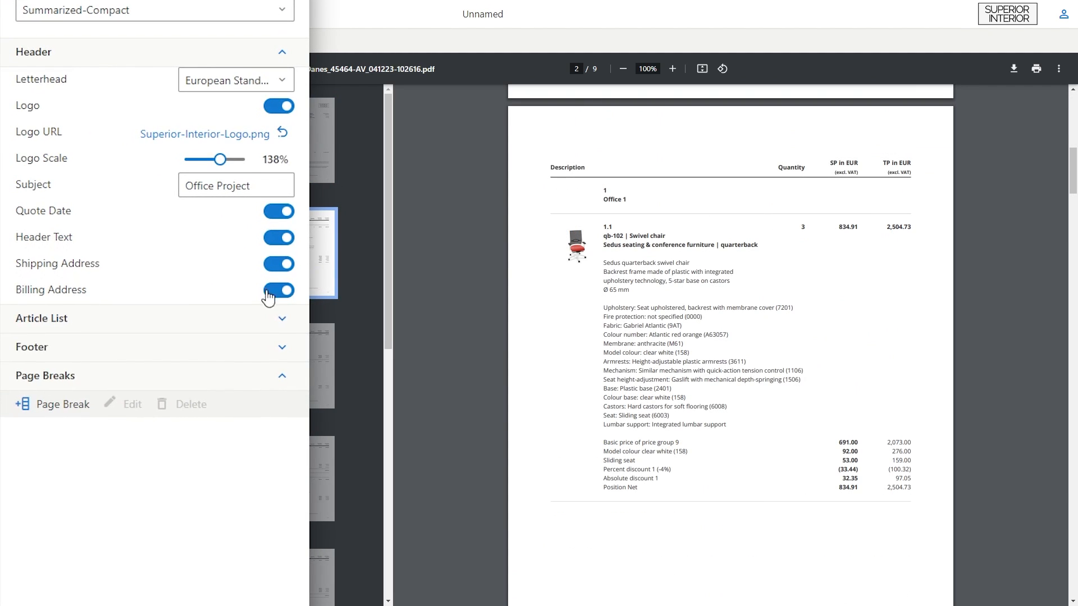
# Switch off Variant Text in the report's article list settings.
pyautogui.click(42, 318)
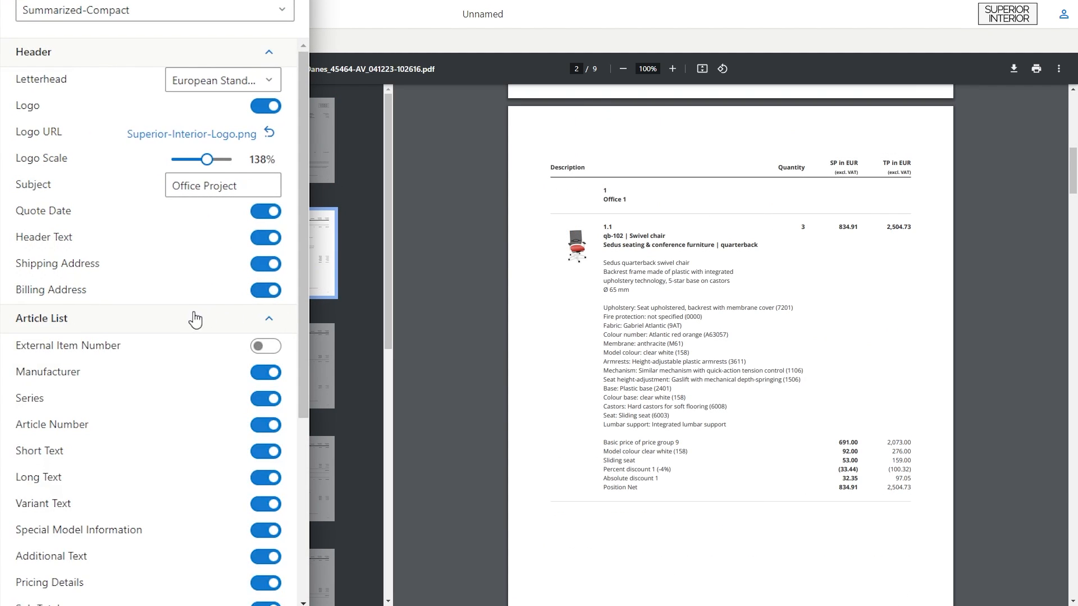
pyautogui.scroll(-3)
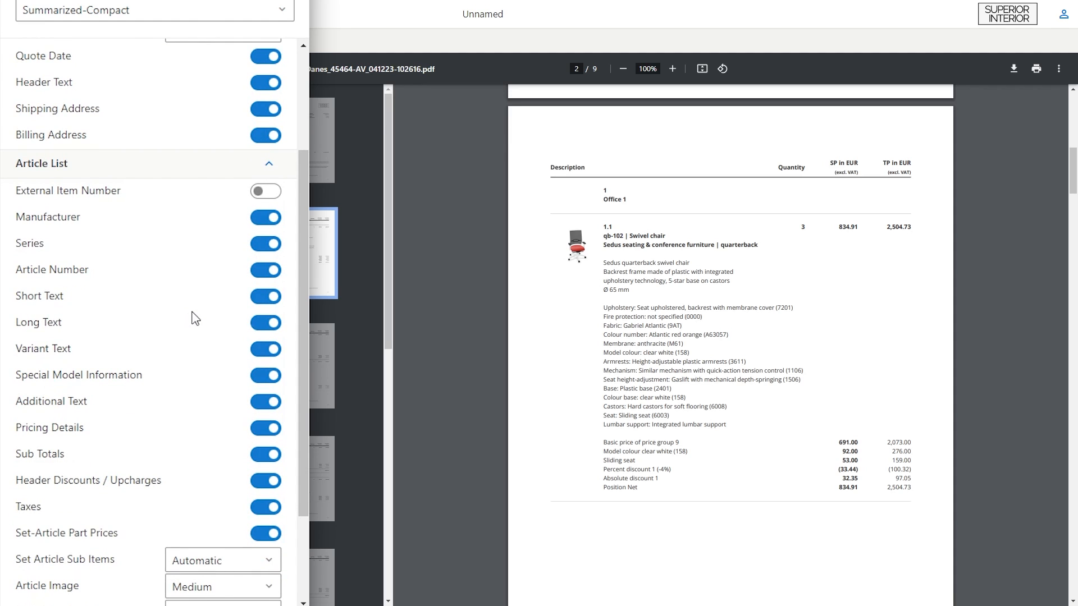
pyautogui.click(265, 295)
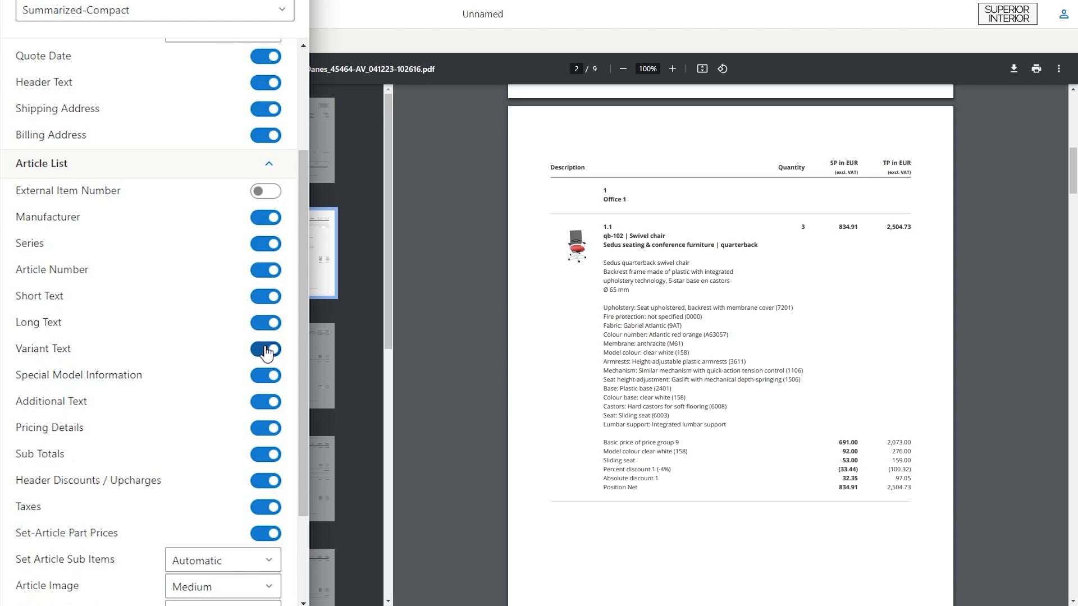
pyautogui.click(265, 349)
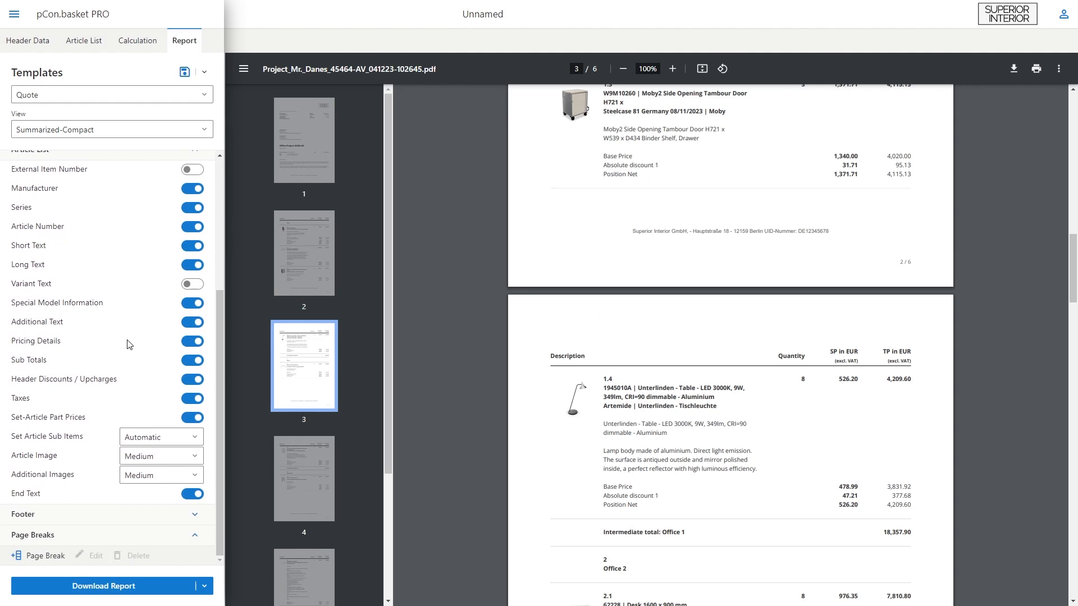
pyautogui.moveTo(177, 517)
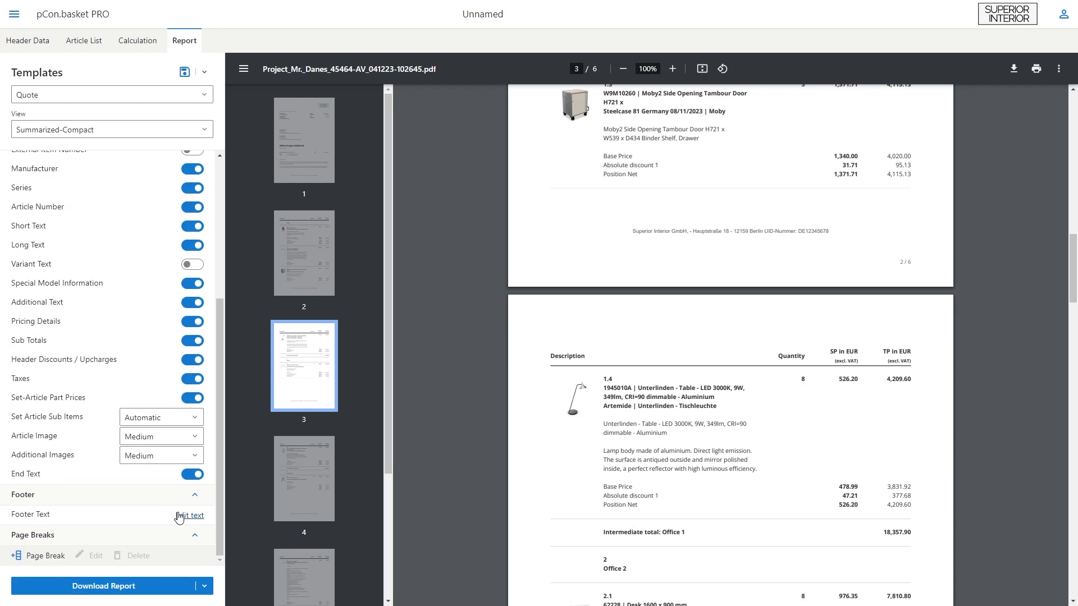
# Insert a page break before the Office 2 group and download the report.
pyautogui.click(192, 515)
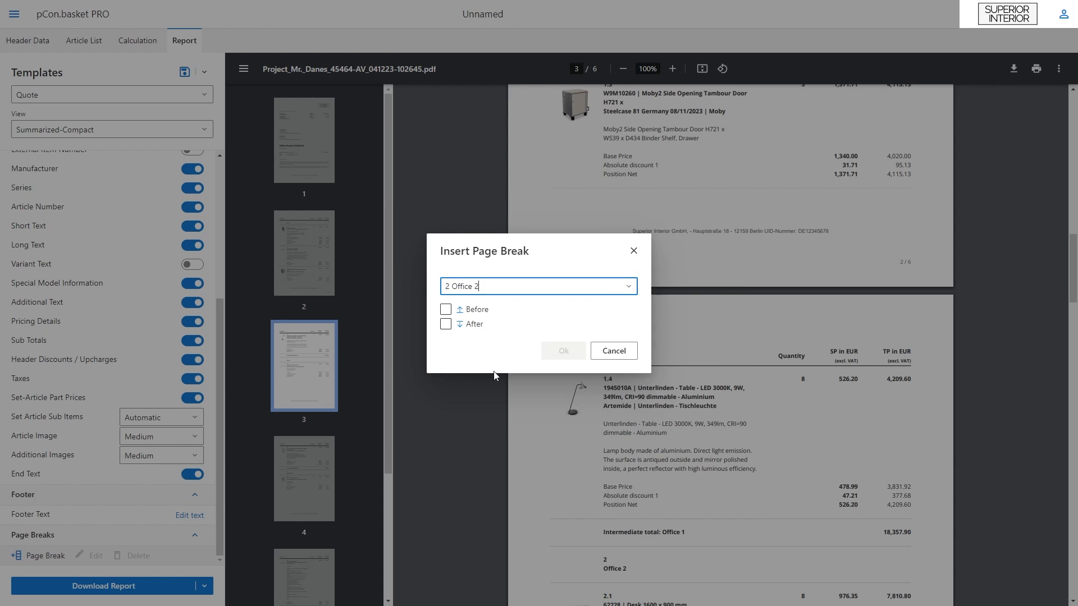
pyautogui.click(446, 309)
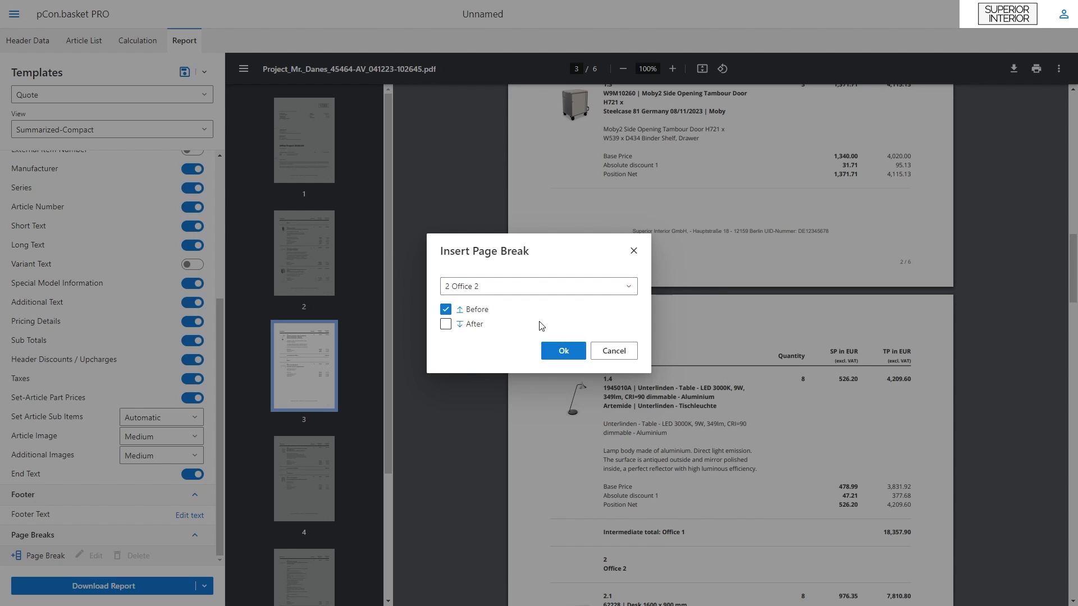
pyautogui.click(563, 350)
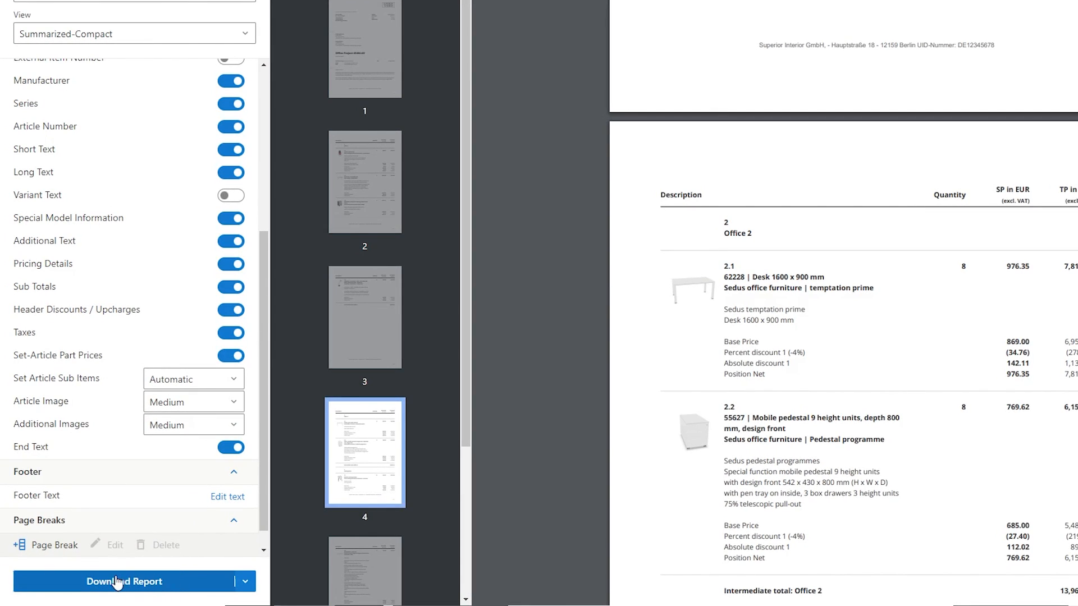
pyautogui.moveTo(171, 585)
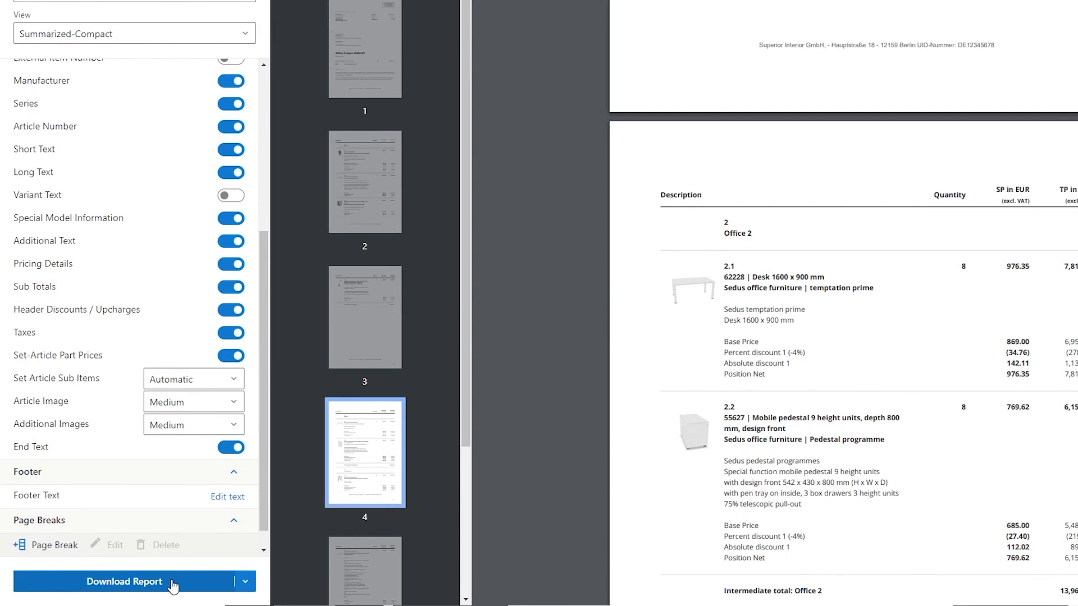
pyautogui.click(245, 582)
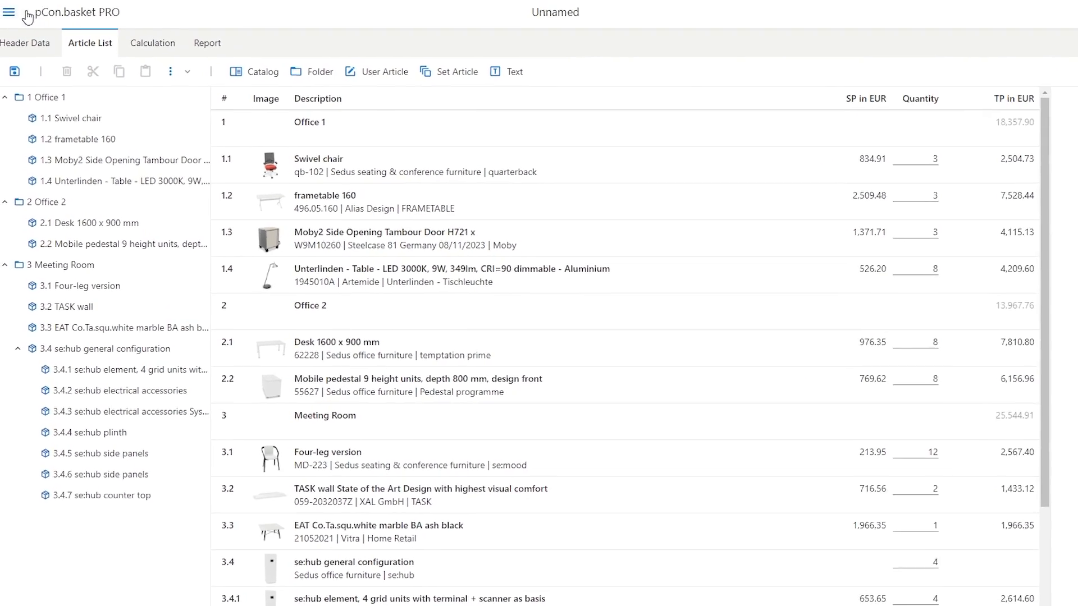
# Save the quote to Office 365 in 2023/Mr. Danes as Project_Mr-Danes.
pyautogui.click(9, 12)
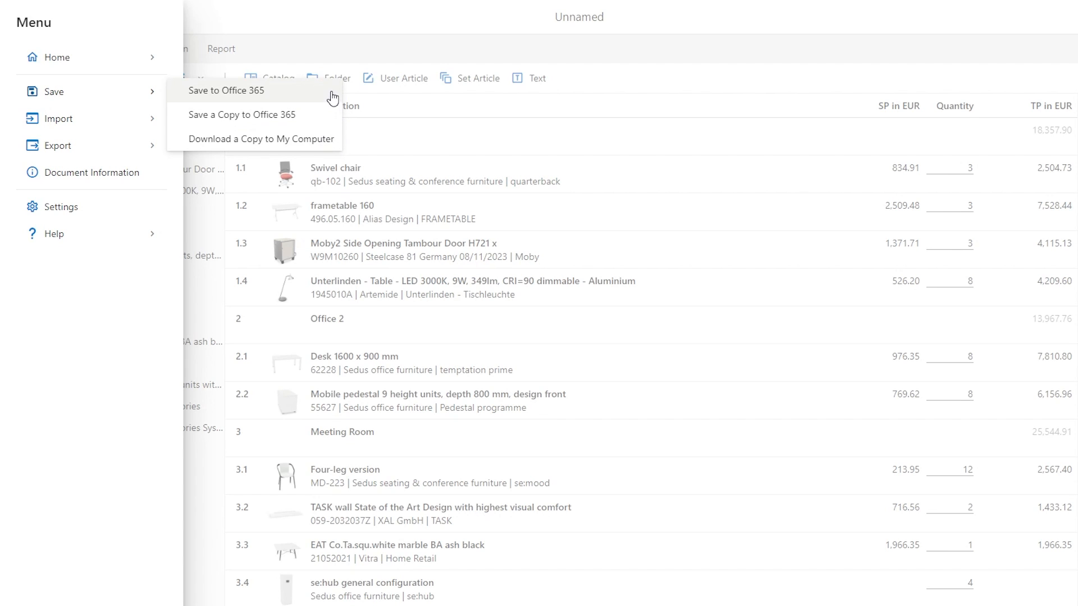
pyautogui.click(226, 90)
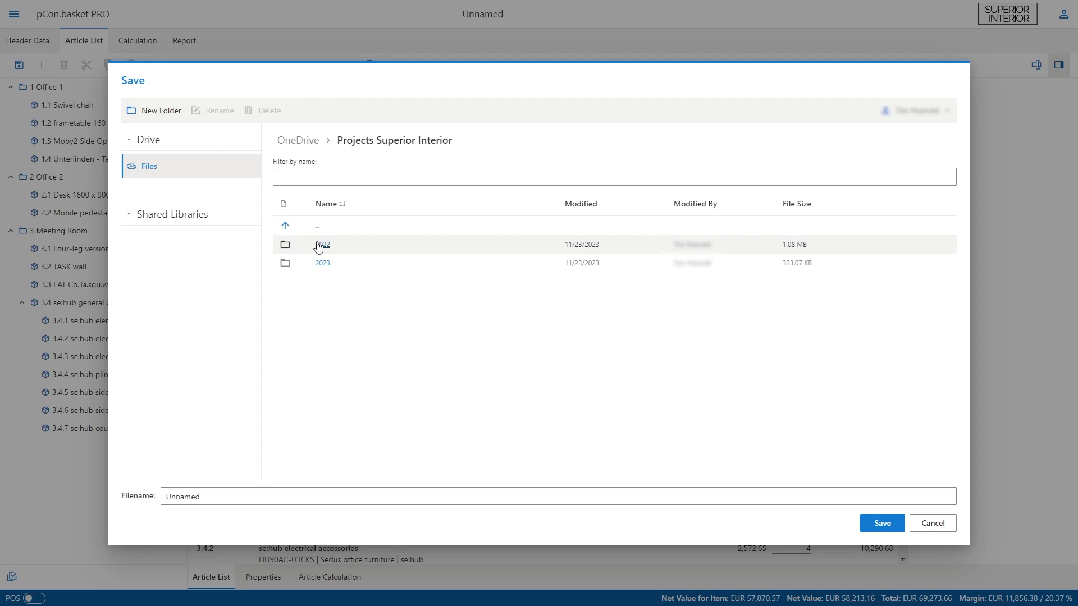
pyautogui.doubleClick(322, 244)
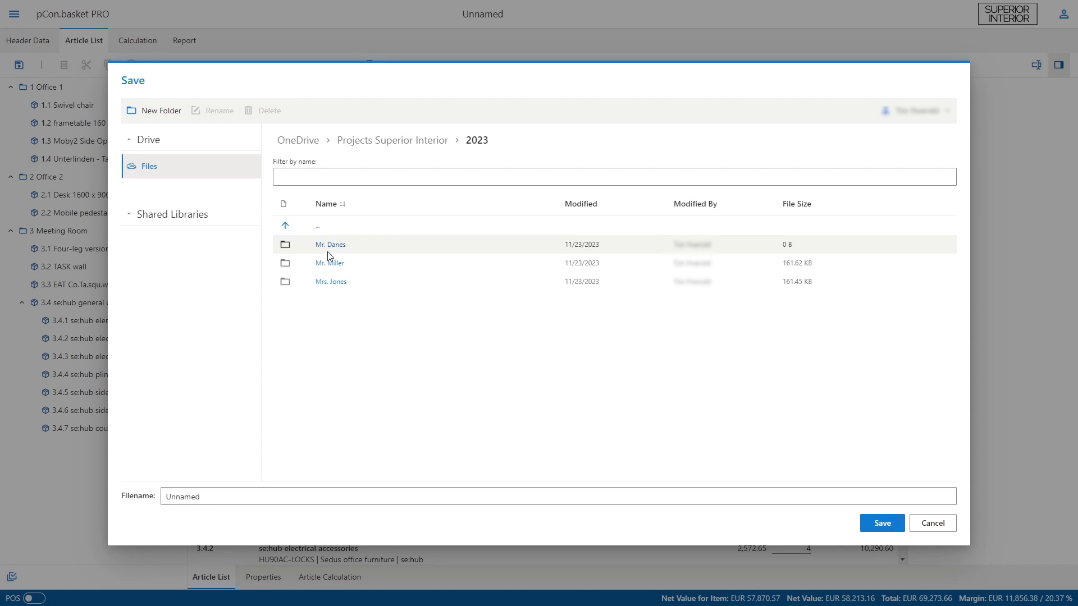
pyautogui.doubleClick(330, 244)
pyautogui.write('Project_Mr-D')
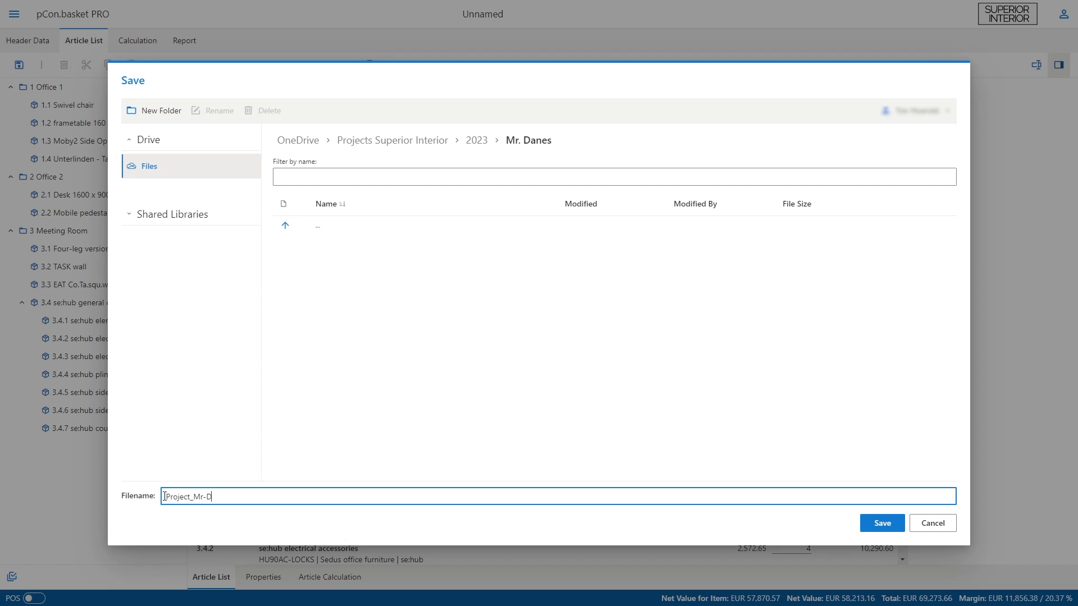
pyautogui.write('anes')
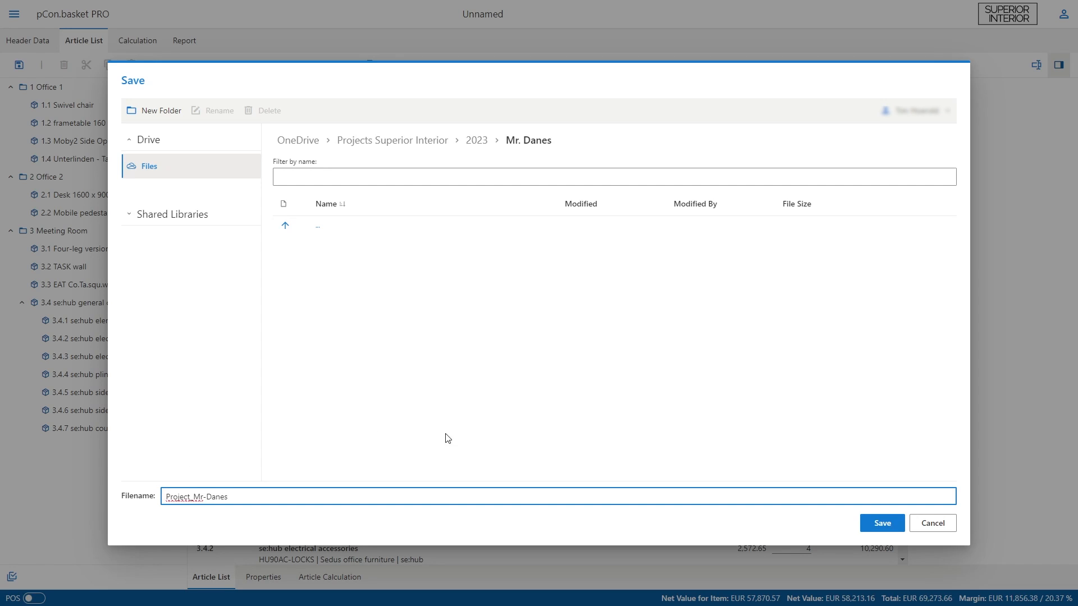
pyautogui.click(882, 524)
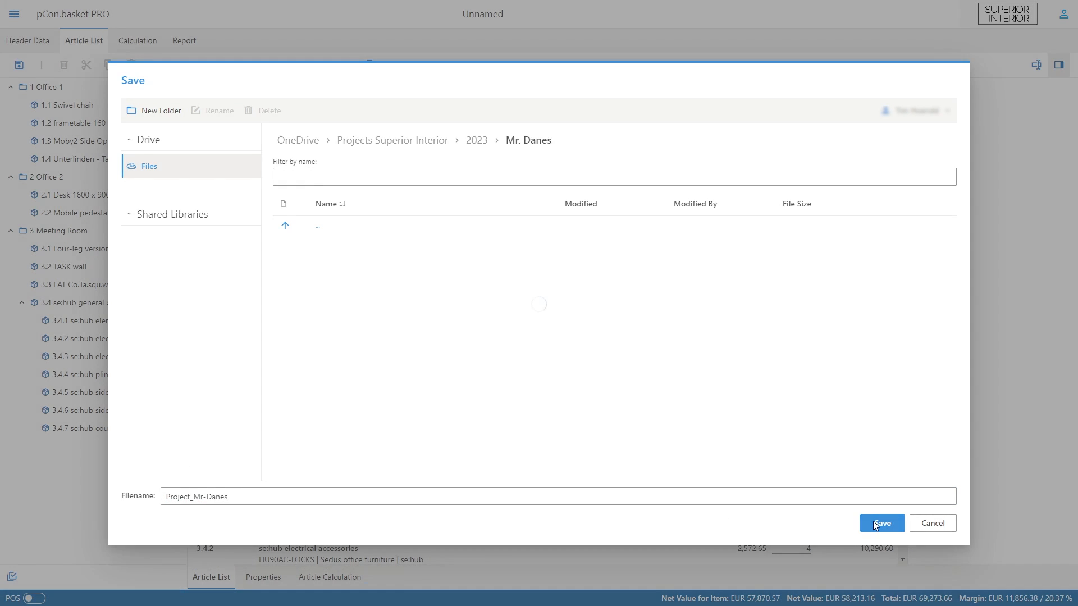
# Open the pCon.basket online help manual.
pyautogui.click(883, 524)
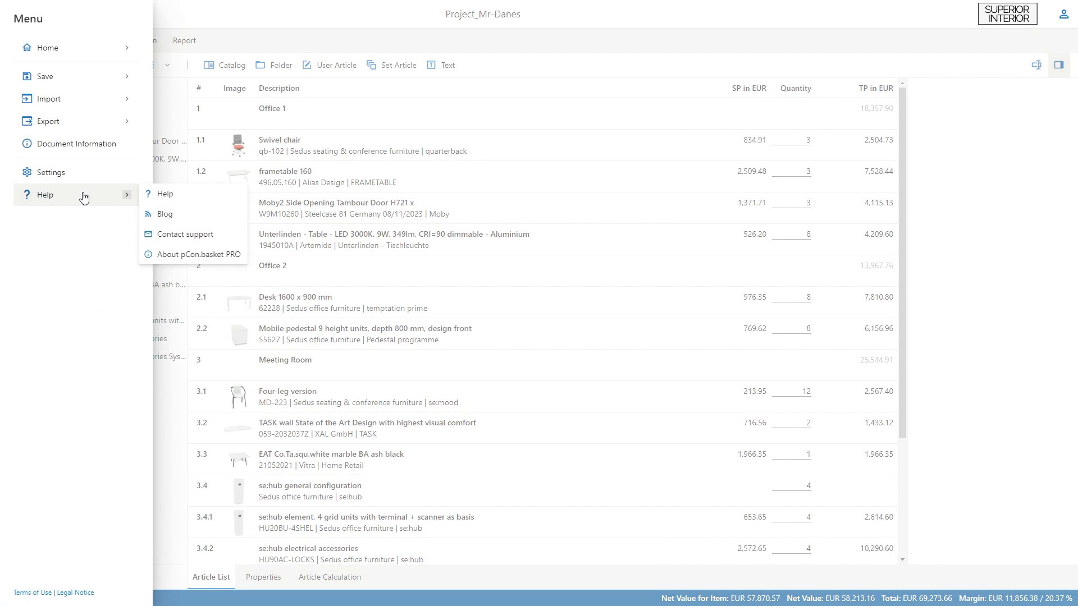
pyautogui.click(165, 193)
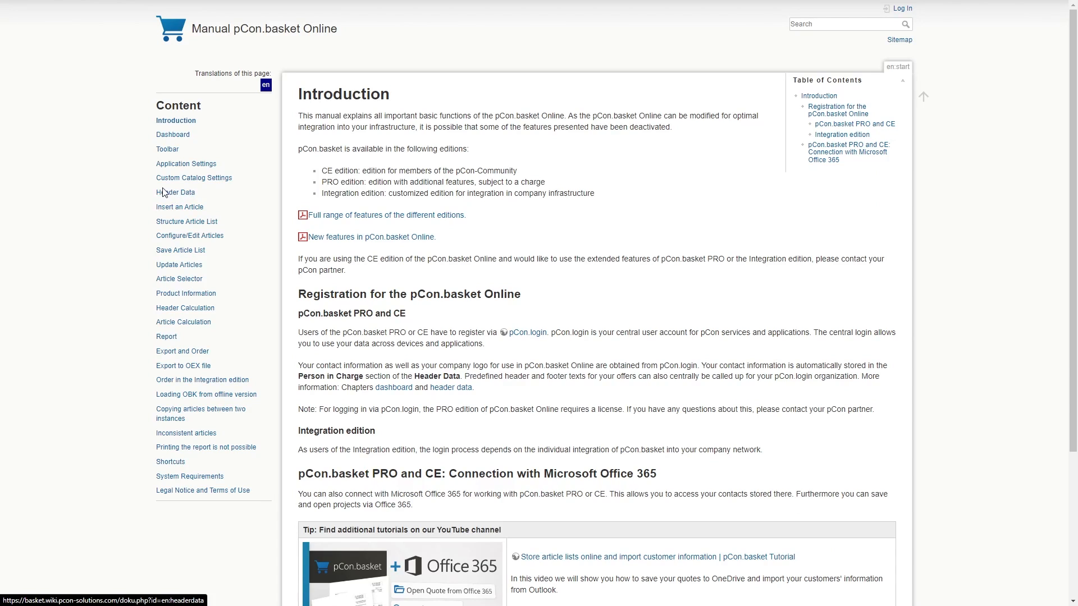
pyautogui.moveTo(127, 187)
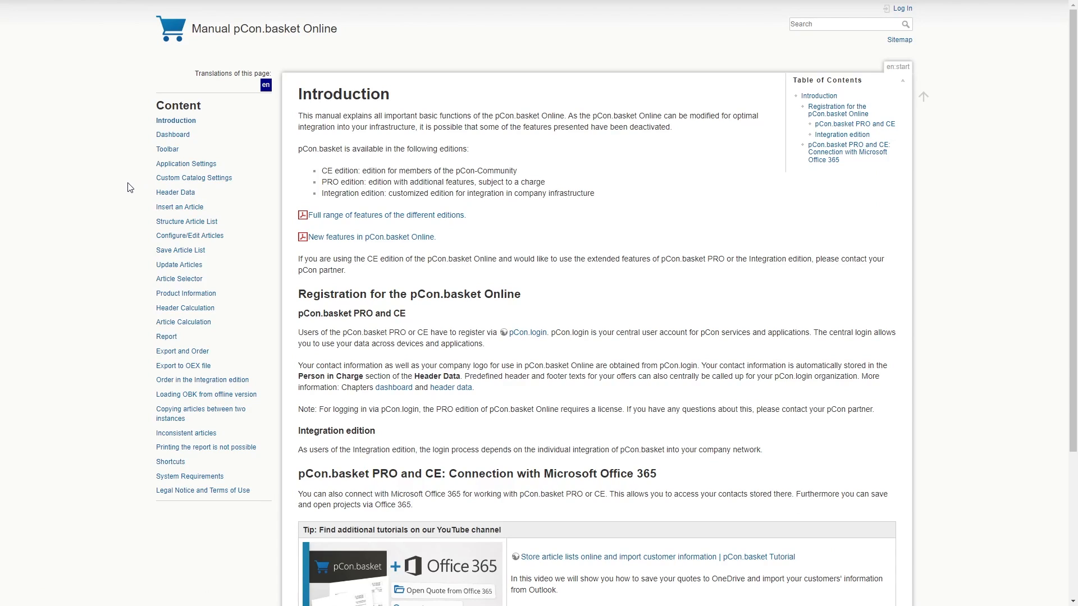